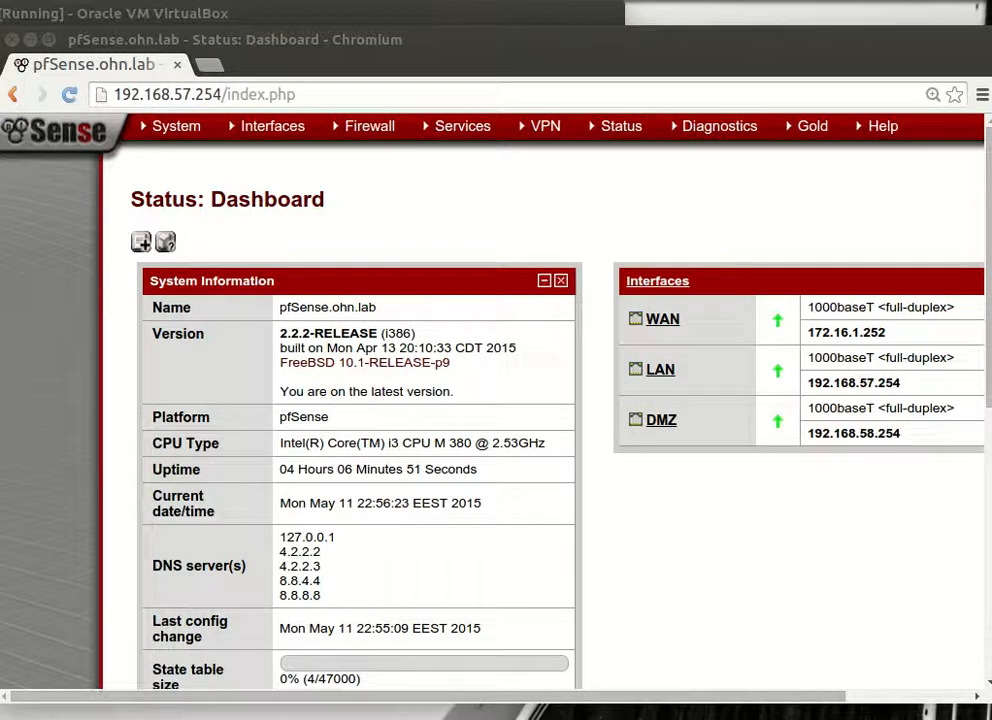
Go from the dashboard to Firewall > NAT Port Forward, which lists no rules yet.
scroll(left, 3)
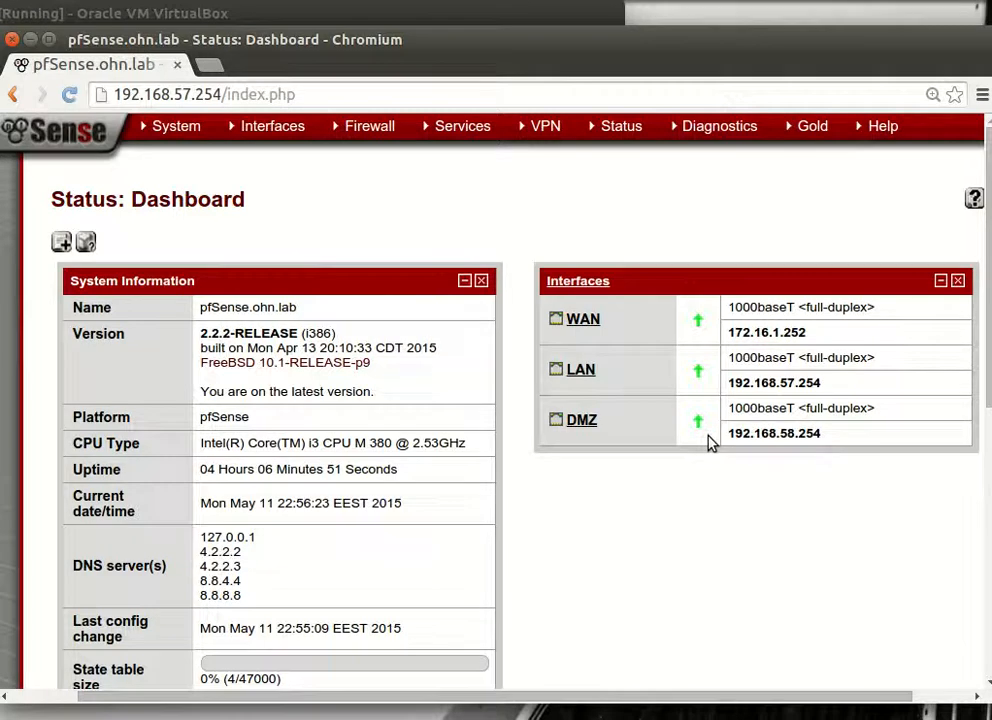
mouse_move(295, 208)
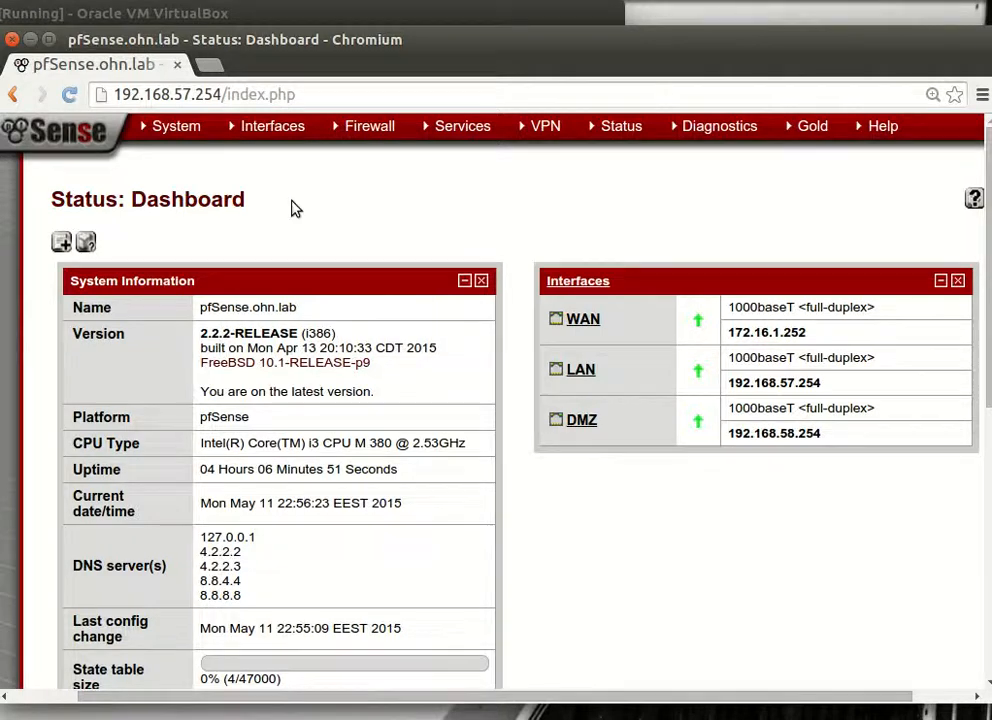
click(369, 125)
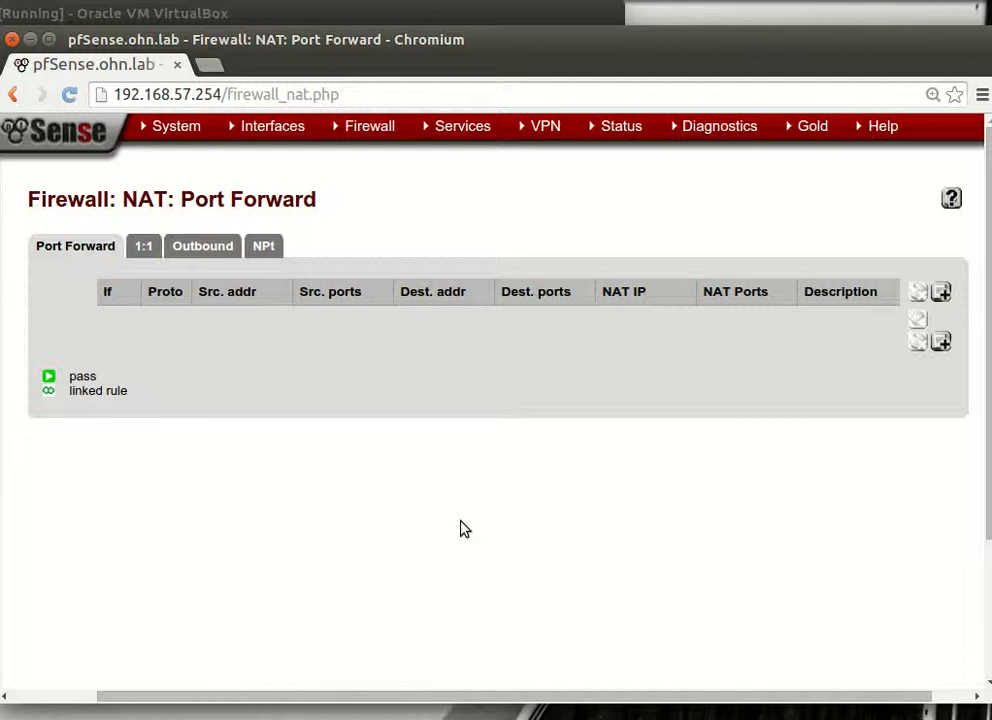
mouse_move(360, 497)
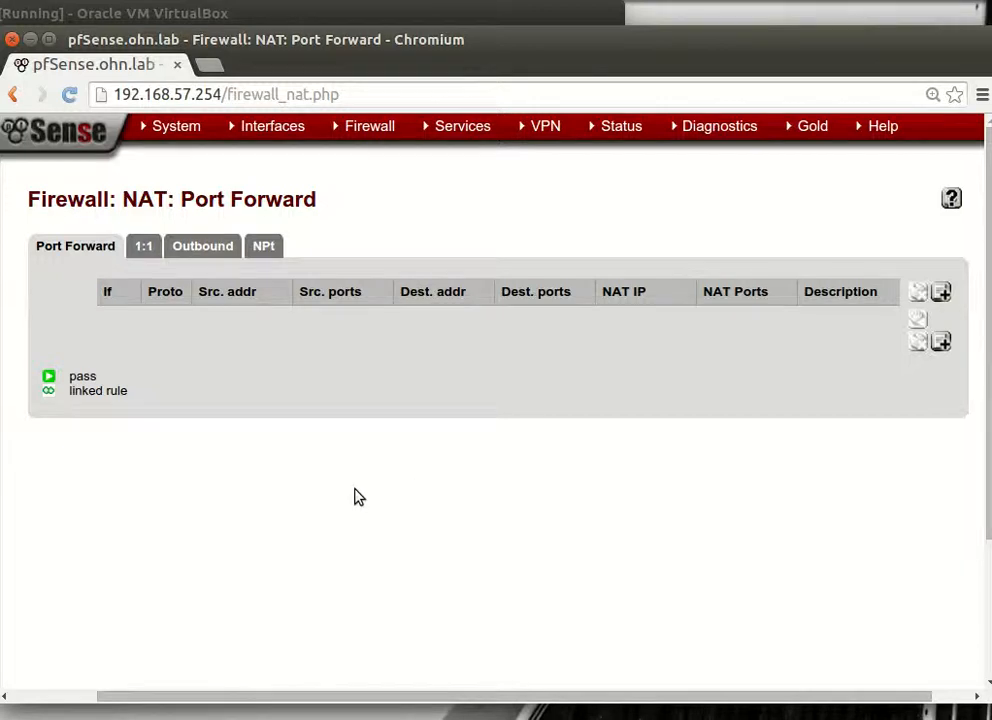
View the DMZ interface settings and its static IPv4 address 192.168.58.254/24.
click(272, 125)
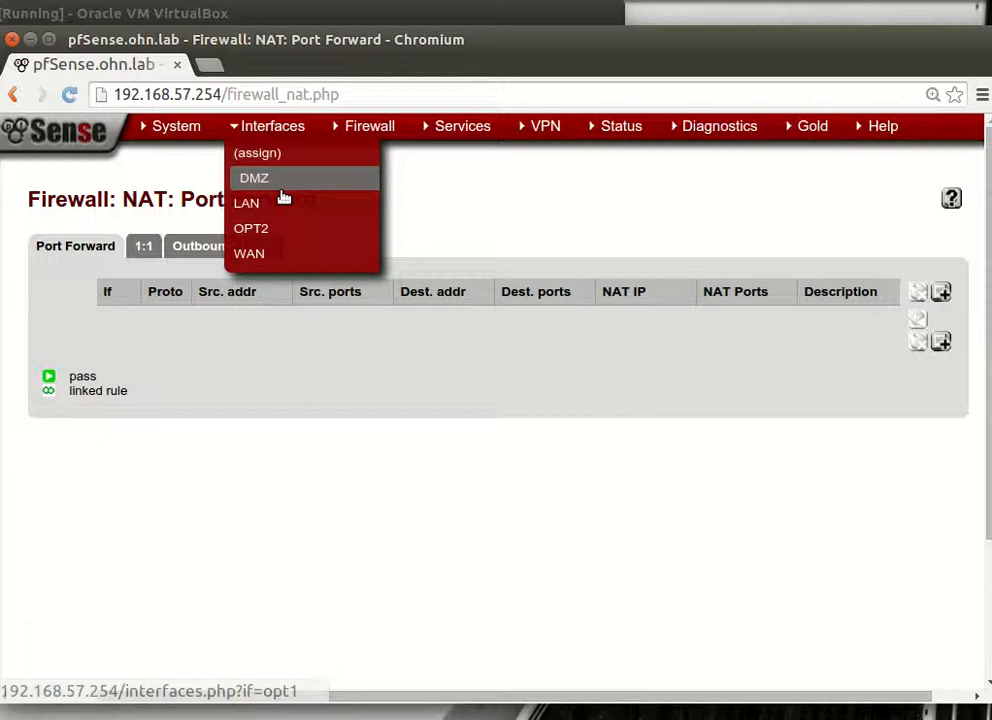
mouse_move(285, 188)
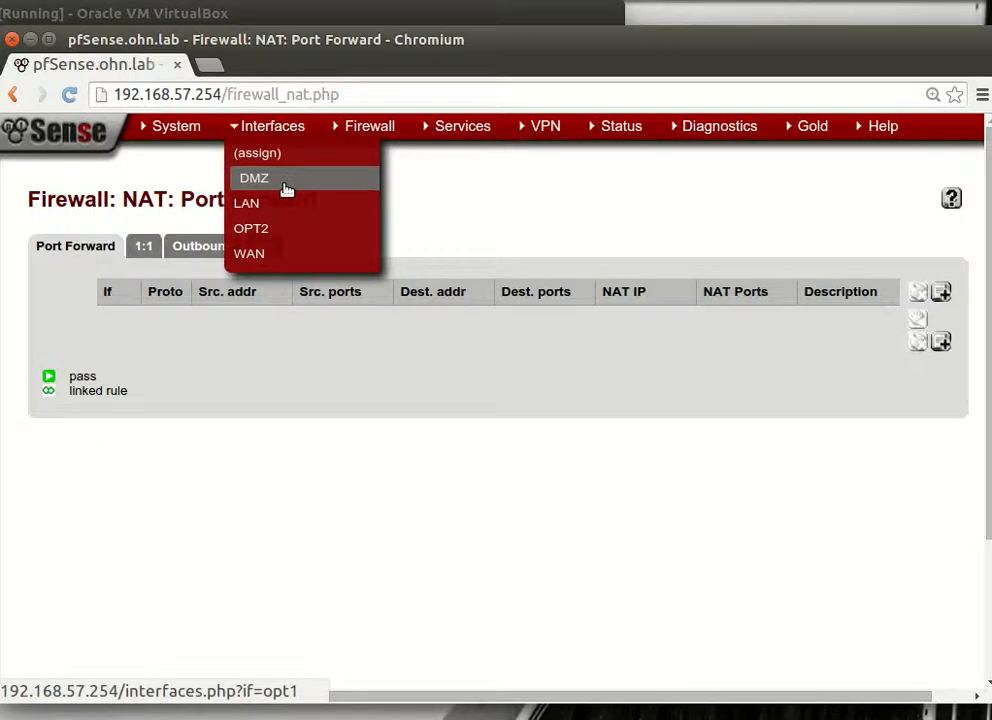
click(253, 177)
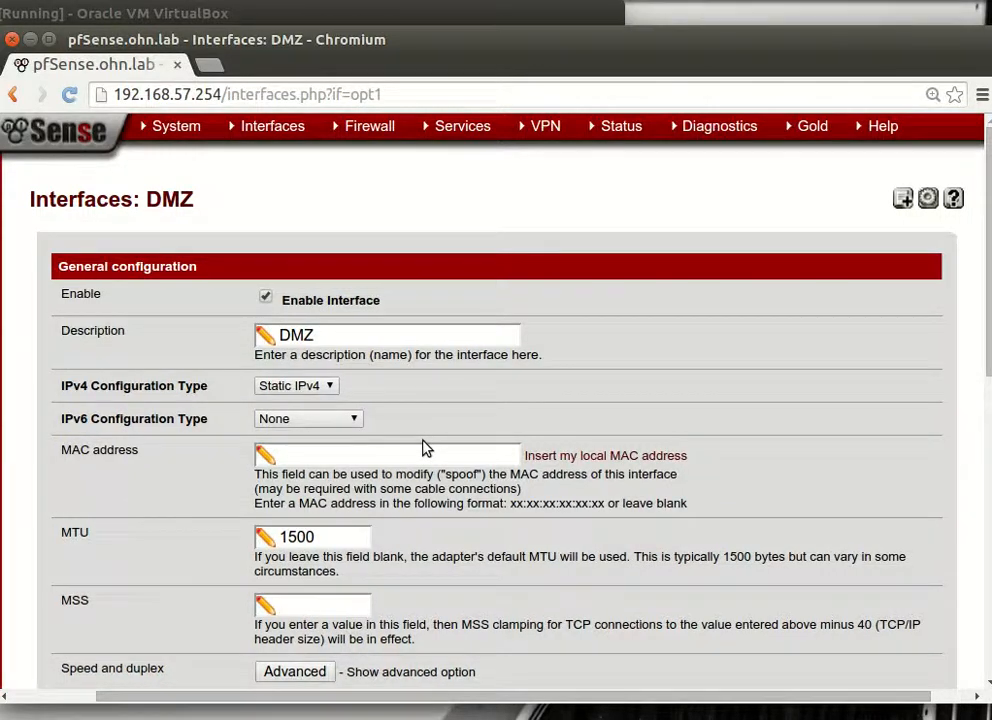
scroll(down, 3)
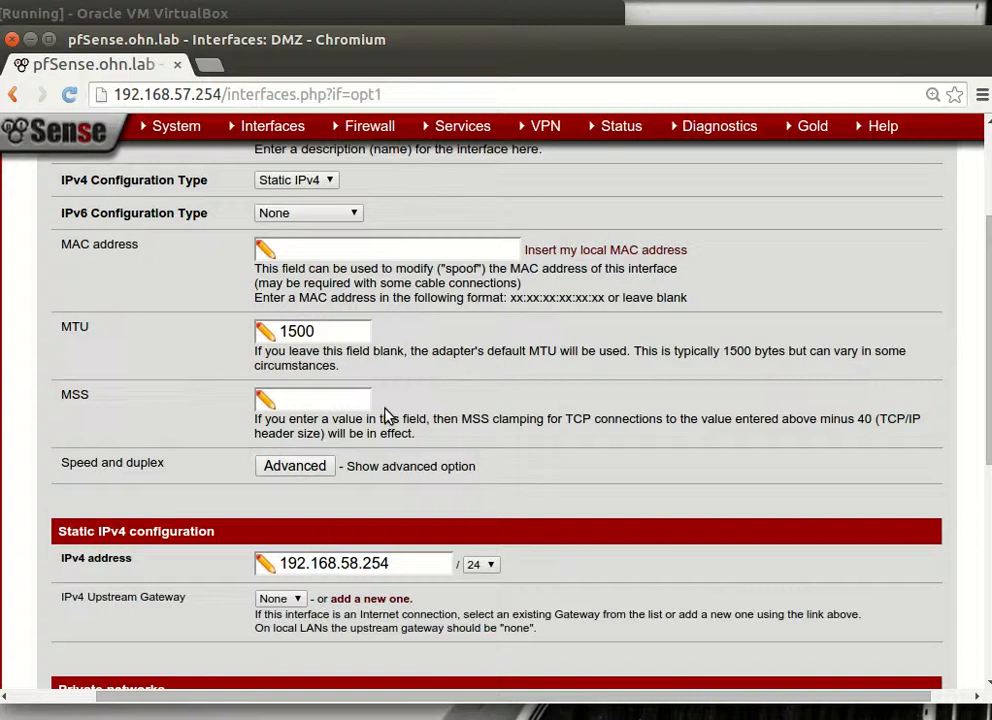
scroll(up, 3)
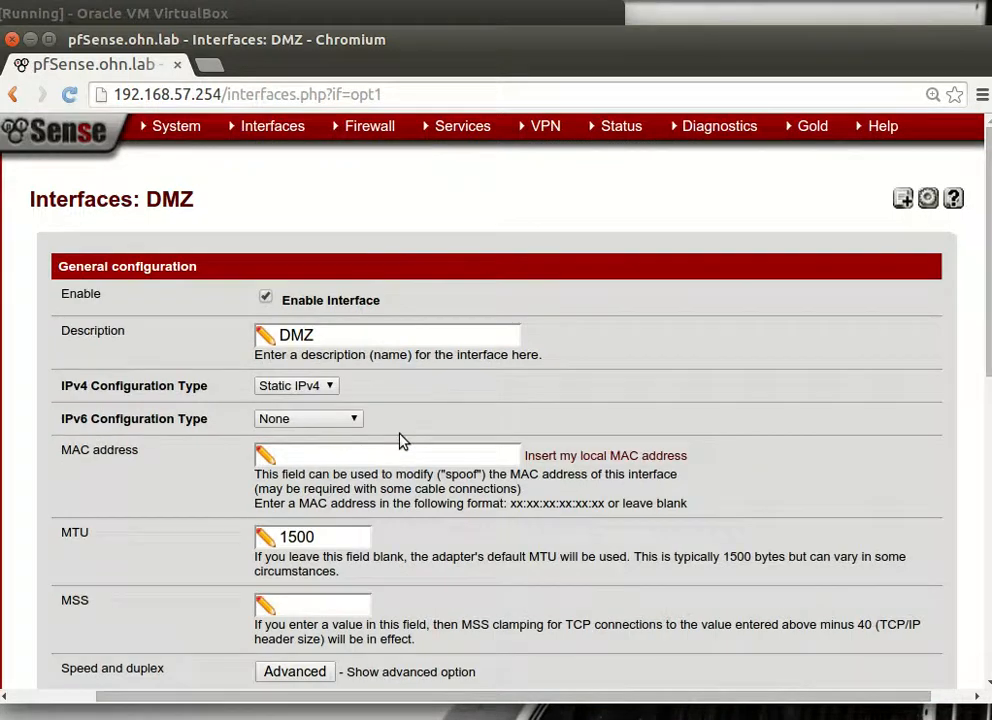
Confirm the XP guest's IP 192.168.58.10 and gateway 192.168.58.254 on the Support tab, then close.
click(369, 125)
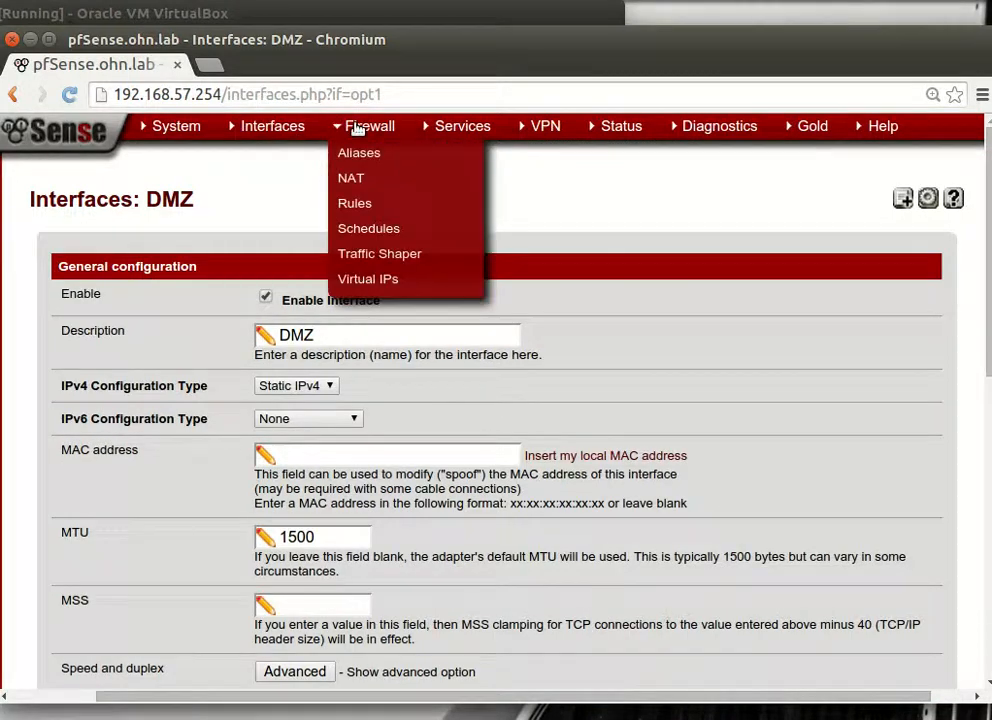
mouse_move(359, 153)
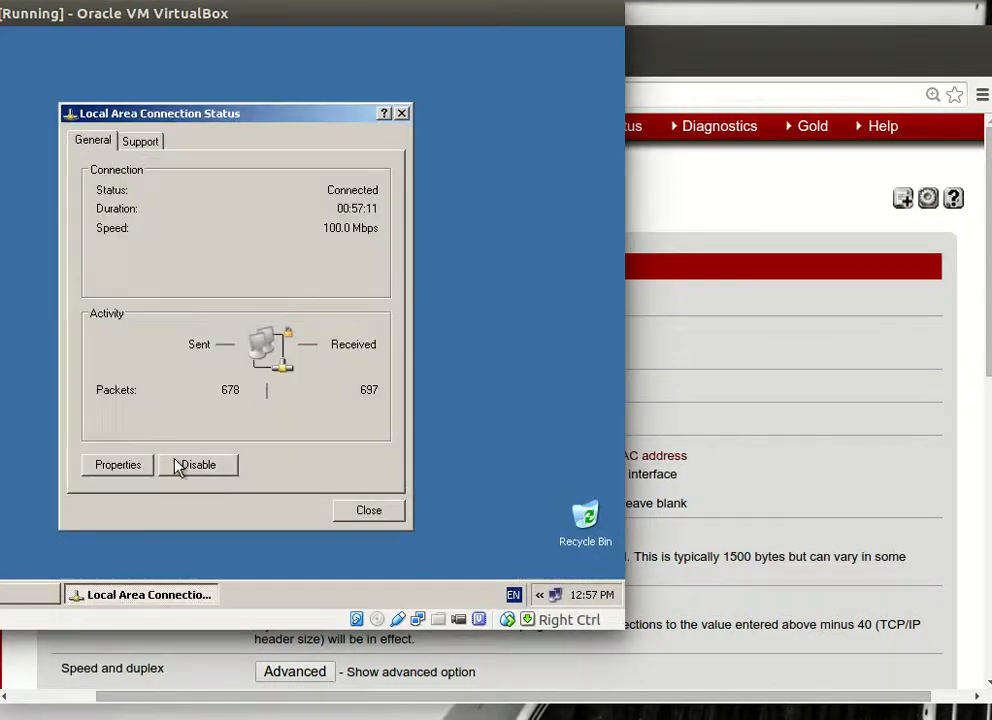
click(140, 140)
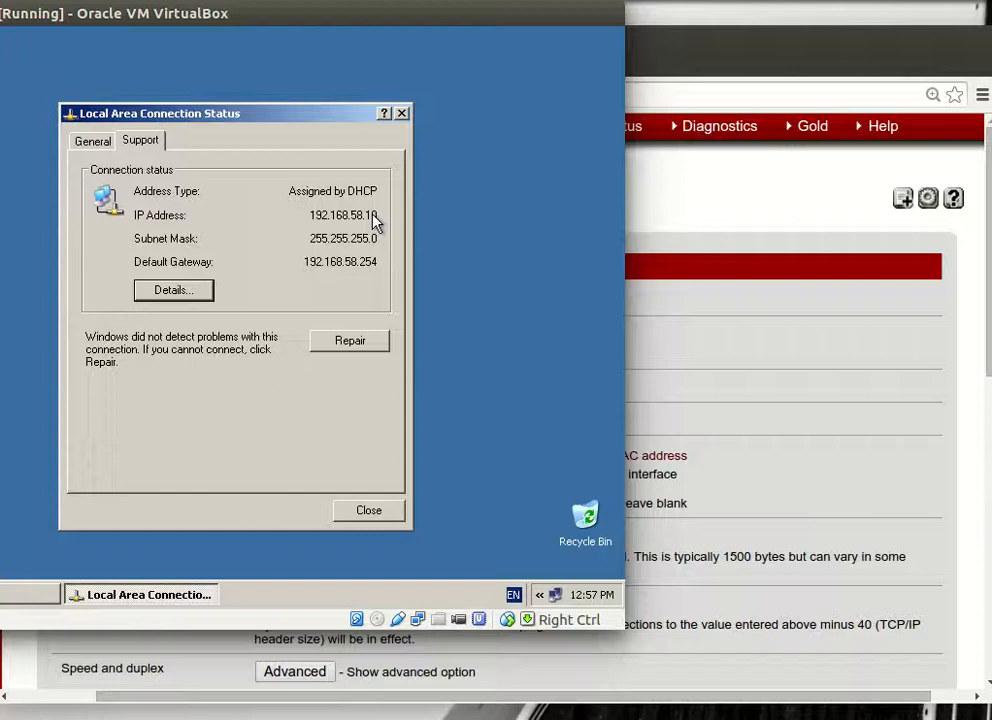
mouse_move(375, 250)
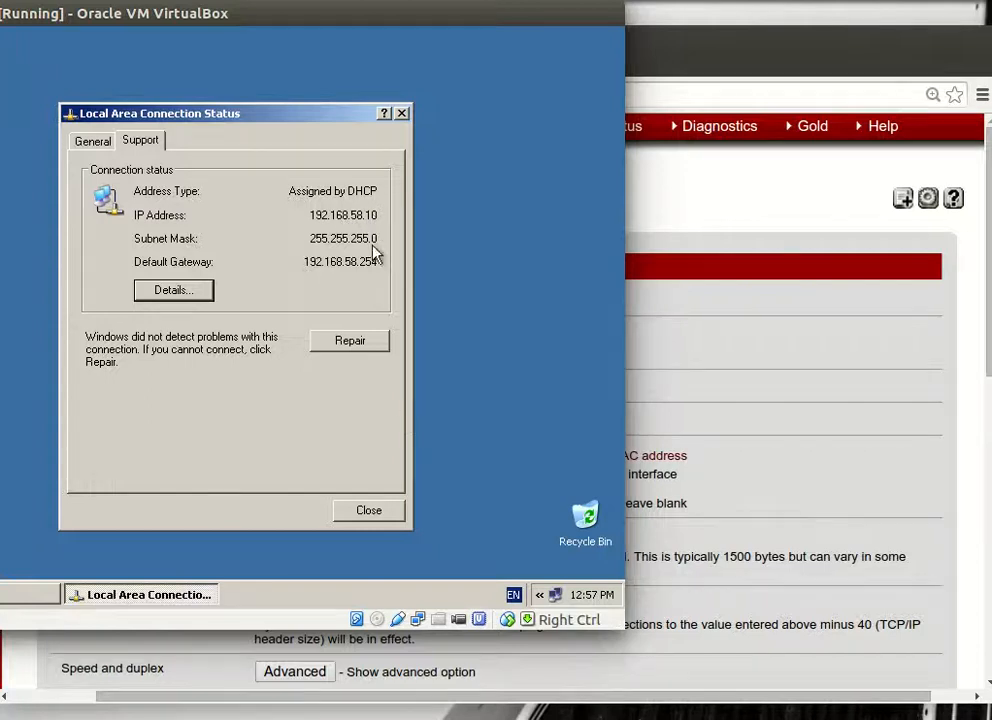
click(368, 510)
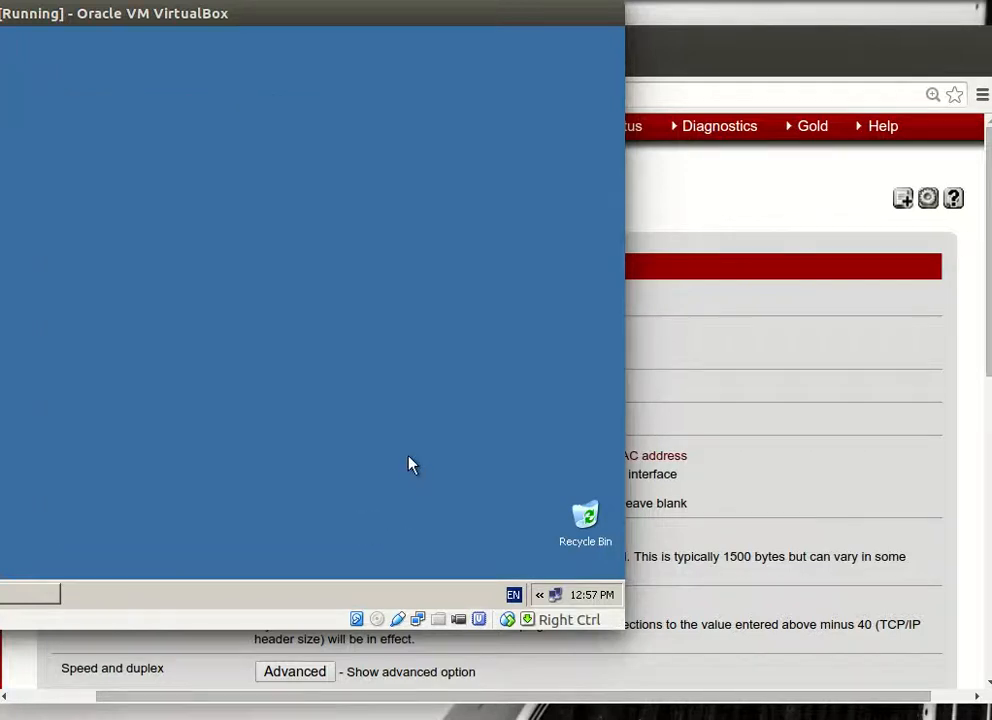
mouse_move(758, 189)
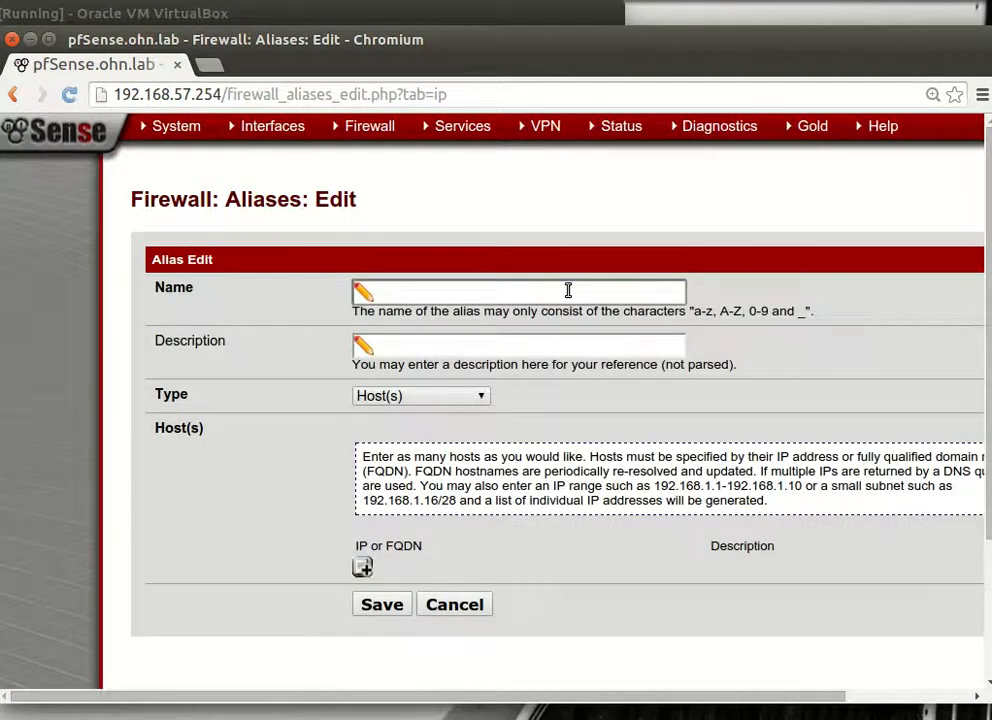
Put the cursor in the Name field of a blank new host alias form.
click(519, 291)
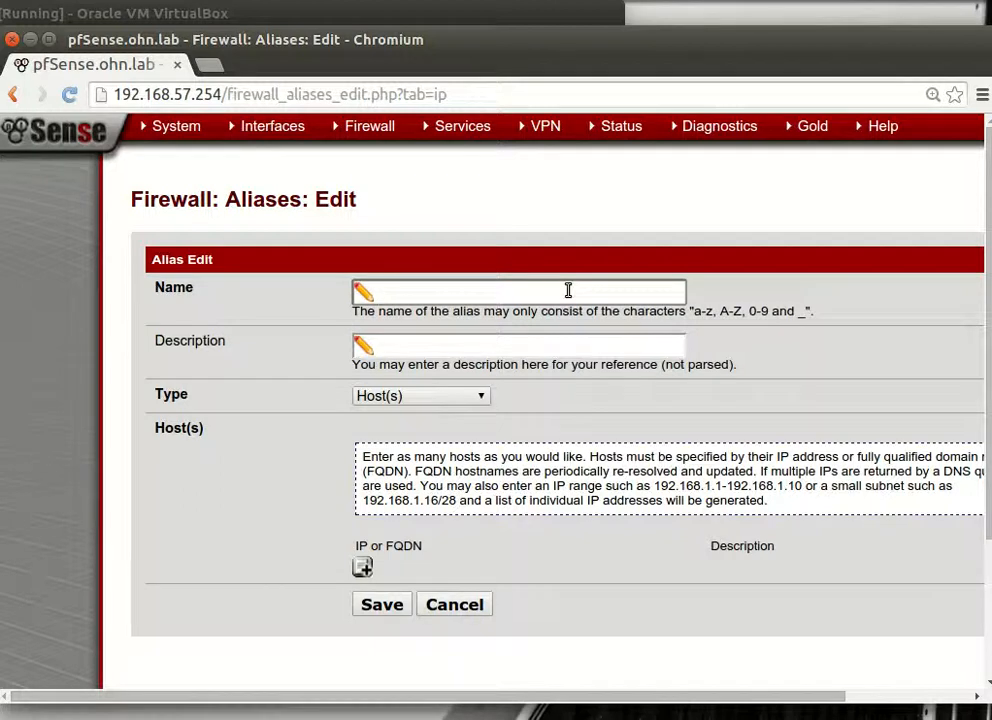
click(518, 291)
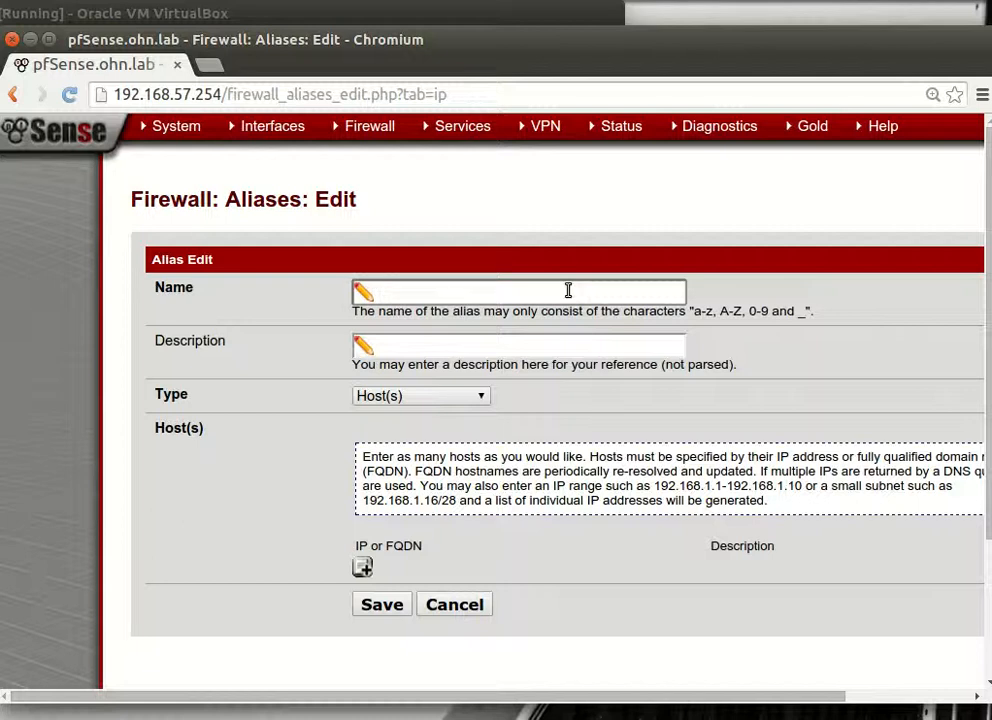
click(518, 291)
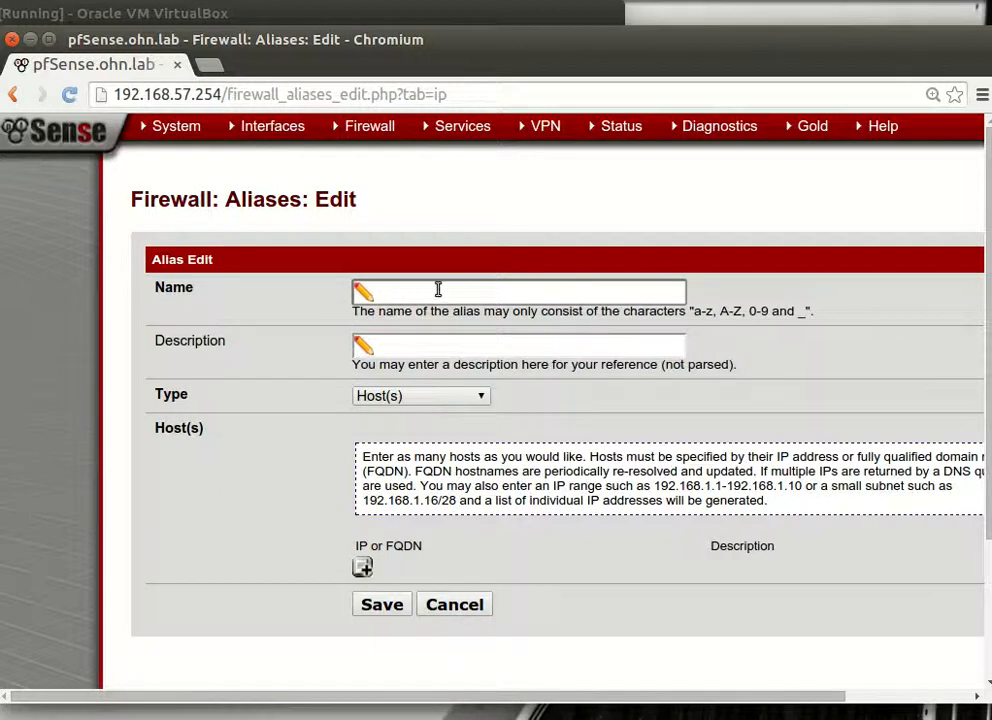
Name the alias WIN_XP and describe it as windows xp.
text(WIN)
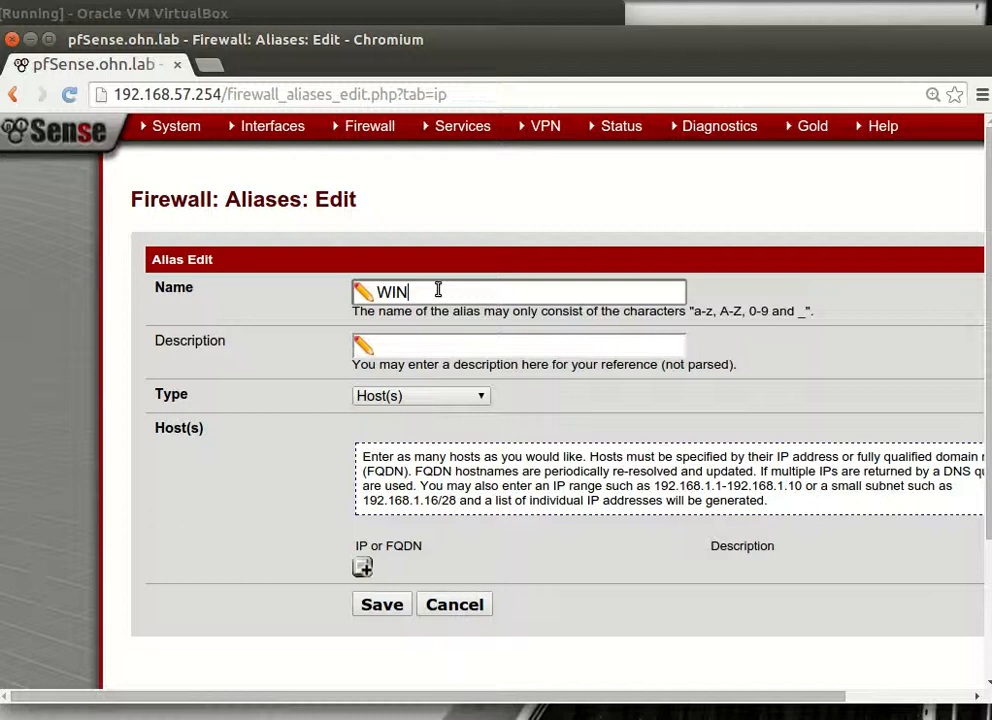
text(_X)
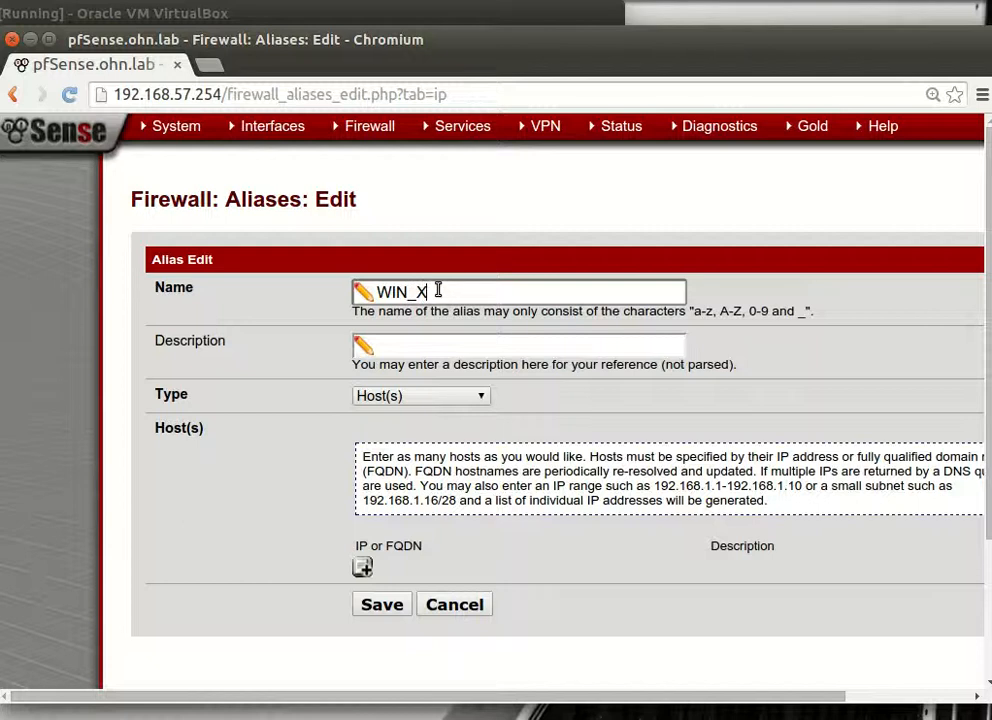
text(P)
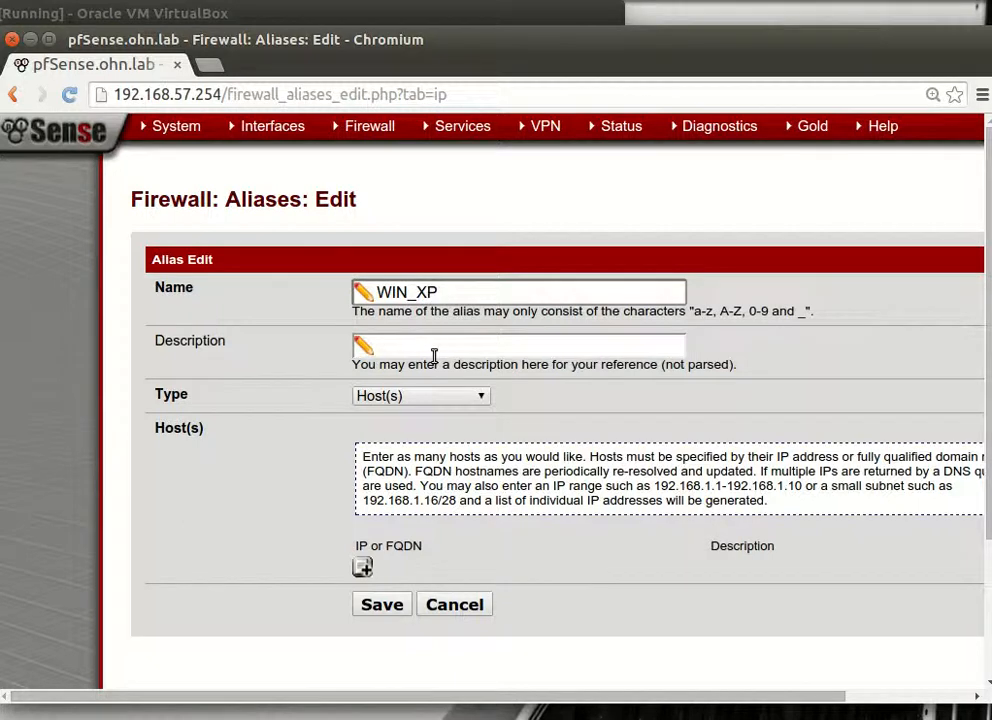
text(win)
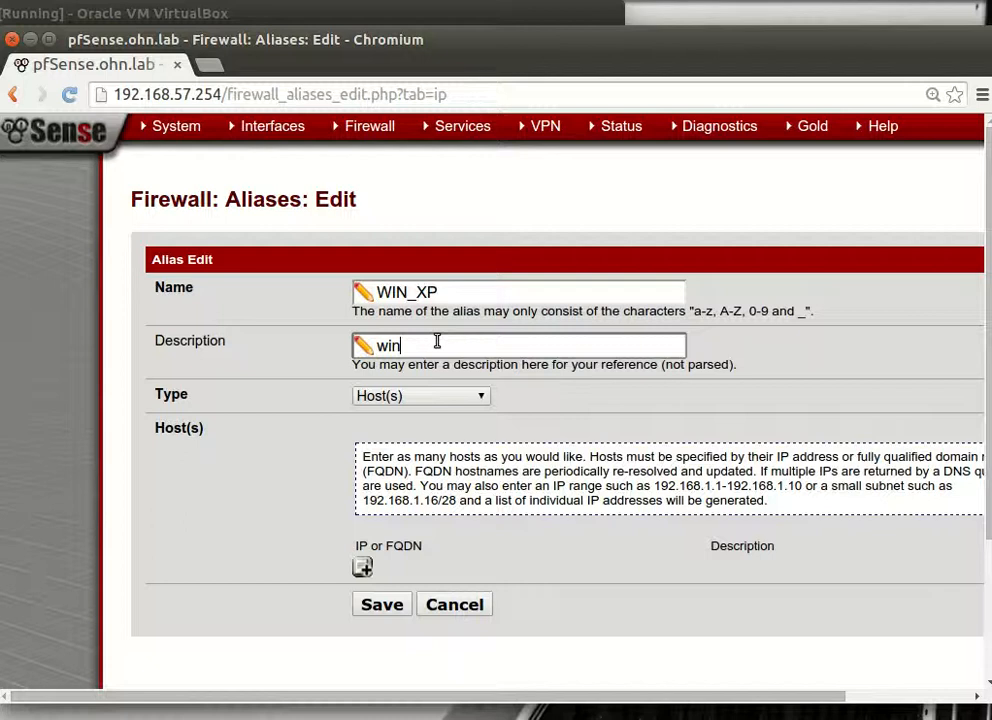
text(dows)
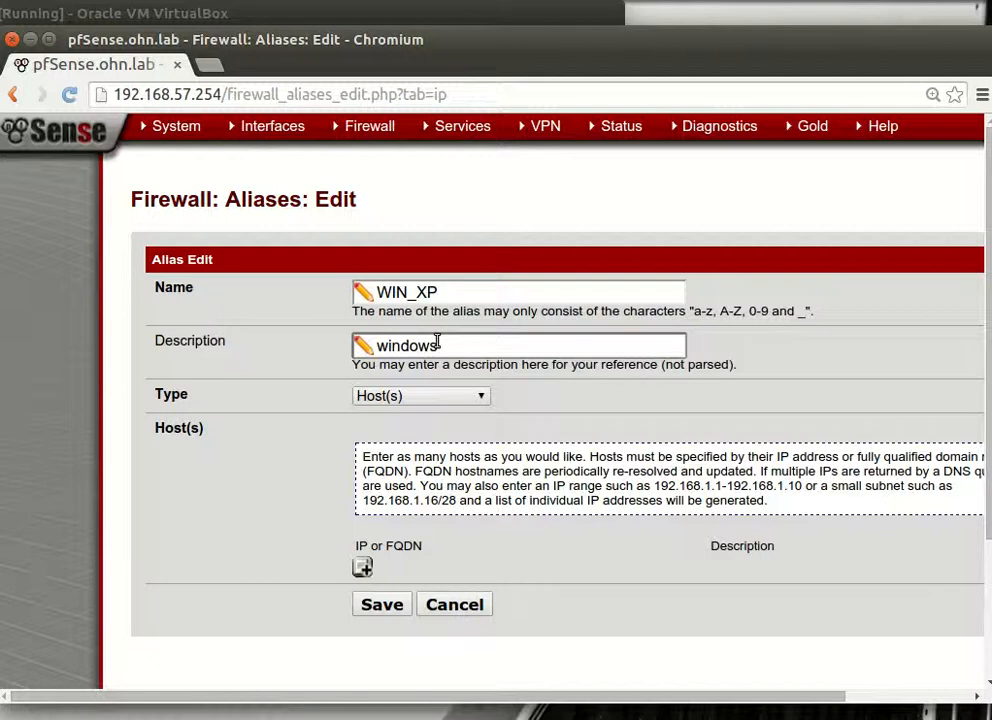
text(xp)
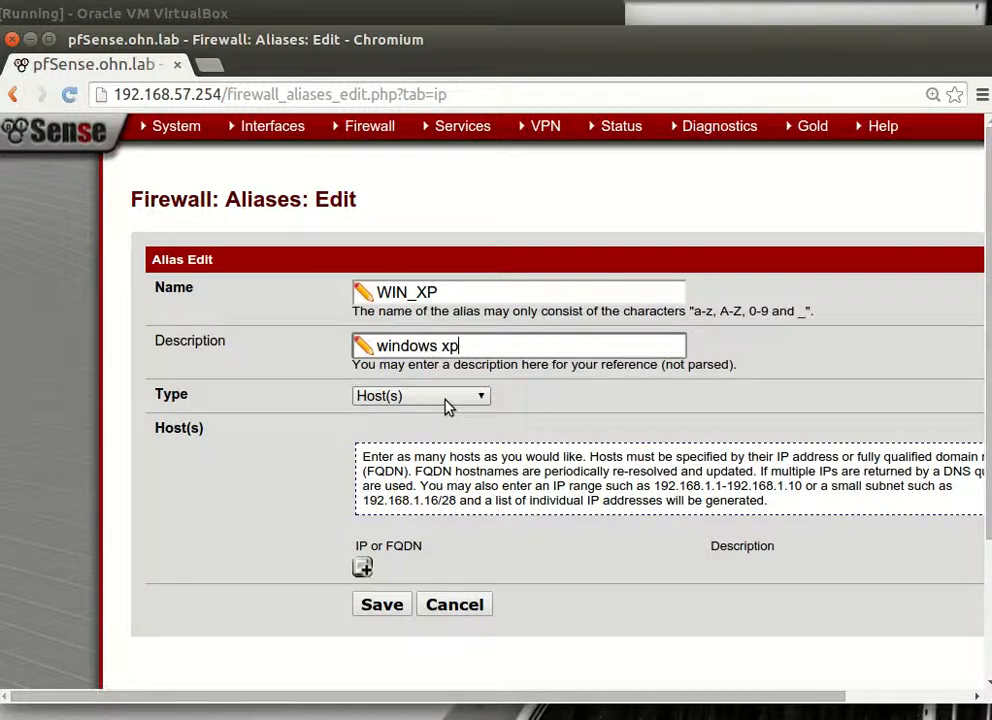
Add a host entry with IP address 192.168.58.10.
click(362, 567)
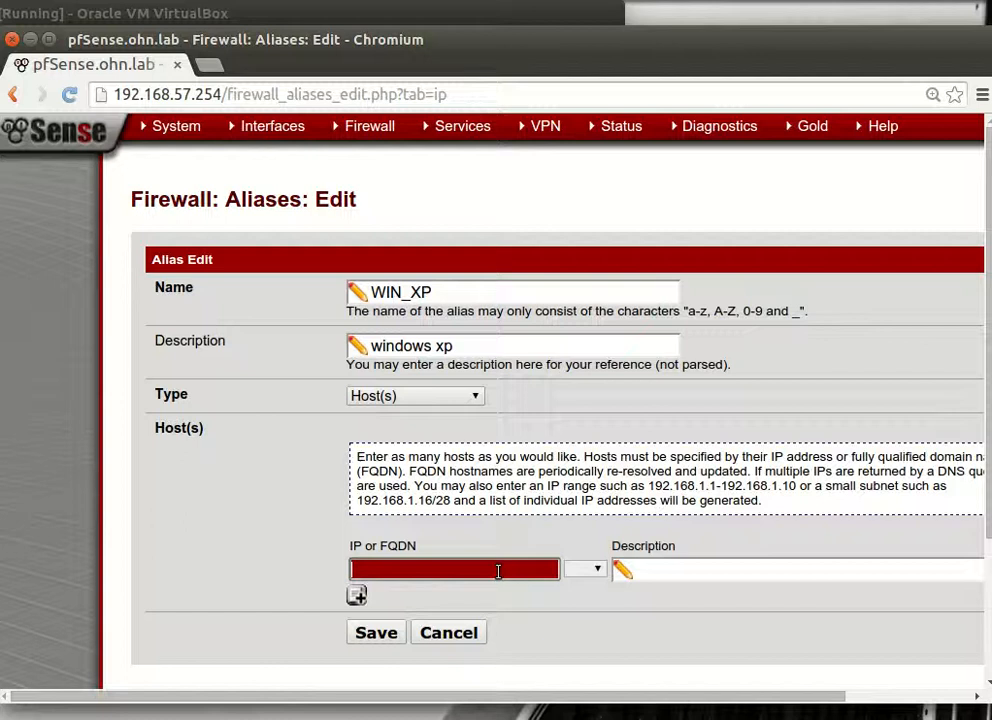
text(192)
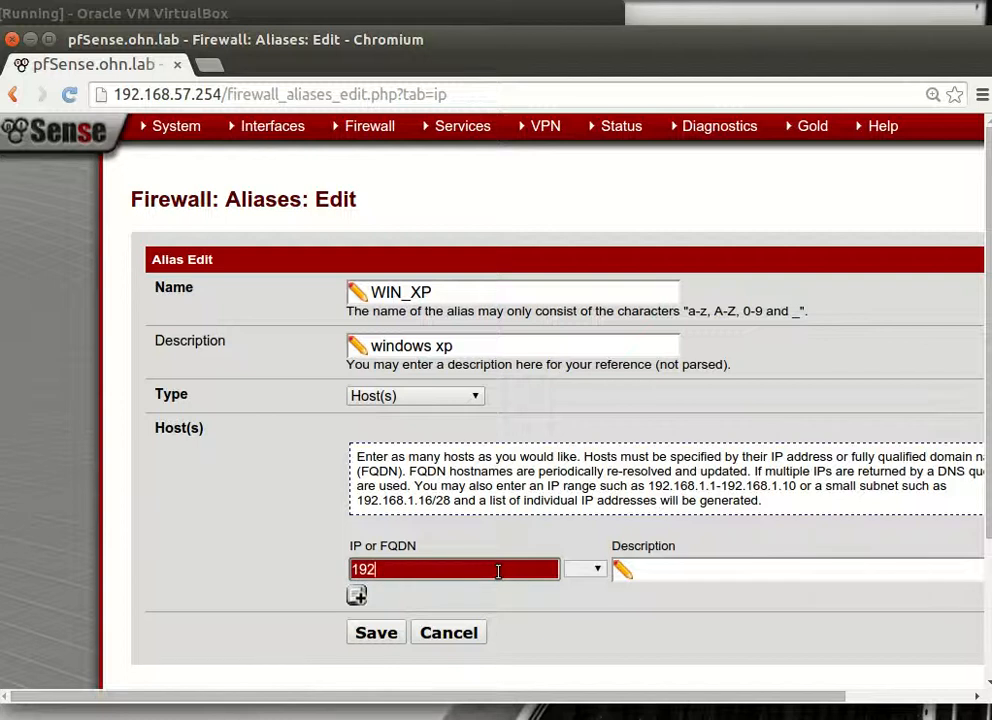
text(.168)
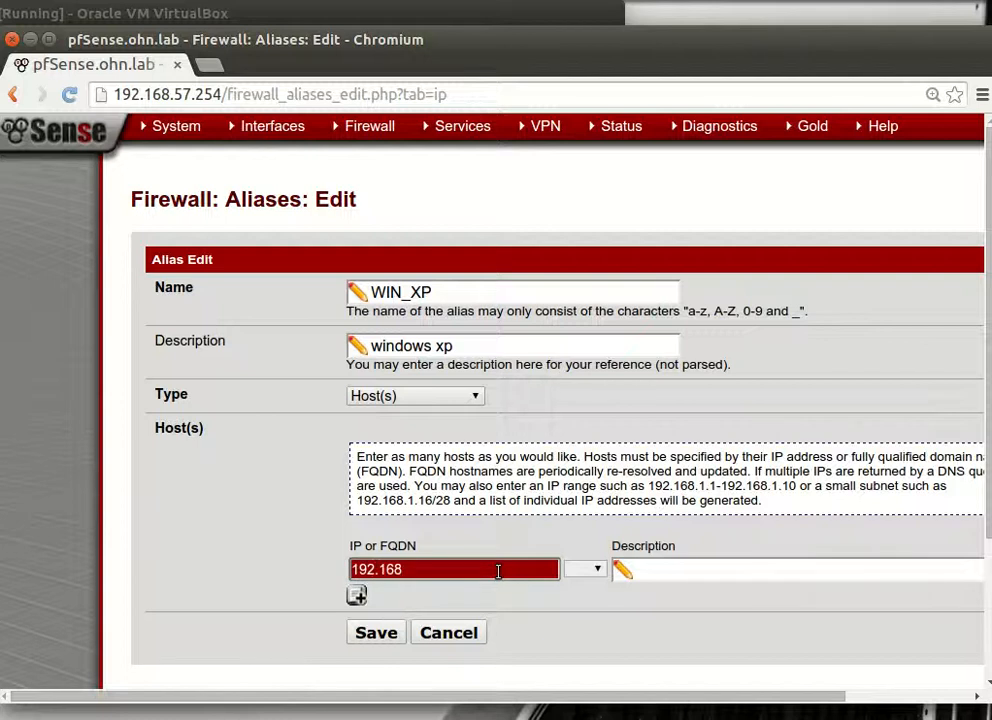
text(.)
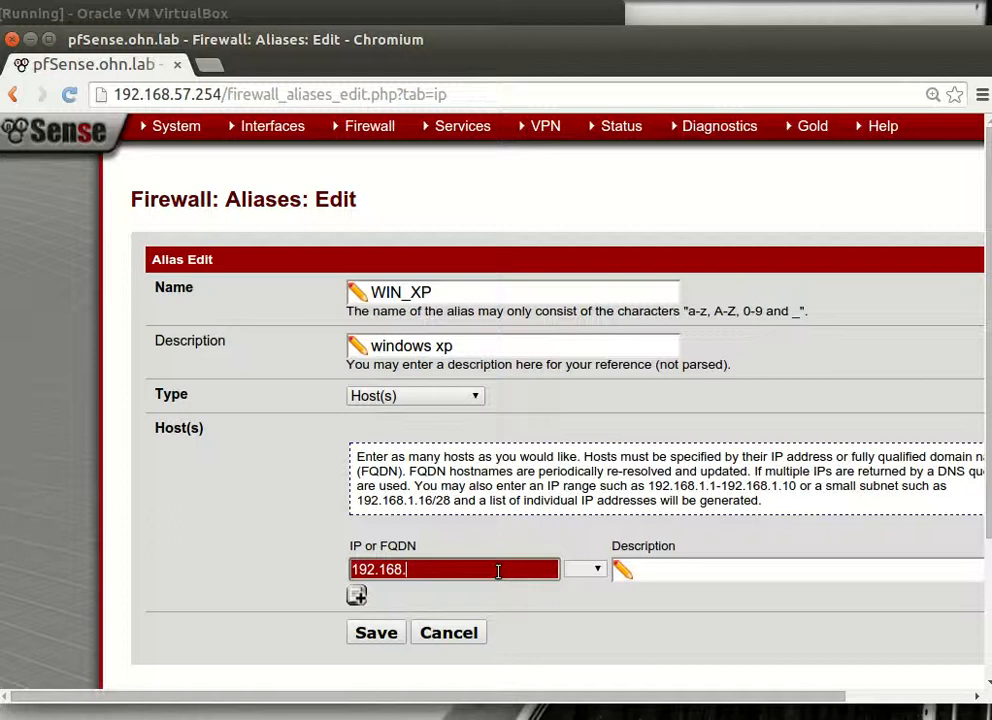
text(5)
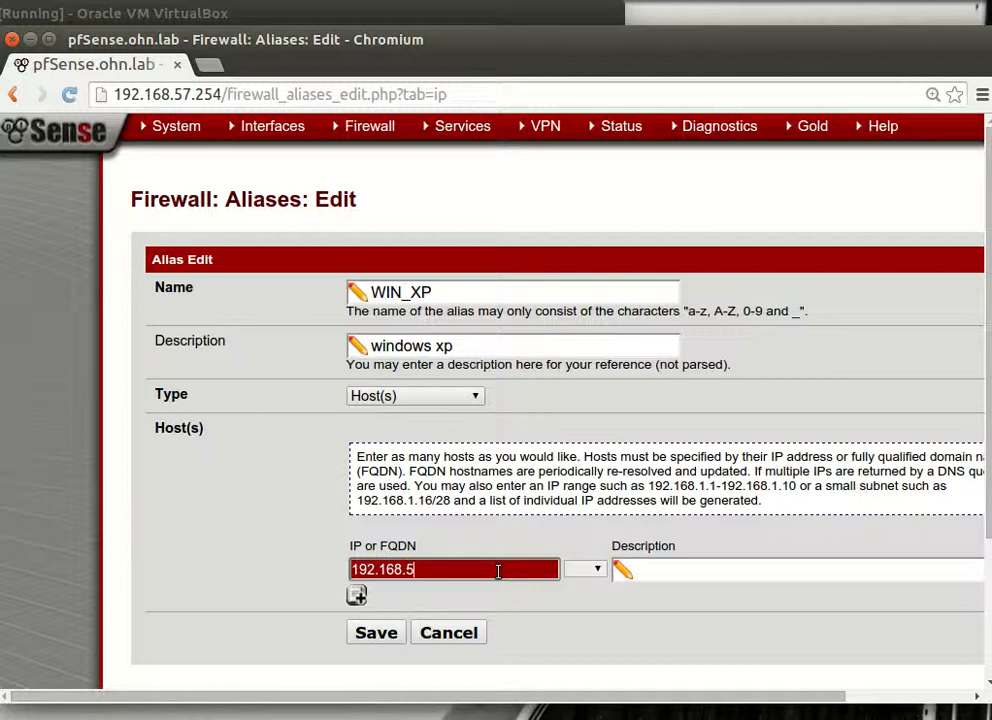
text(8.)
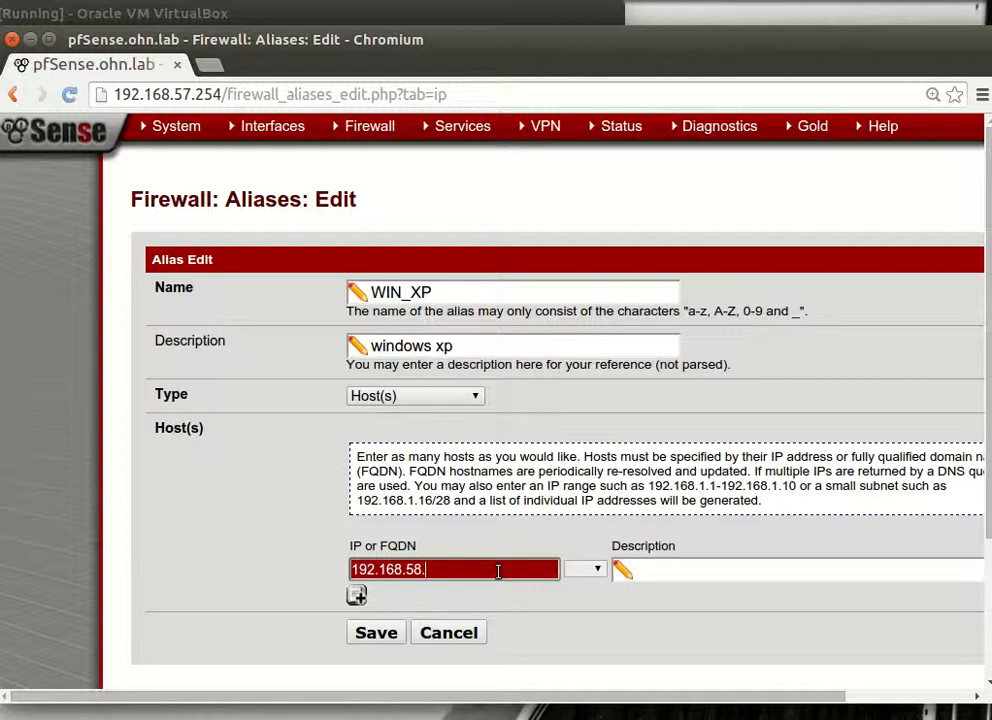
text(10)
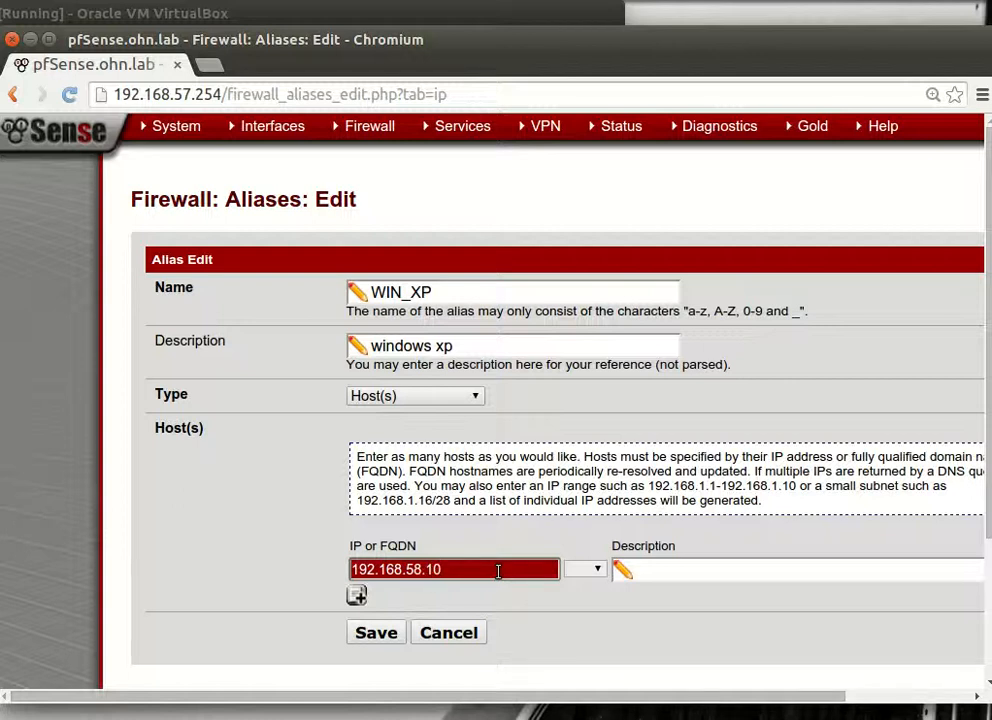
Paste the host entry description, save the WIN_XP alias, and return to NAT Port Forward.
click(720, 568)
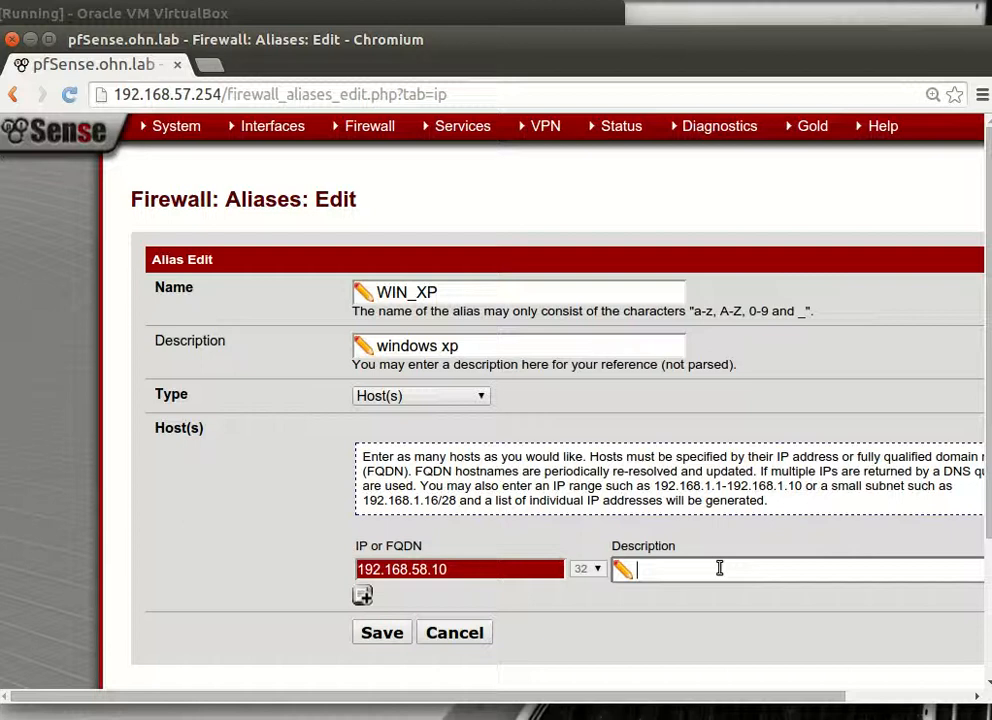
right_click(720, 568)
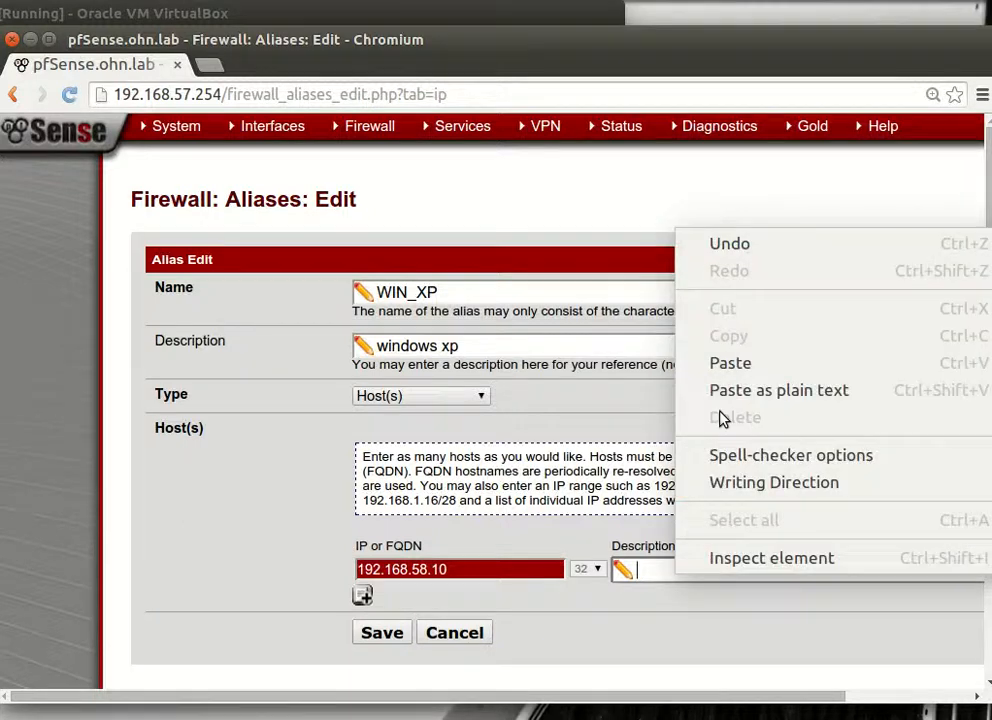
right_click(430, 345)
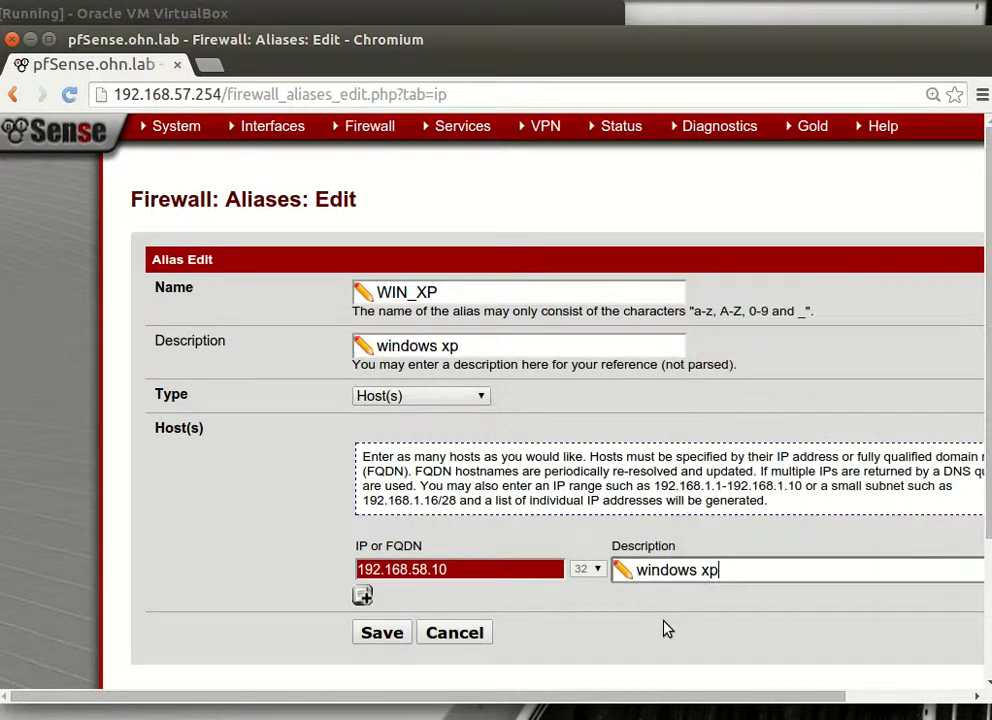
click(381, 632)
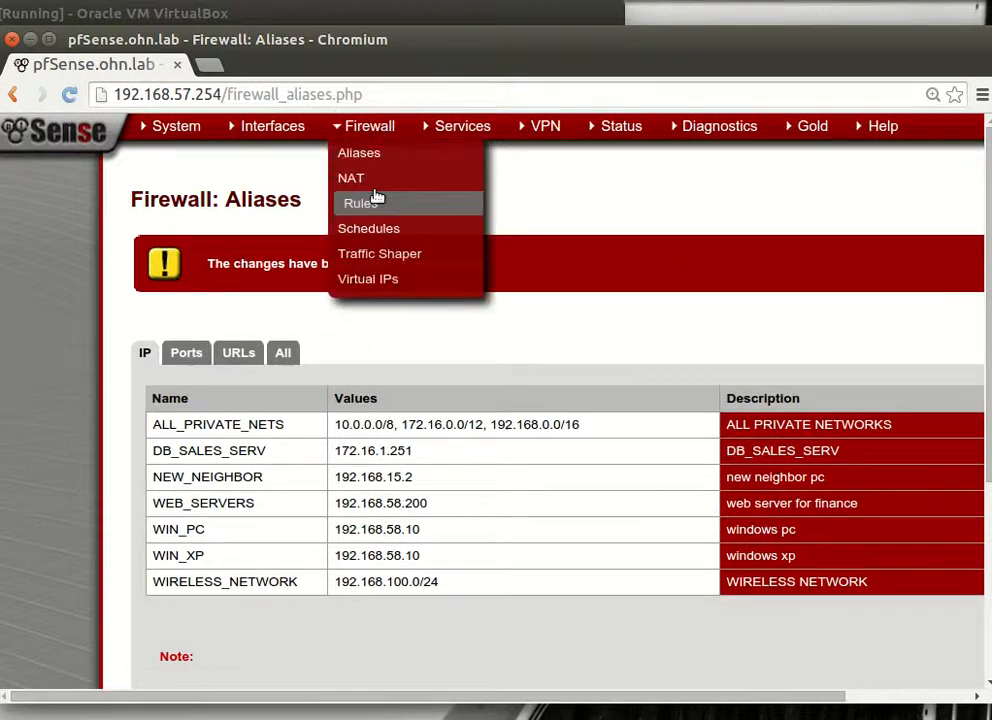
click(351, 177)
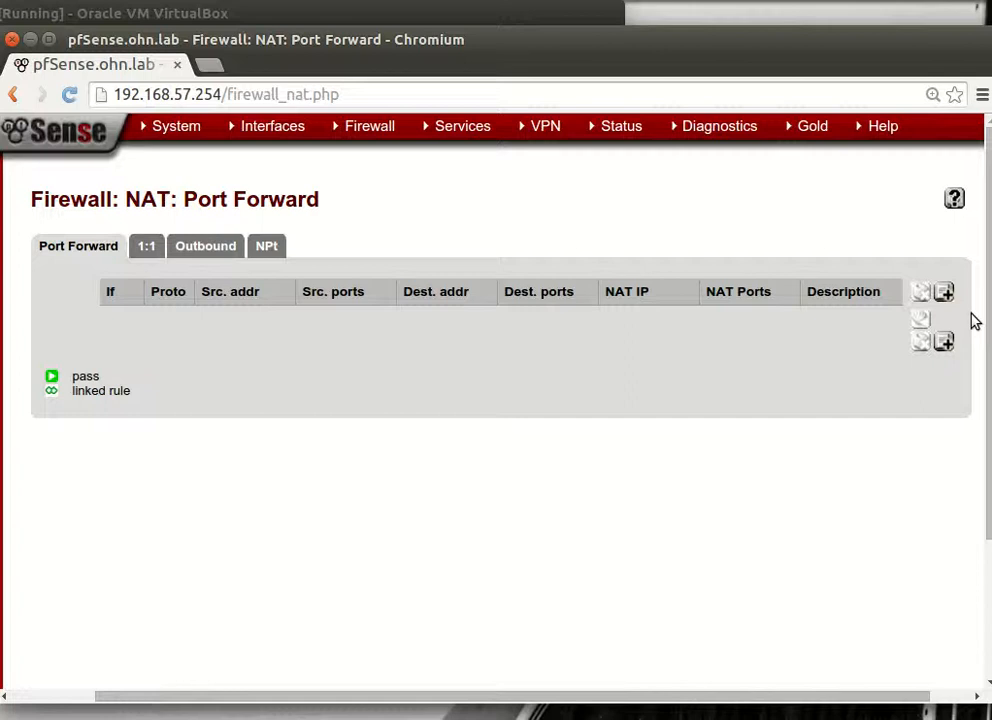
Add a new port-forward rule, leaving its default WAN interface and TCP protocol.
click(943, 291)
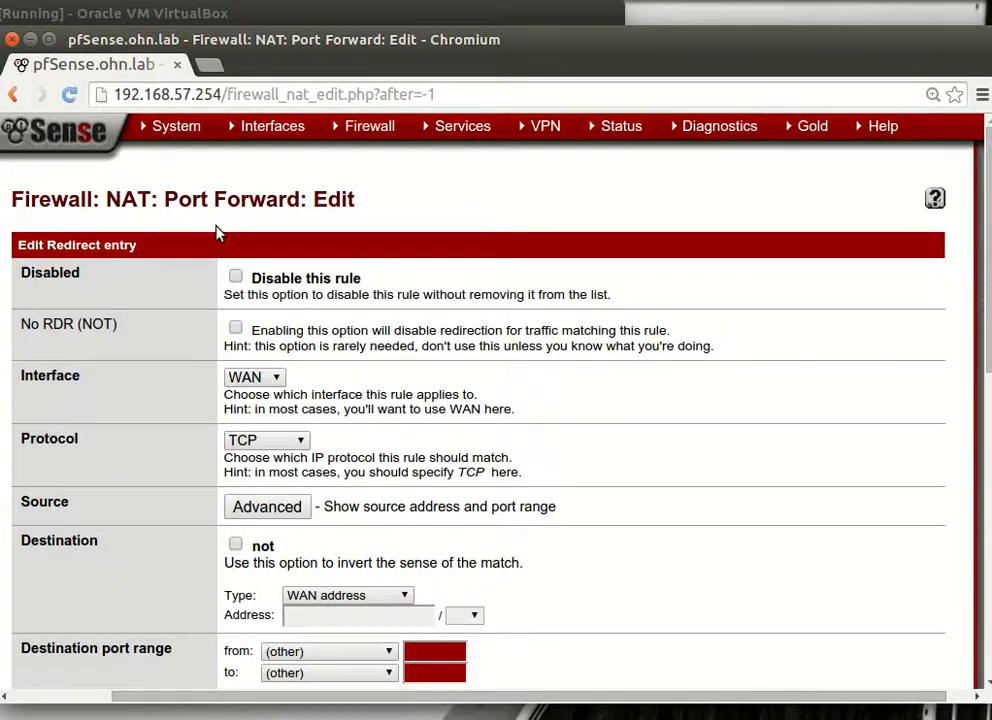
click(272, 125)
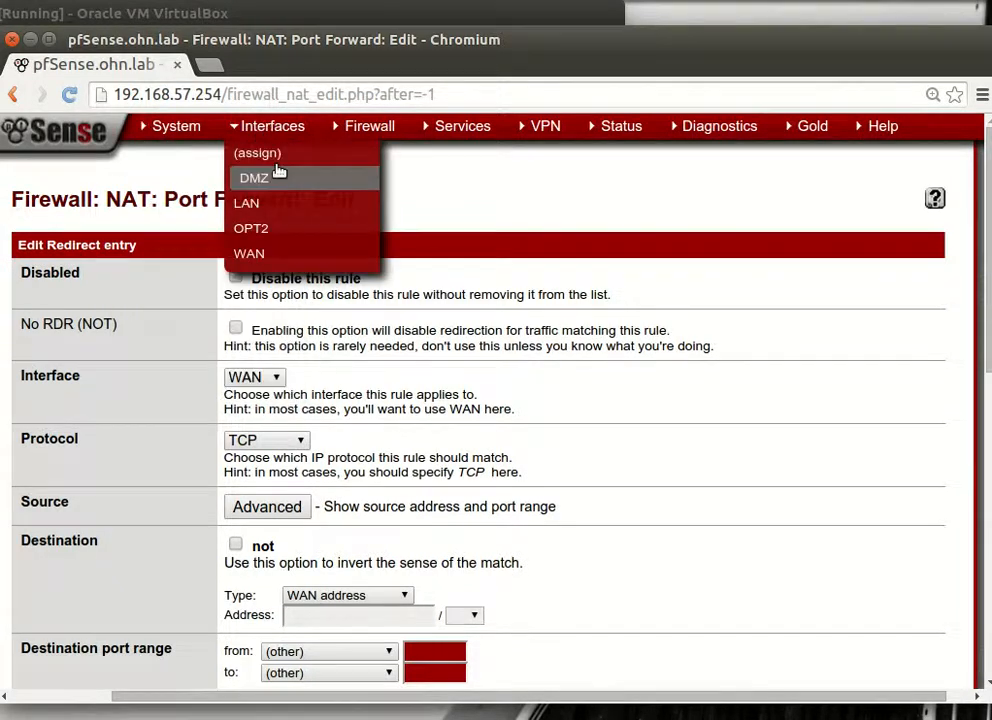
mouse_move(255, 253)
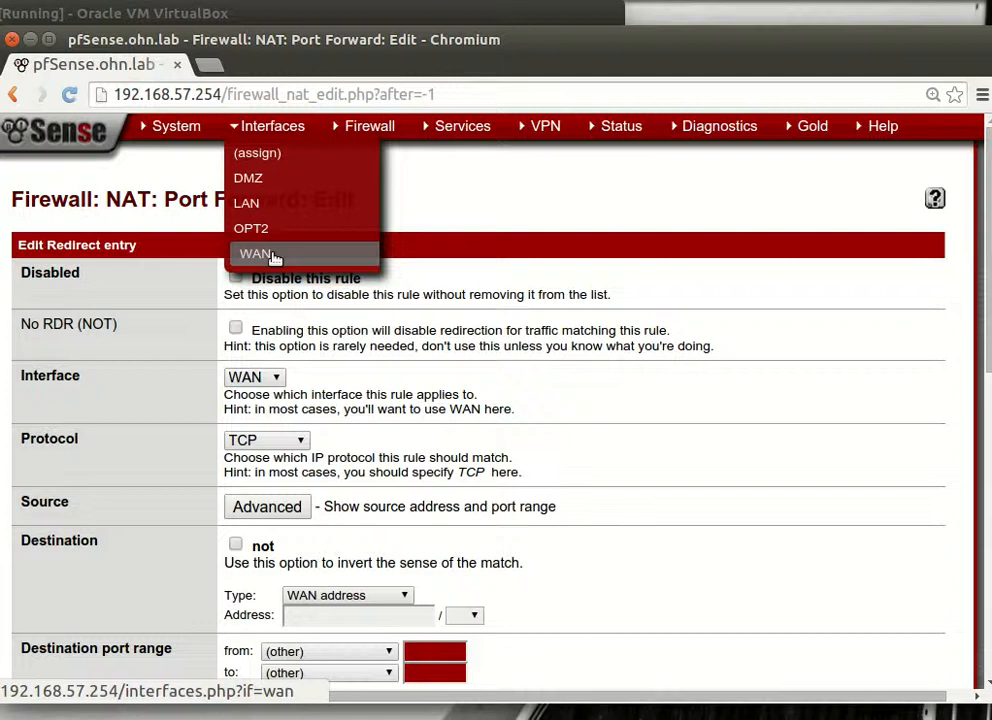
click(256, 253)
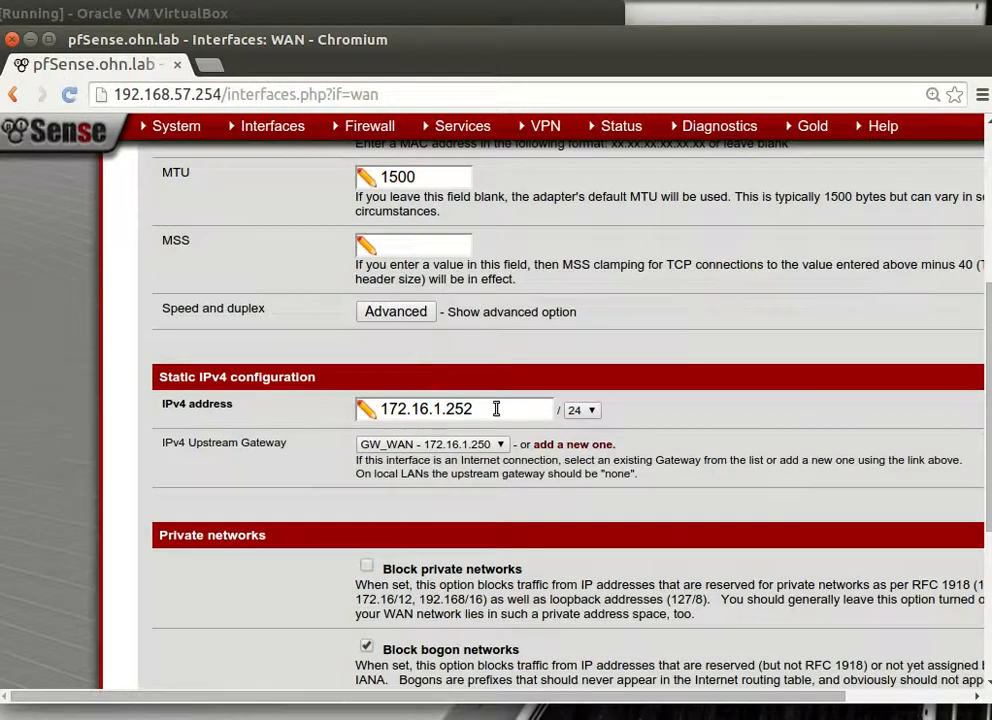
click(369, 125)
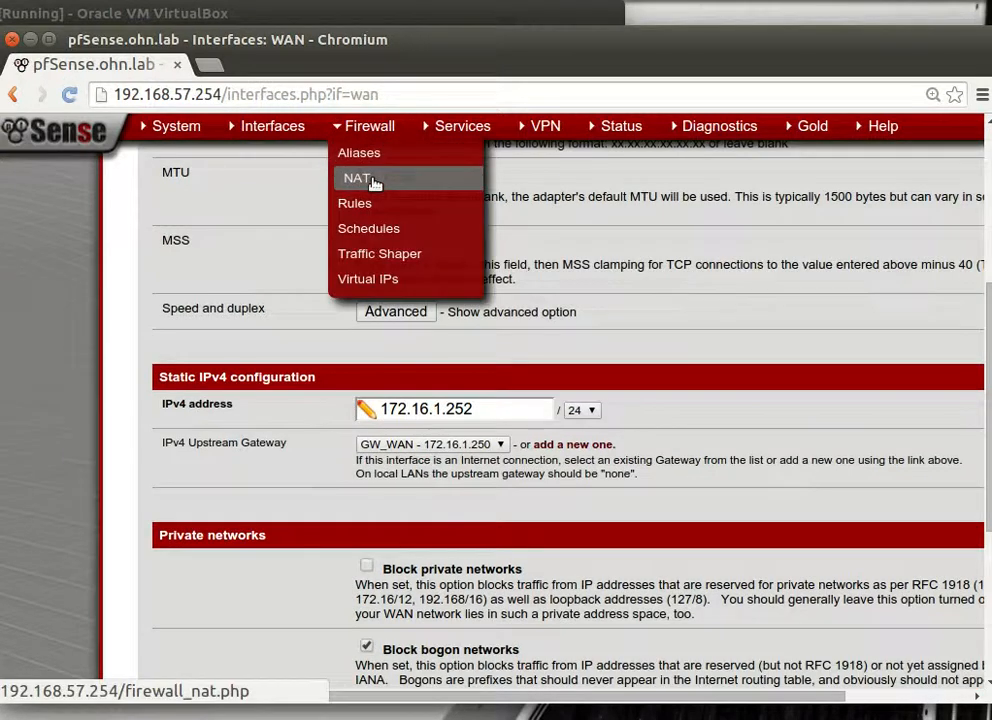
click(357, 178)
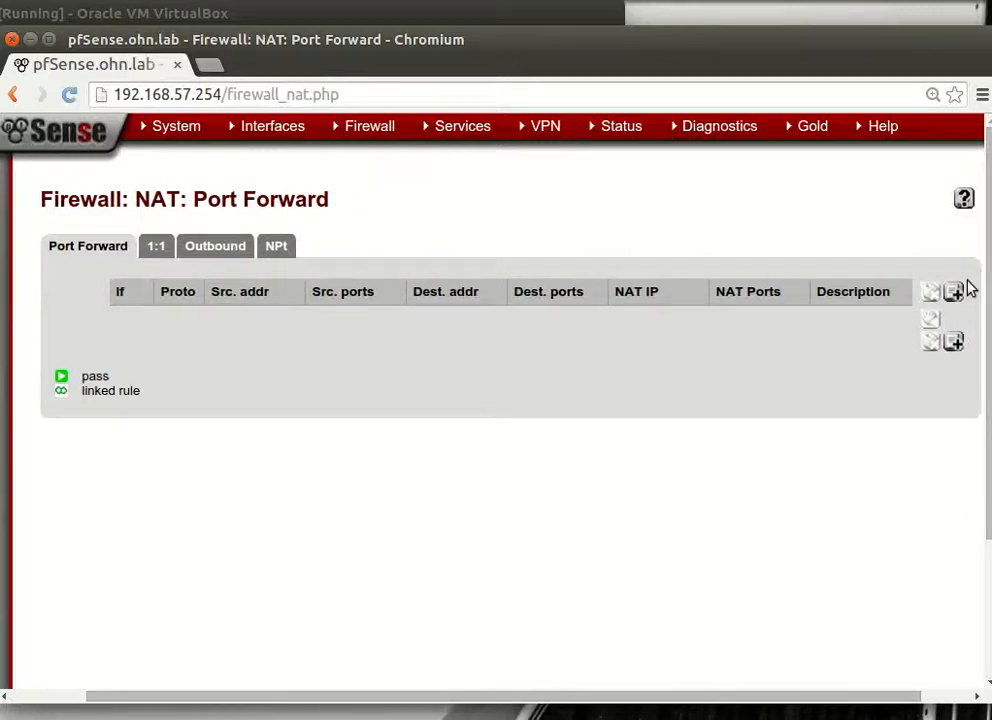
click(953, 291)
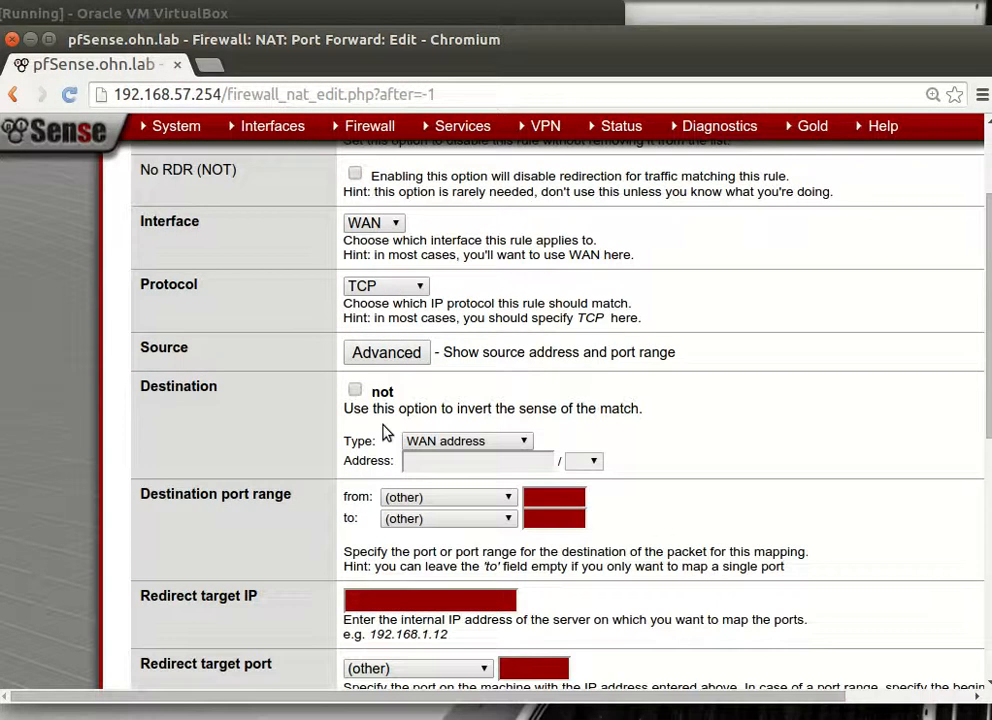
Save a WAN rule matching ICMP, redirecting to WIN_PC, with description 'windows xp'.
click(385, 286)
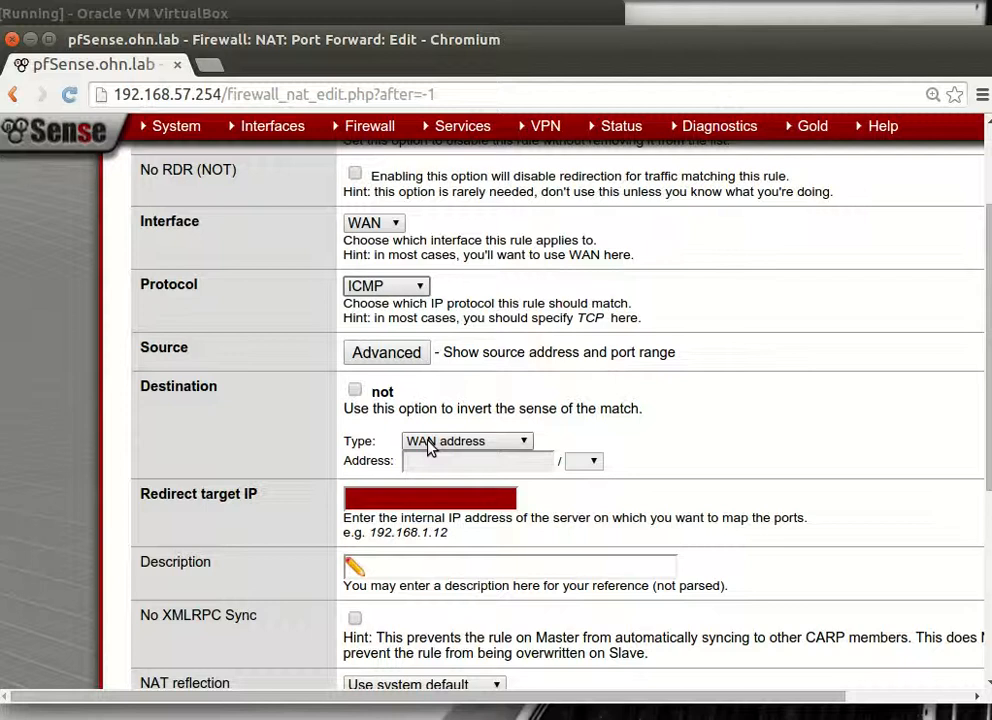
mouse_move(386, 352)
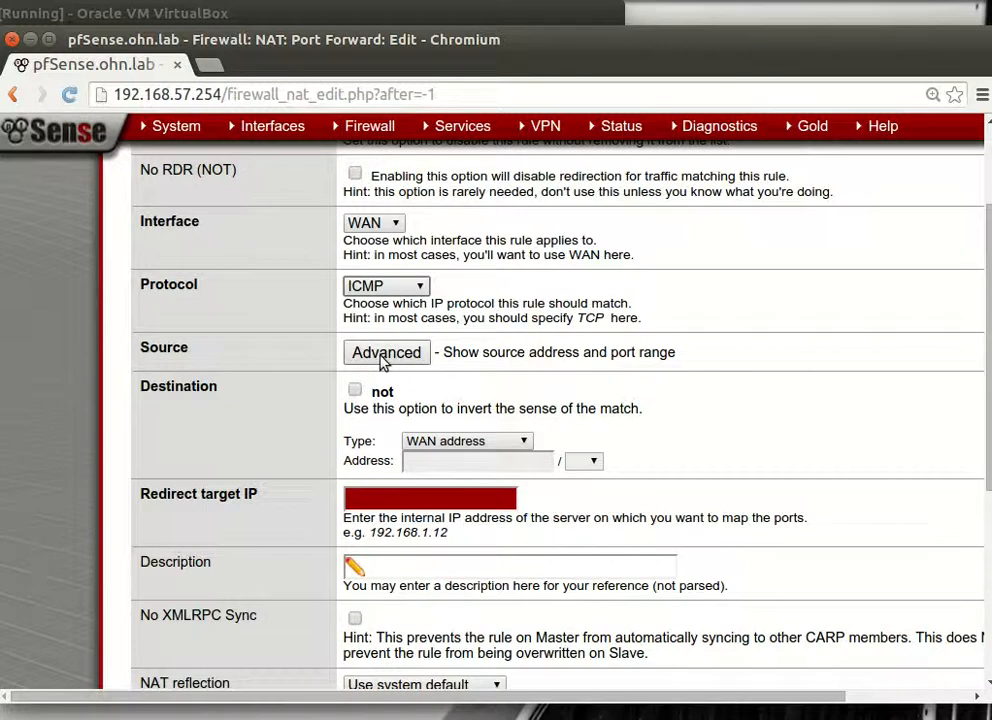
mouse_move(192, 380)
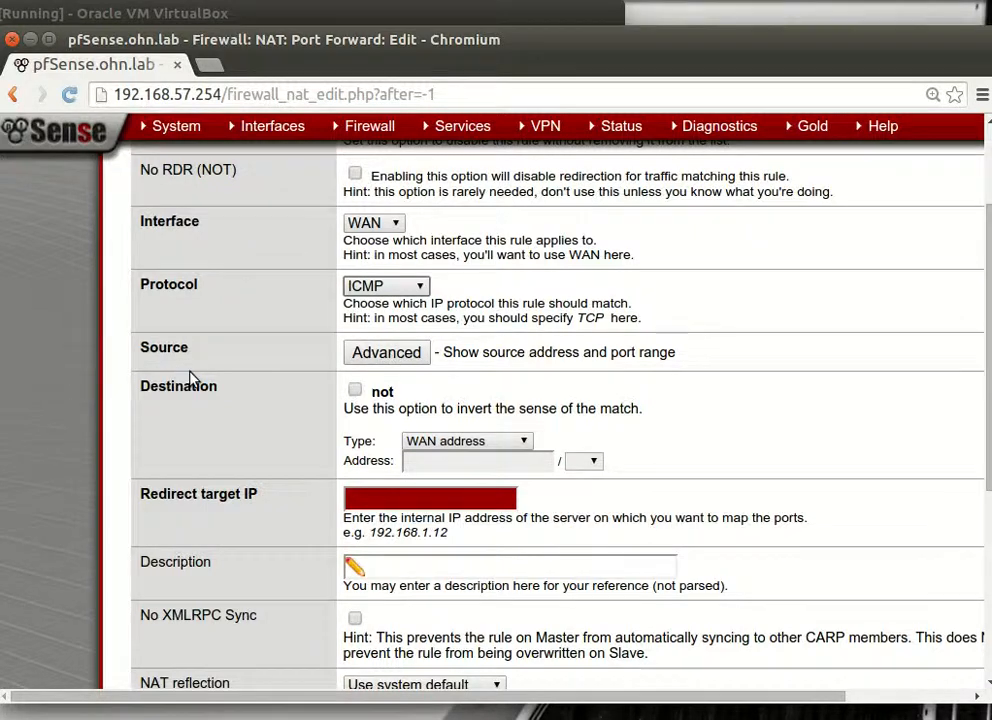
scroll(down, 3)
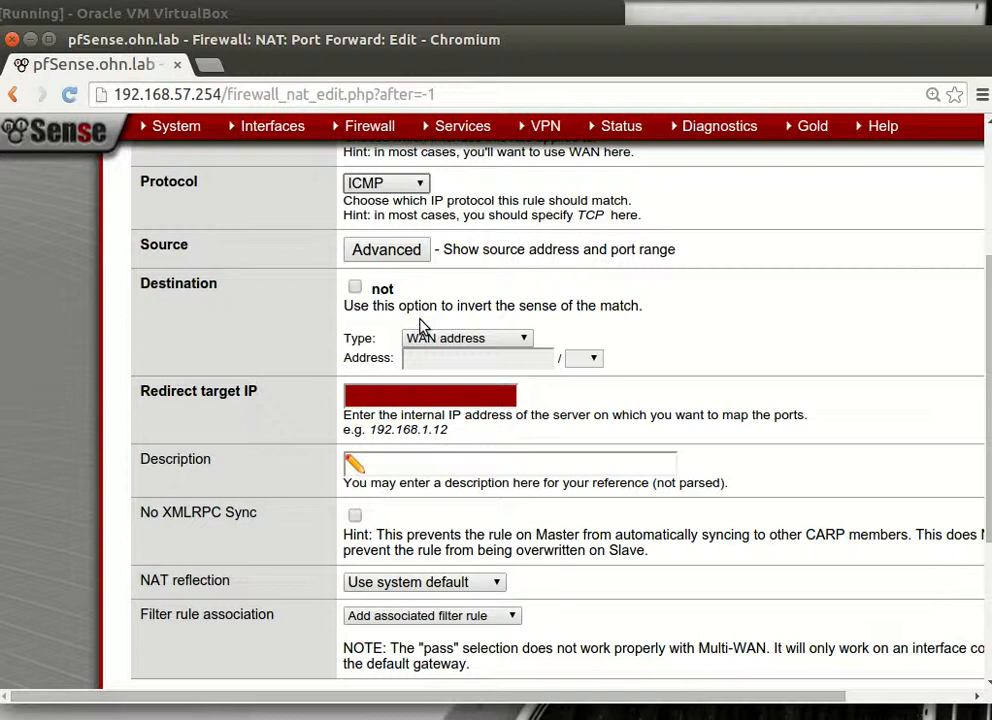
scroll(down, 3)
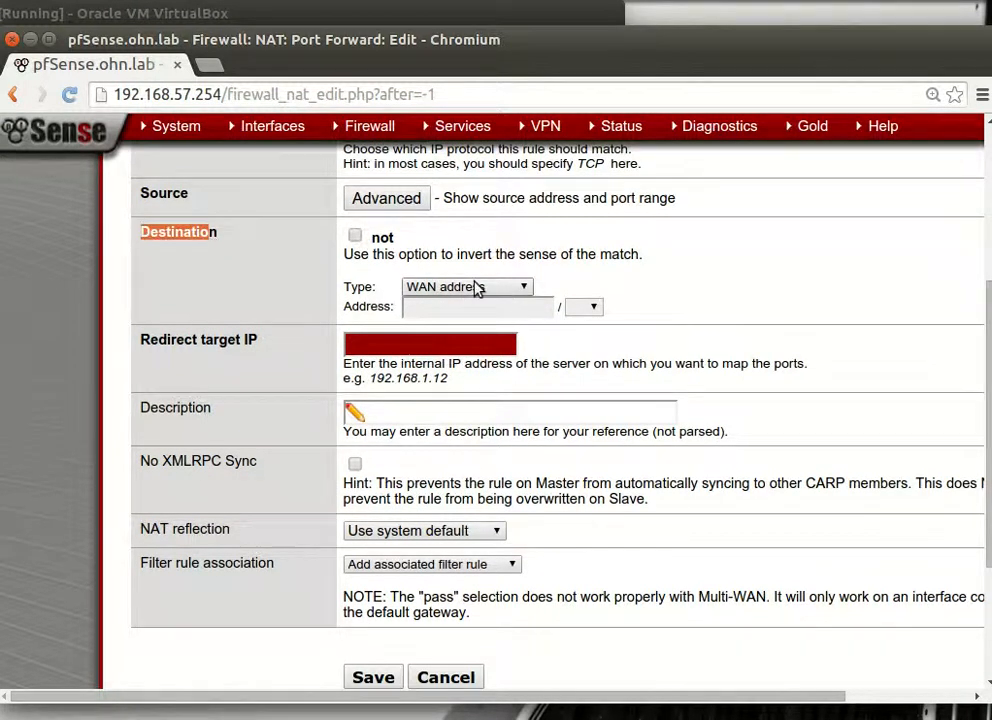
click(430, 344)
text(WEB_SERVERS)
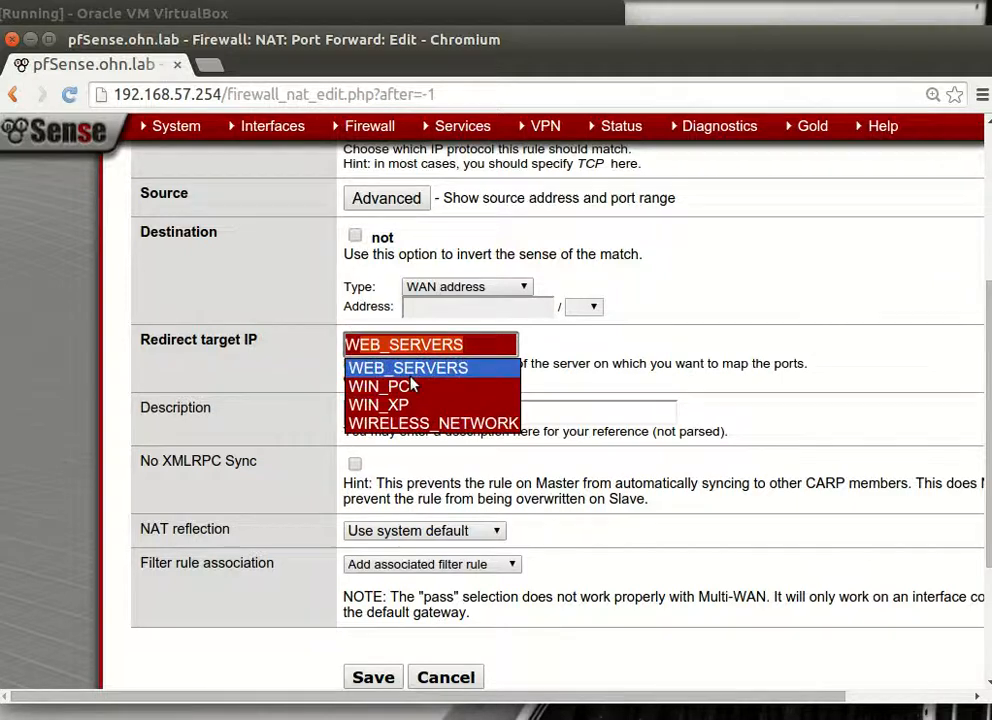
mouse_move(380, 386)
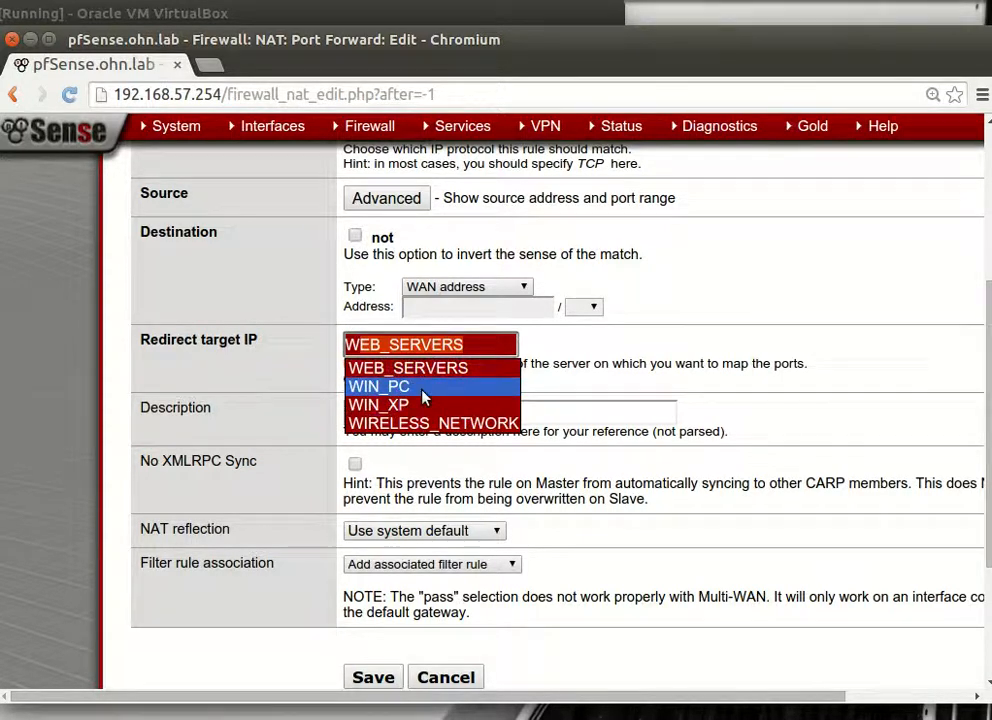
click(378, 386)
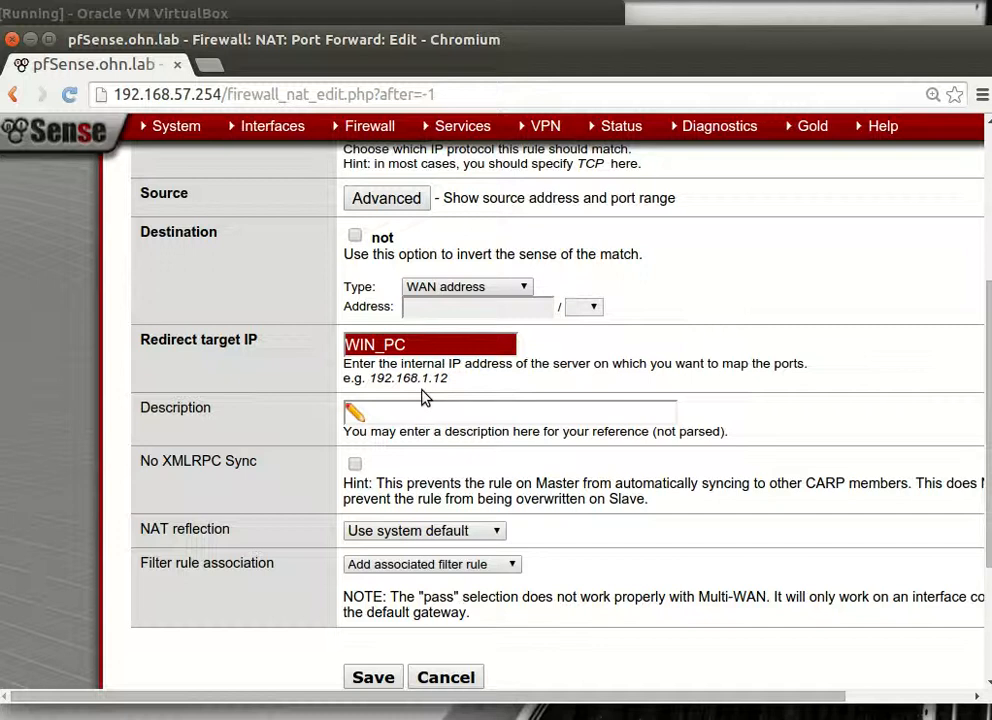
mouse_move(435, 120)
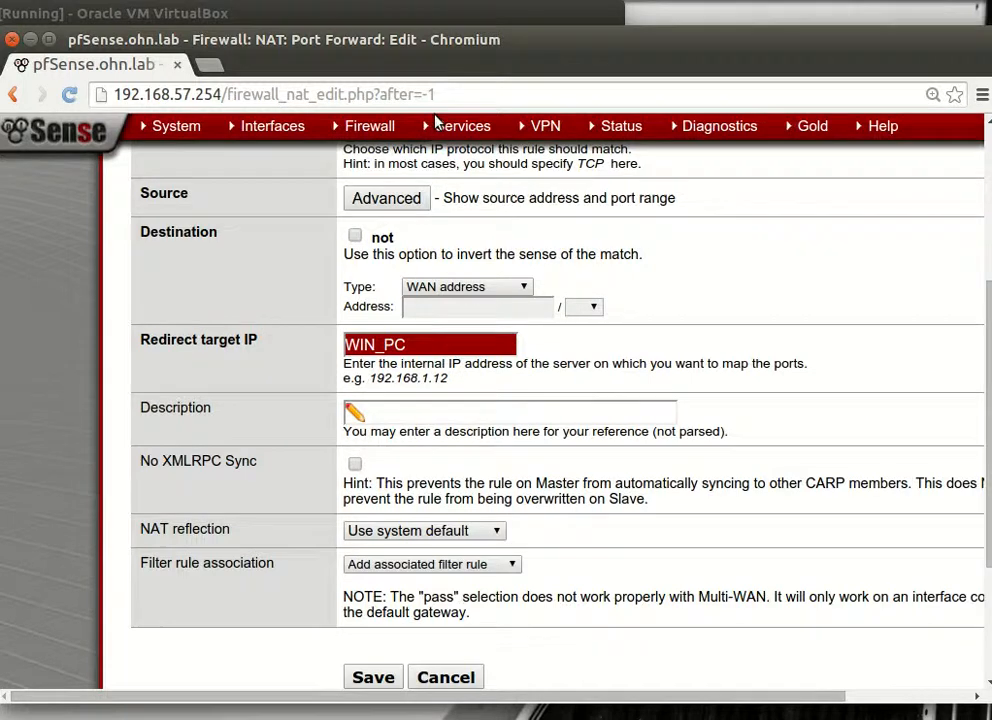
scroll(down, 3)
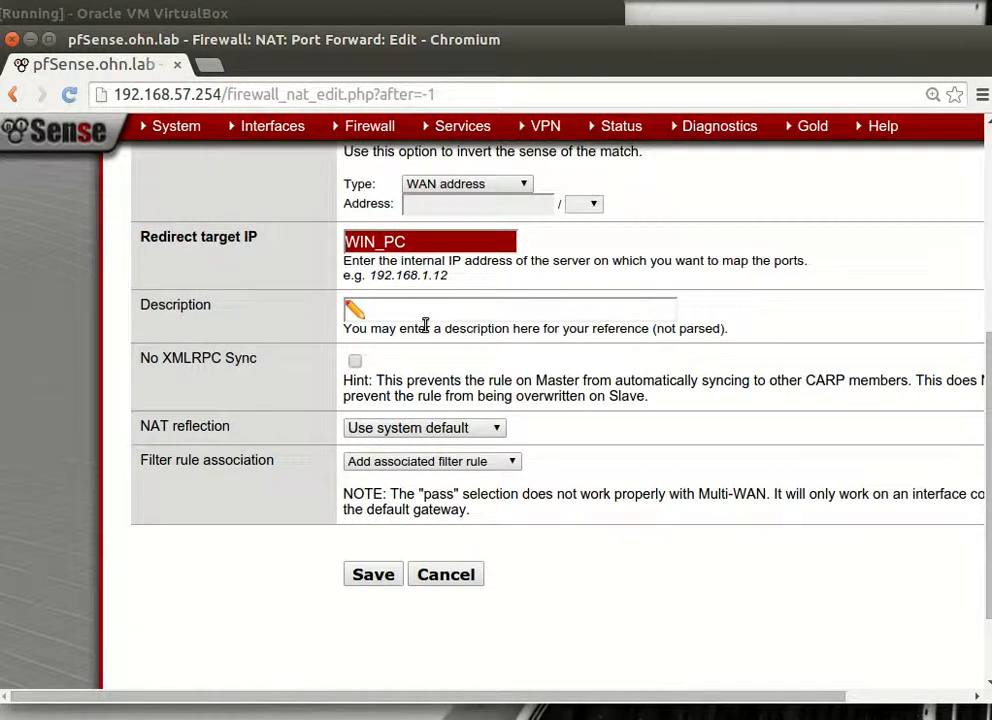
right_click(420, 312)
text(windows xp)
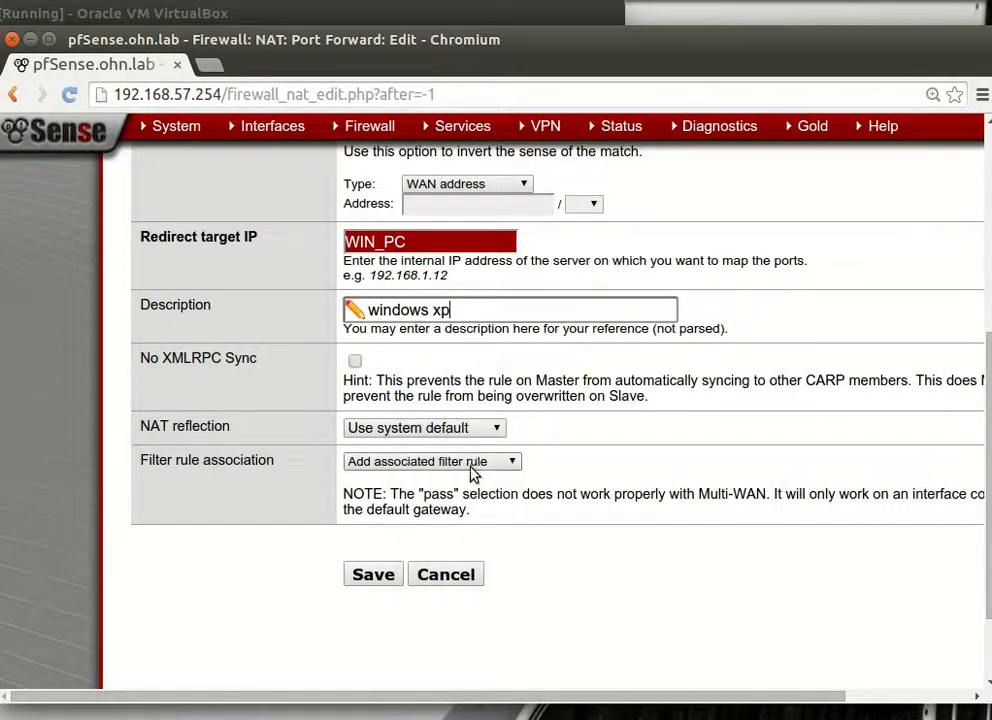
mouse_move(357, 497)
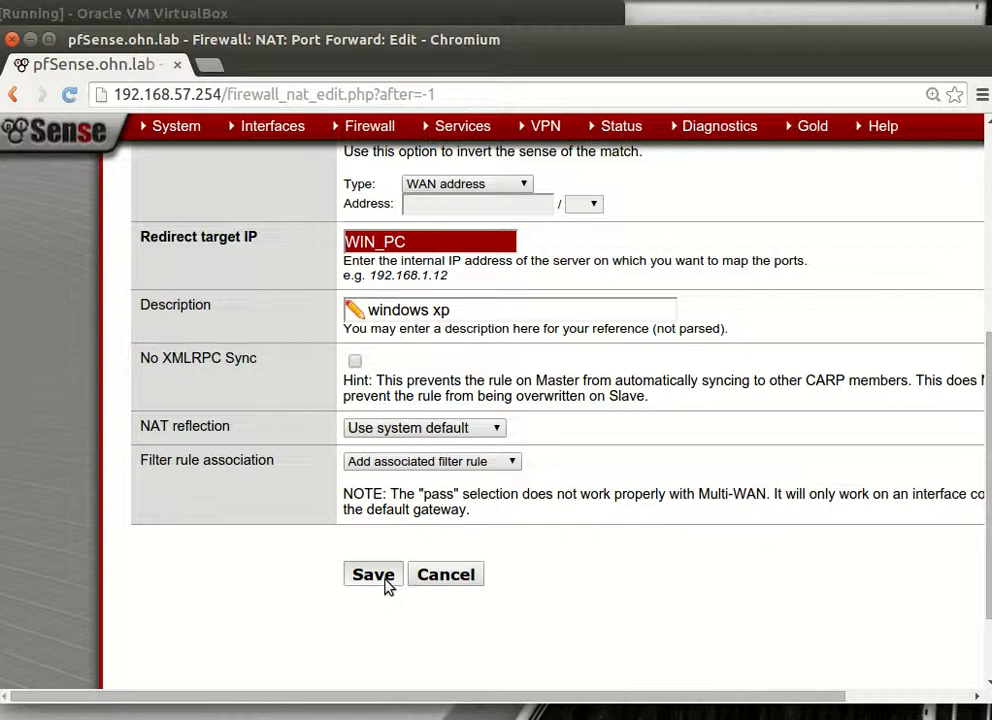
click(372, 574)
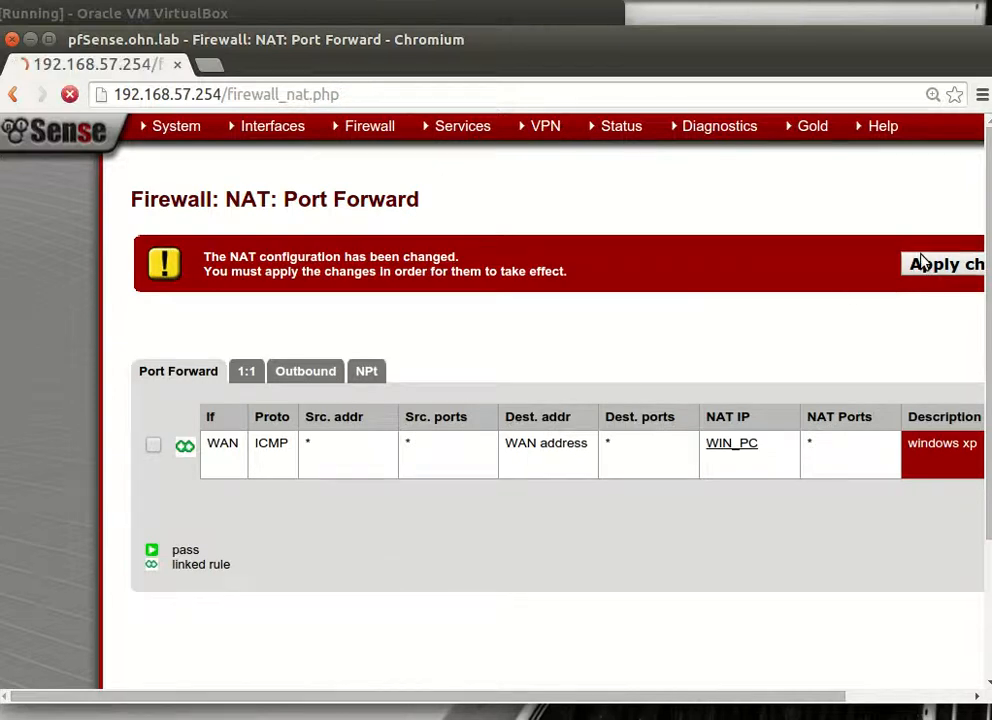
Apply the pending NAT changes and go to the Firewall Aliases list.
click(942, 263)
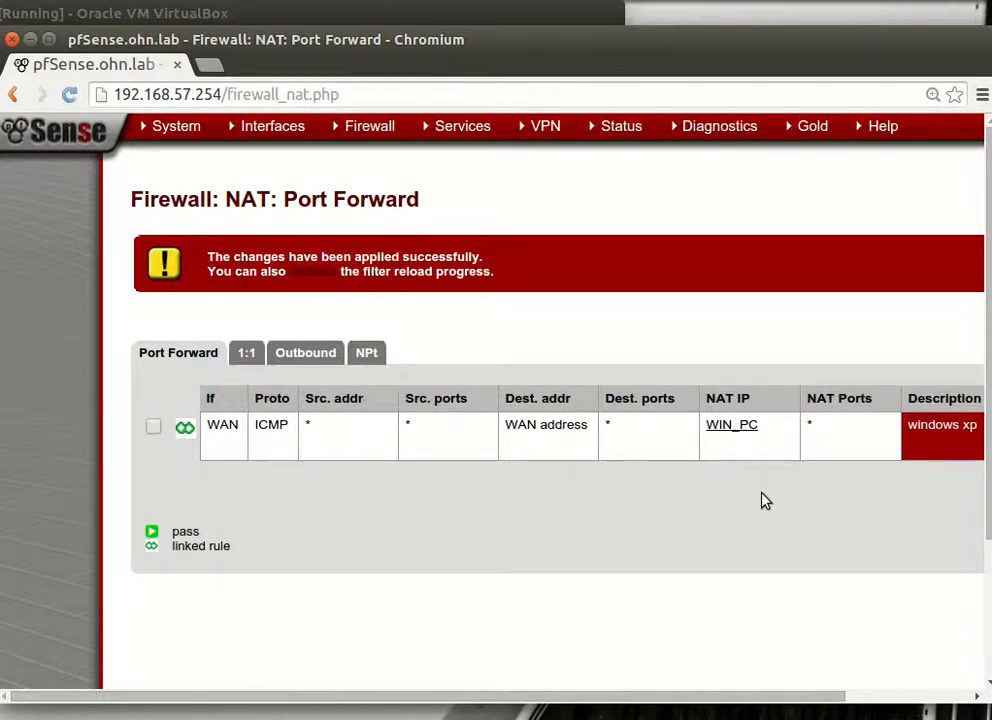
click(272, 125)
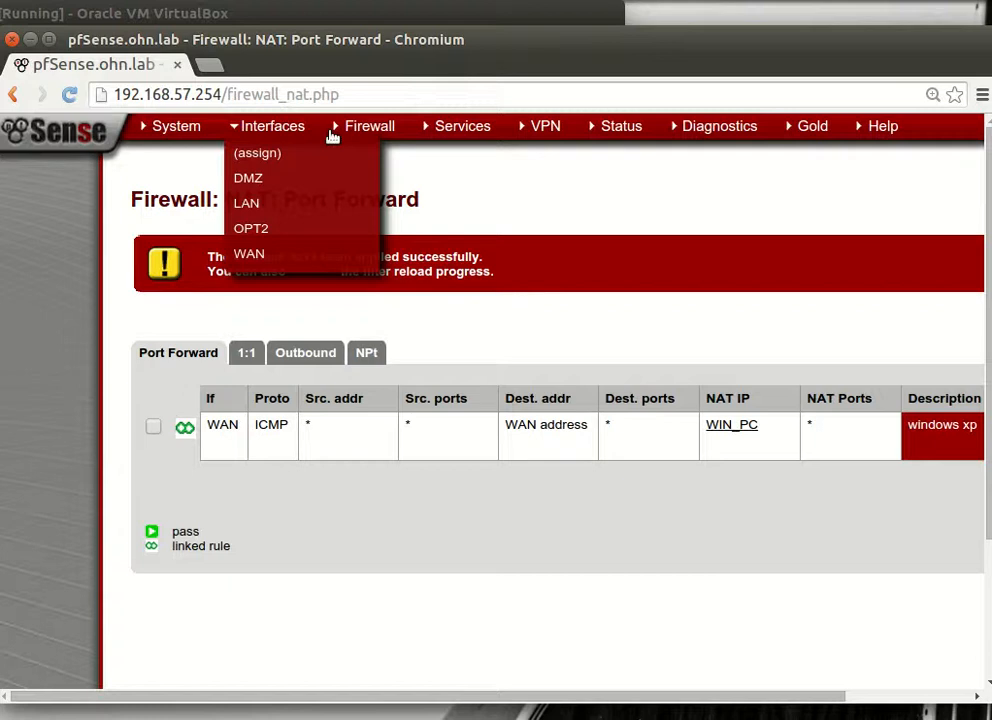
click(369, 125)
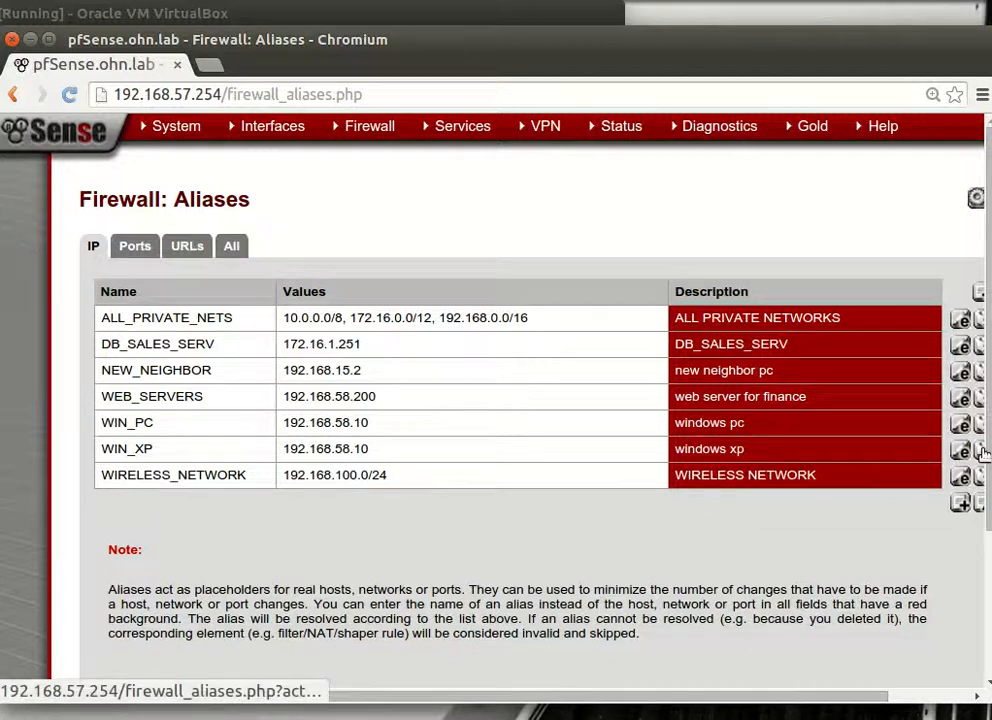
Delete the WIN_XP alias row, confirm with OK, and apply the alias changes.
click(960, 450)
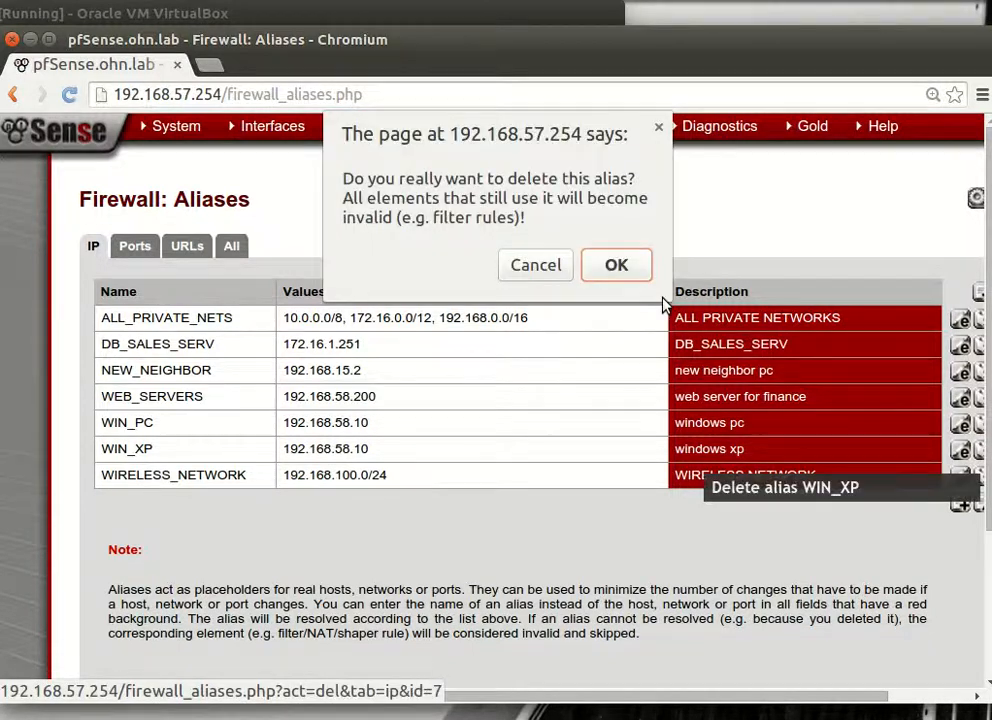
click(616, 264)
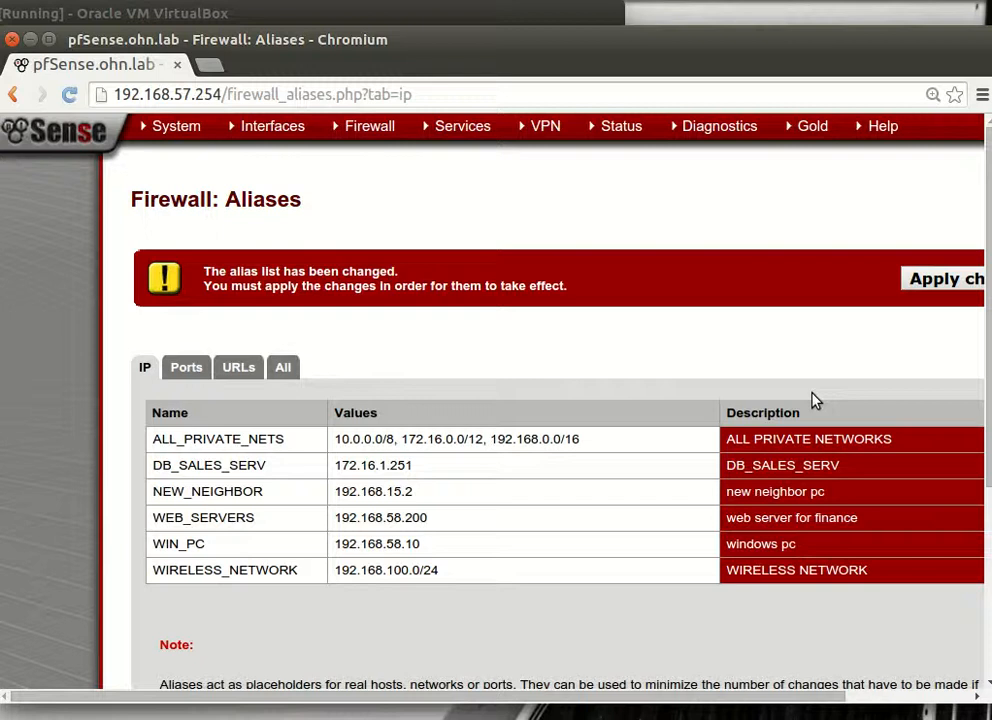
click(942, 278)
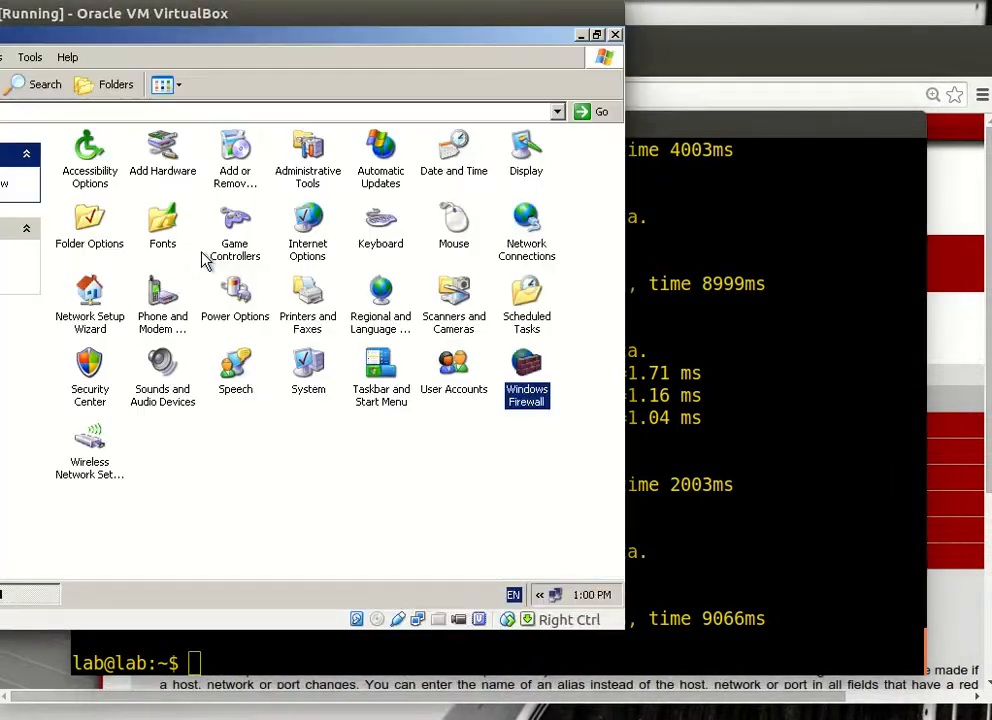
Tick 'Allow incoming echo request' in Windows Firewall's ICMP settings and confirm.
double_click(527, 370)
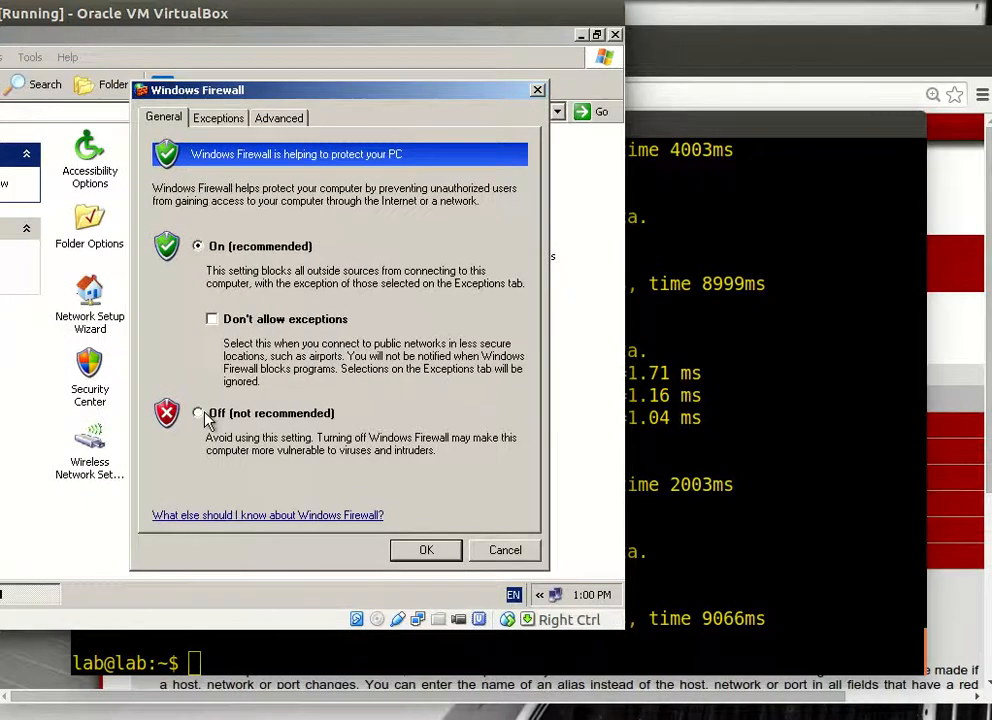
click(218, 117)
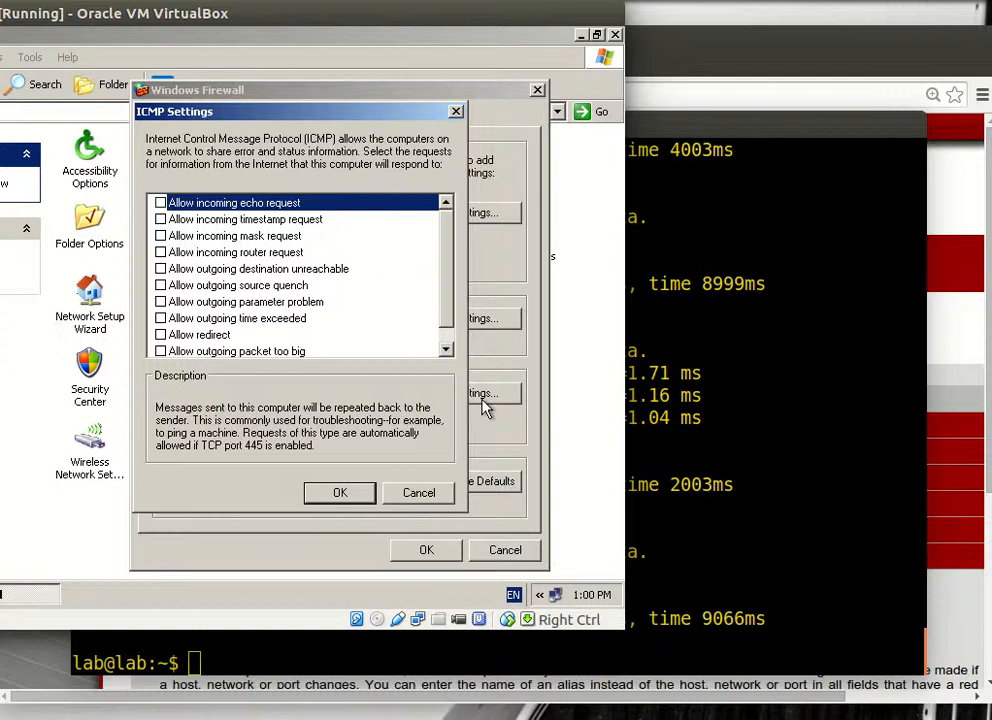
click(160, 202)
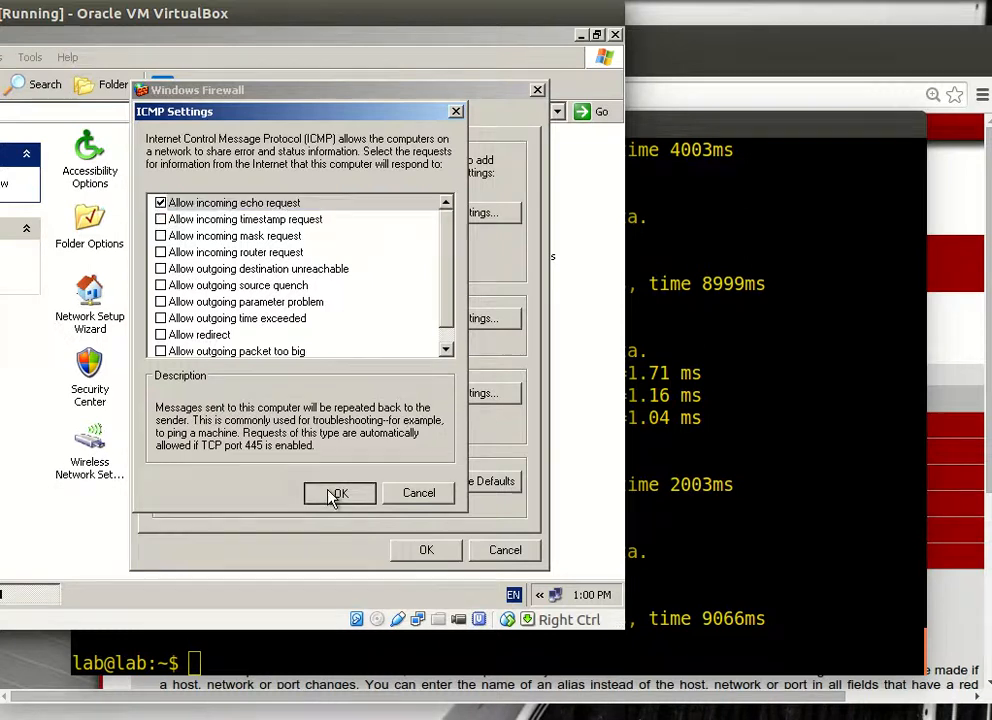
click(339, 493)
text(ping 172.16.1.252)
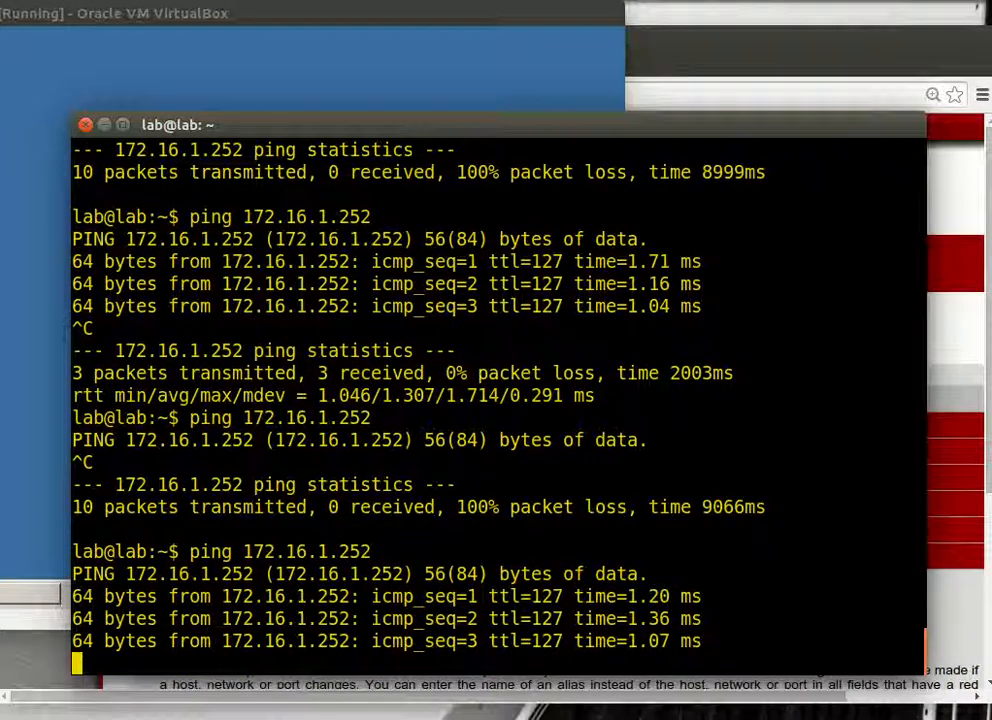
Scroll the Terminal to the ping statistics: 6 packets received, 0% packet loss.
scroll(down, 3)
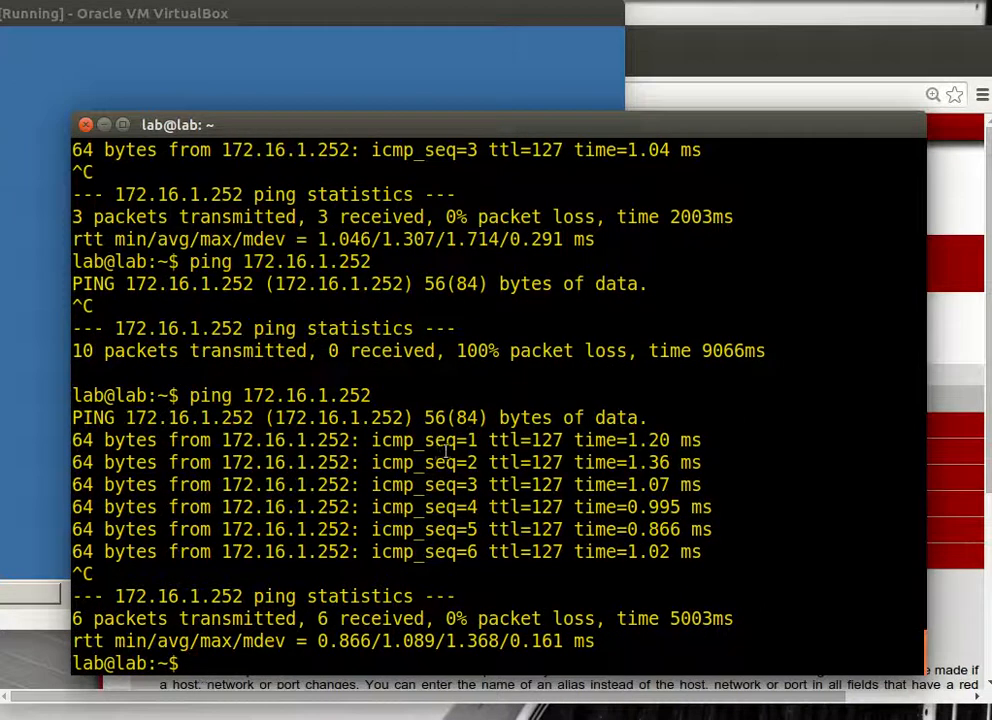
mouse_move(475, 460)
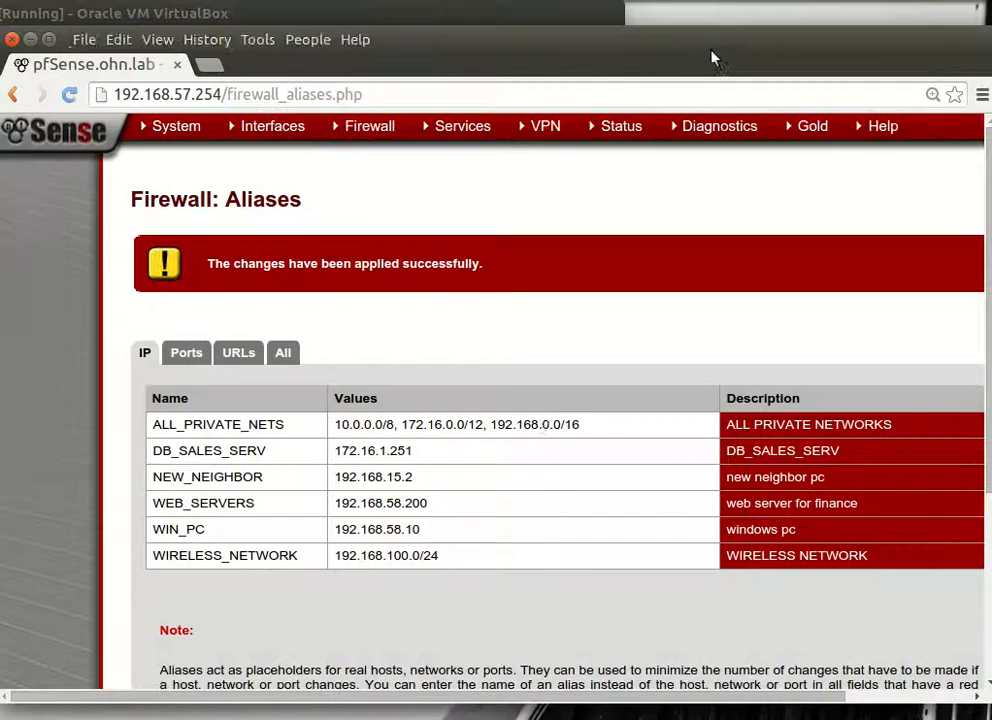
Start a new NAT port forward rule with destination port HTTP.
click(369, 125)
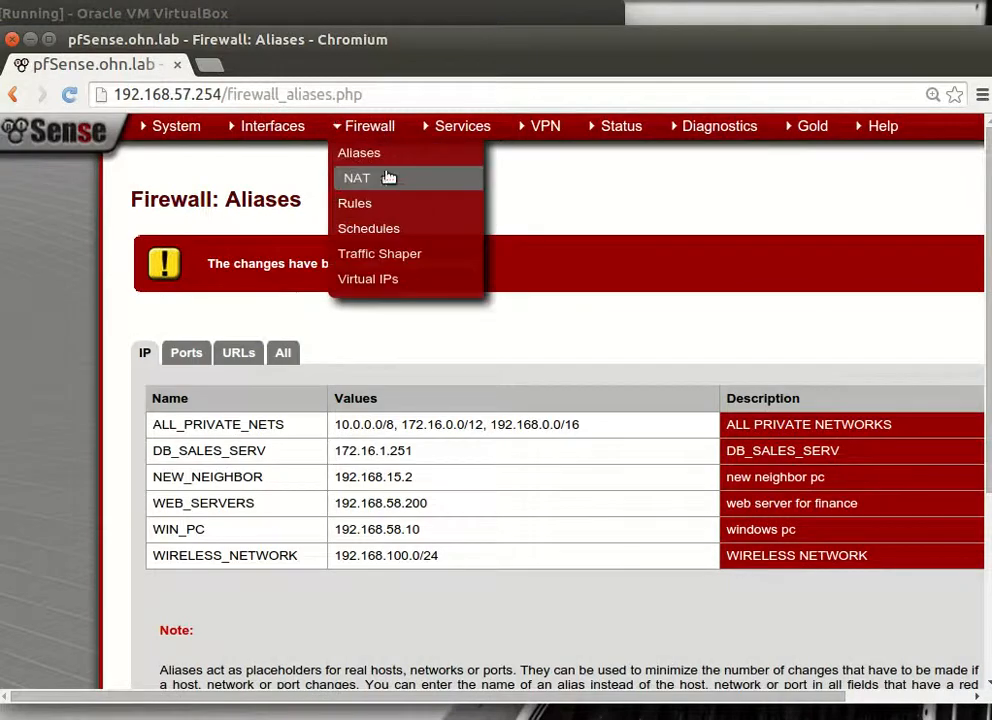
click(356, 177)
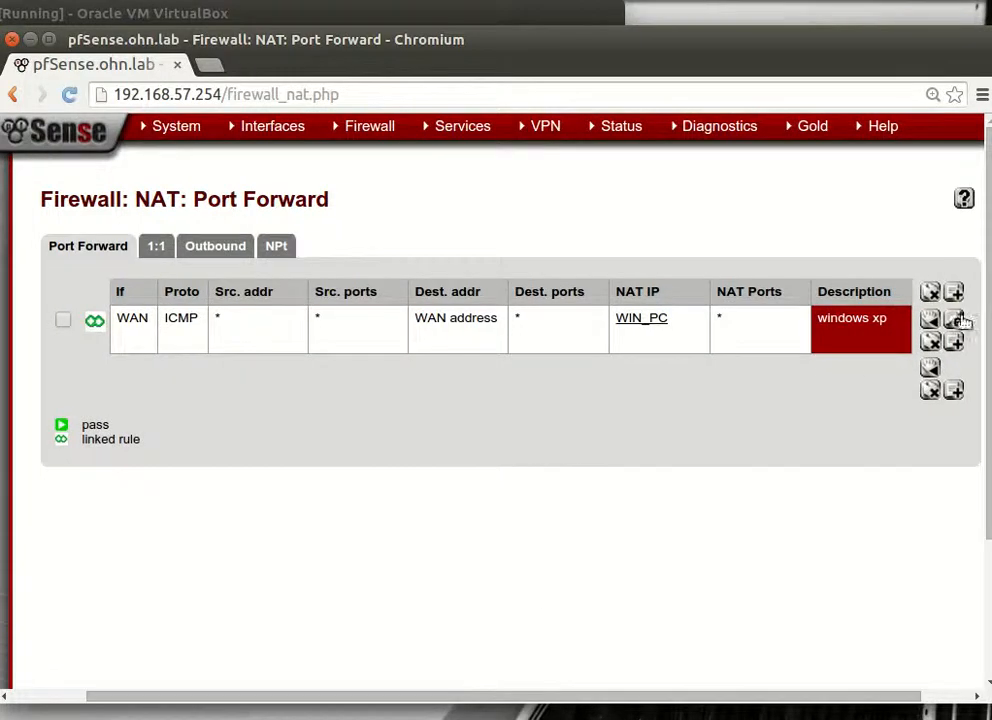
mouse_move(930, 390)
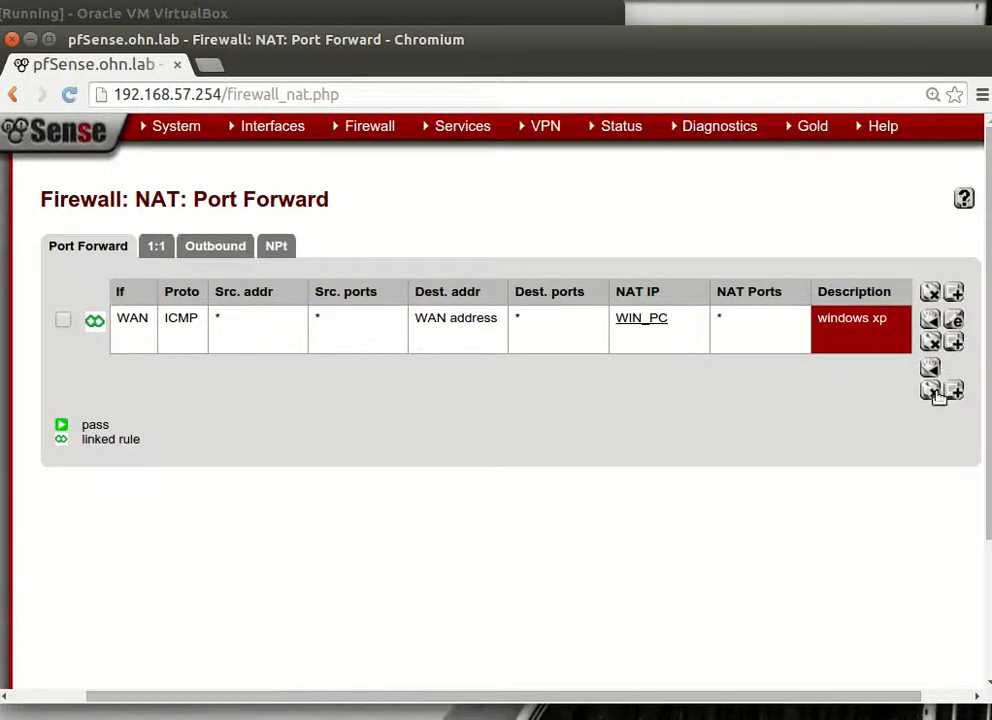
click(929, 318)
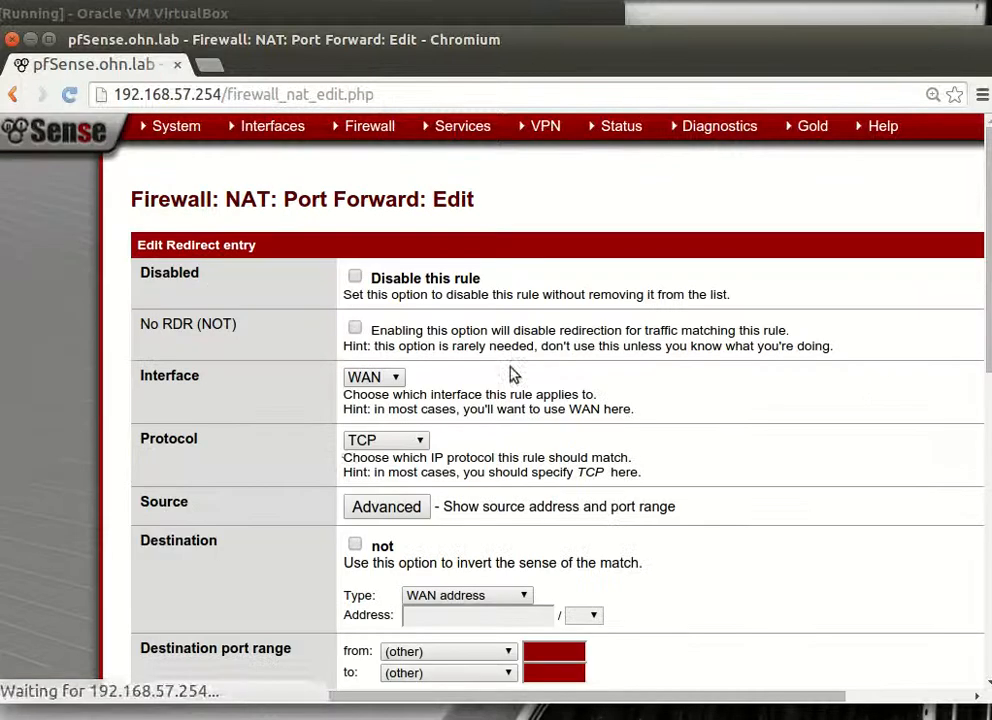
scroll(down, 3)
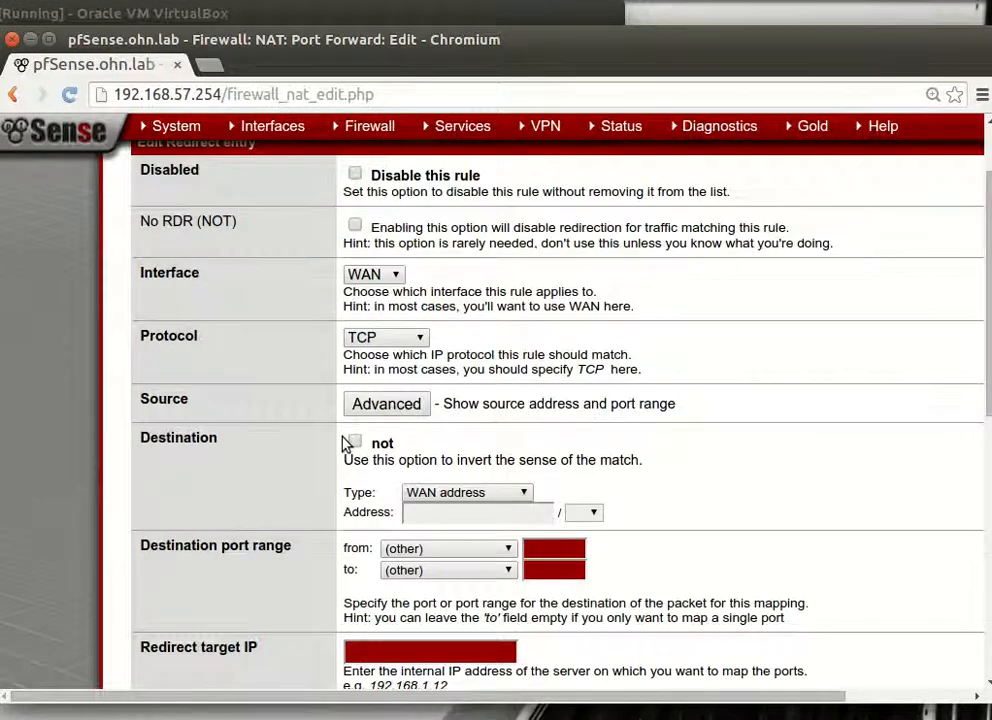
scroll(down, 3)
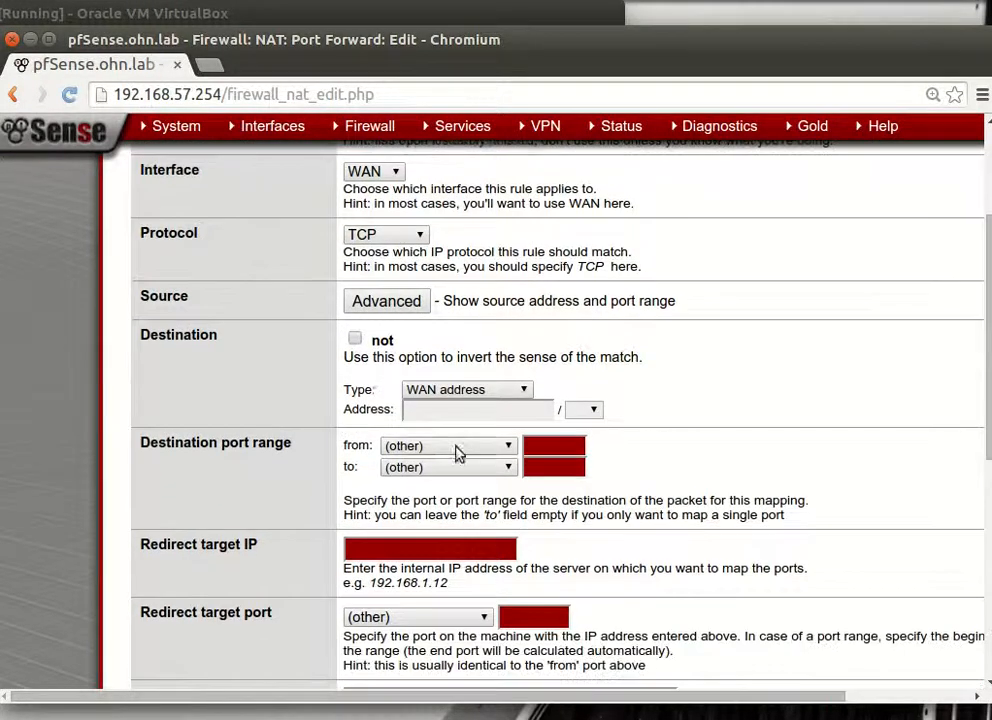
click(447, 445)
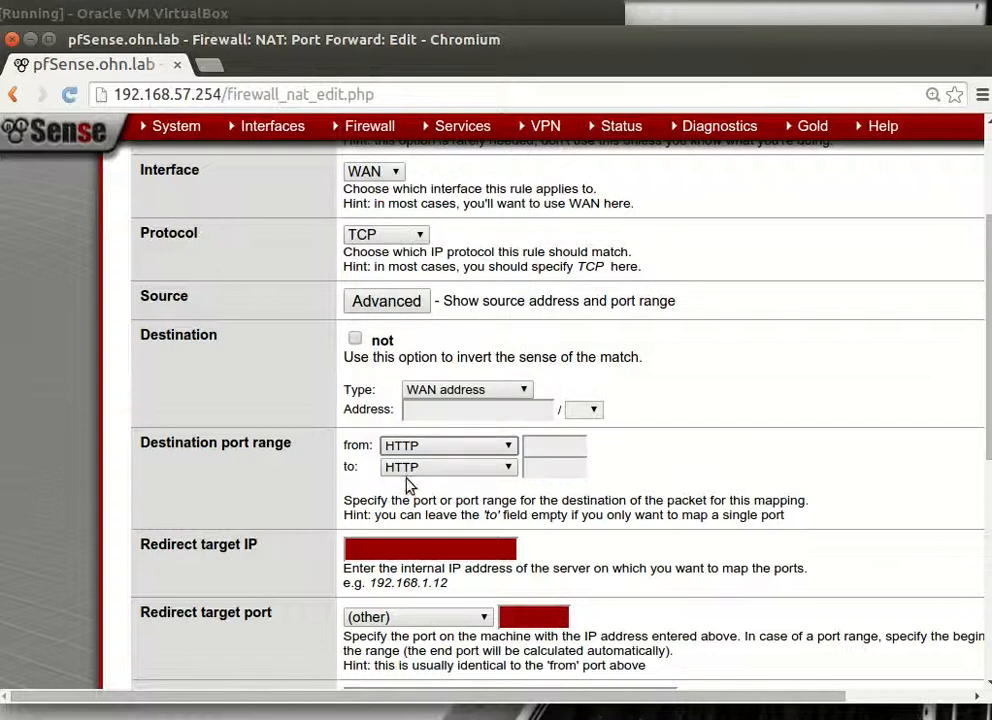
scroll(down, 3)
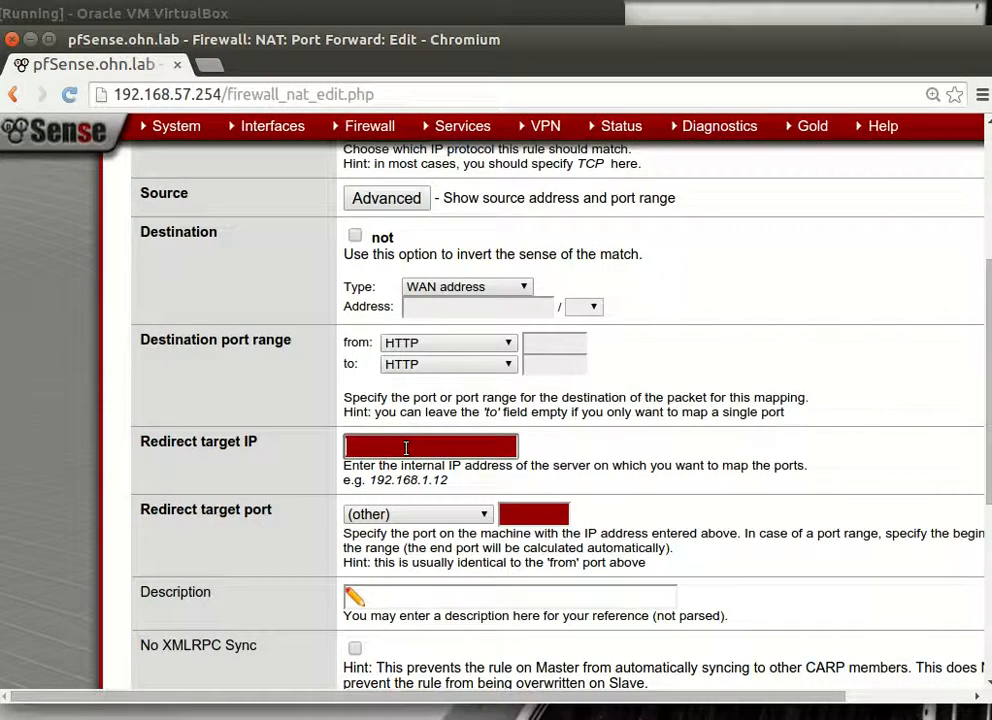
Redirect to WEB_SERVERS on port HTTP, describe it 'web server', and save.
text(WEB_SERVERS)
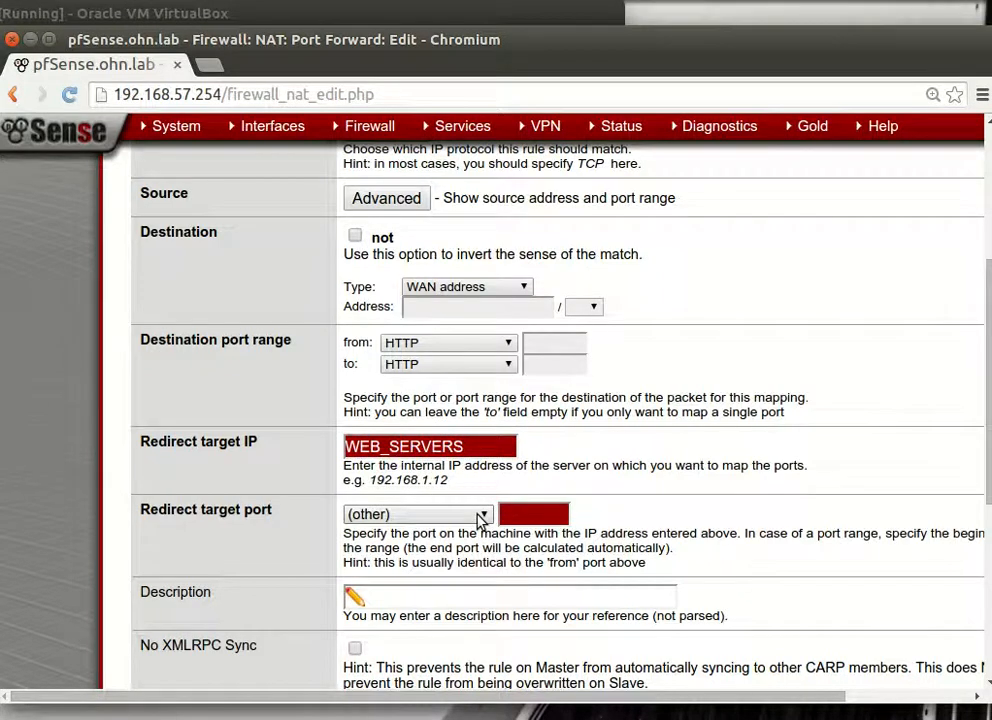
click(480, 514)
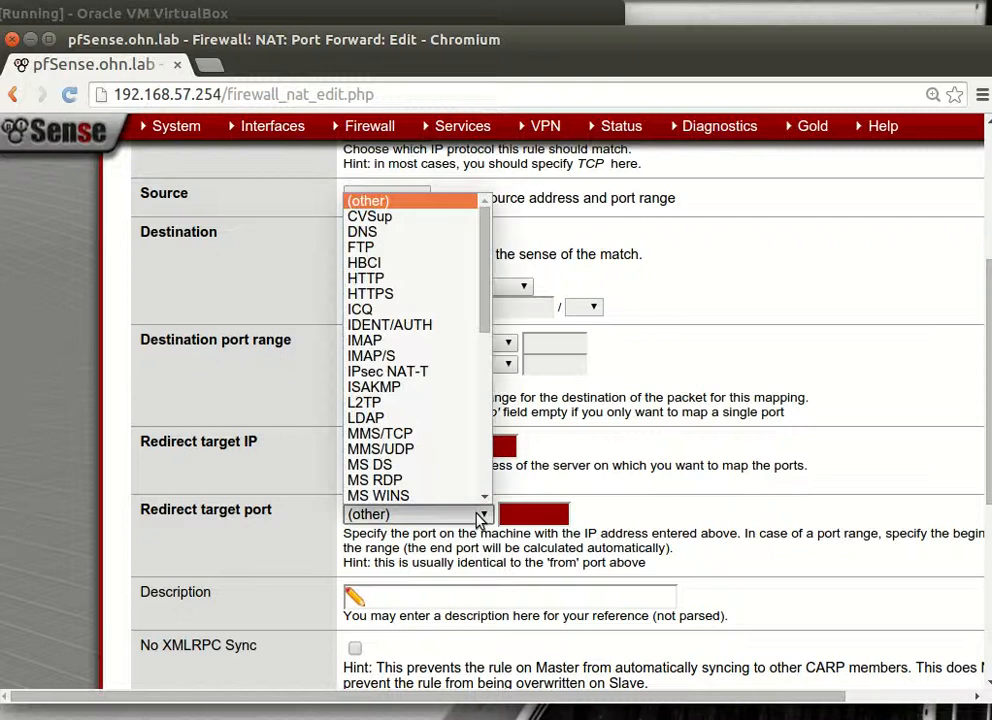
click(366, 278)
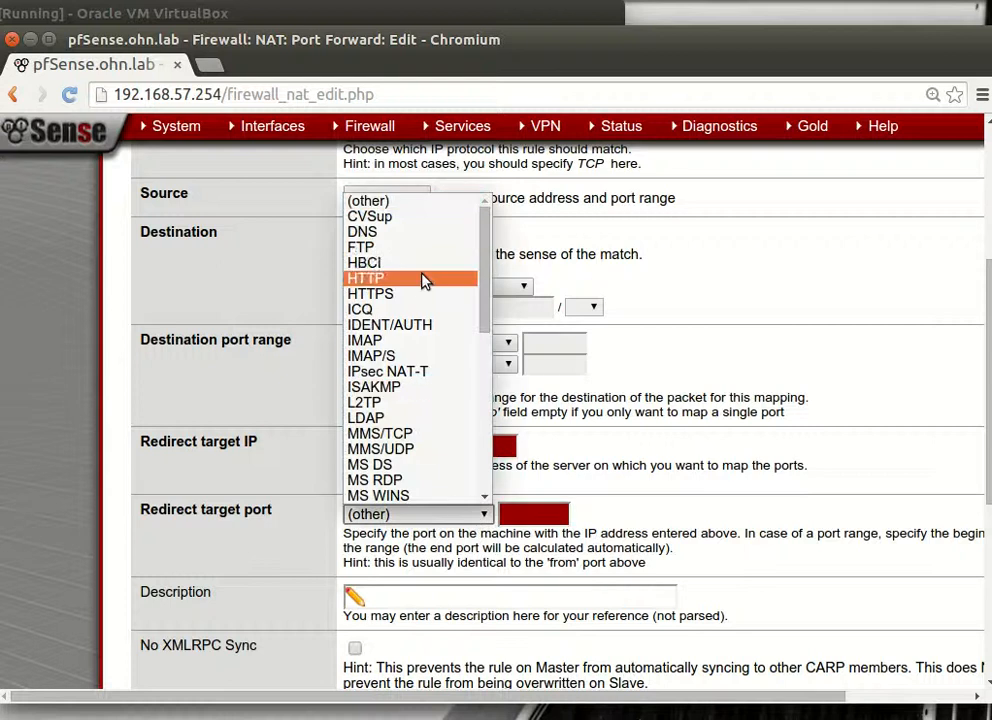
click(364, 278)
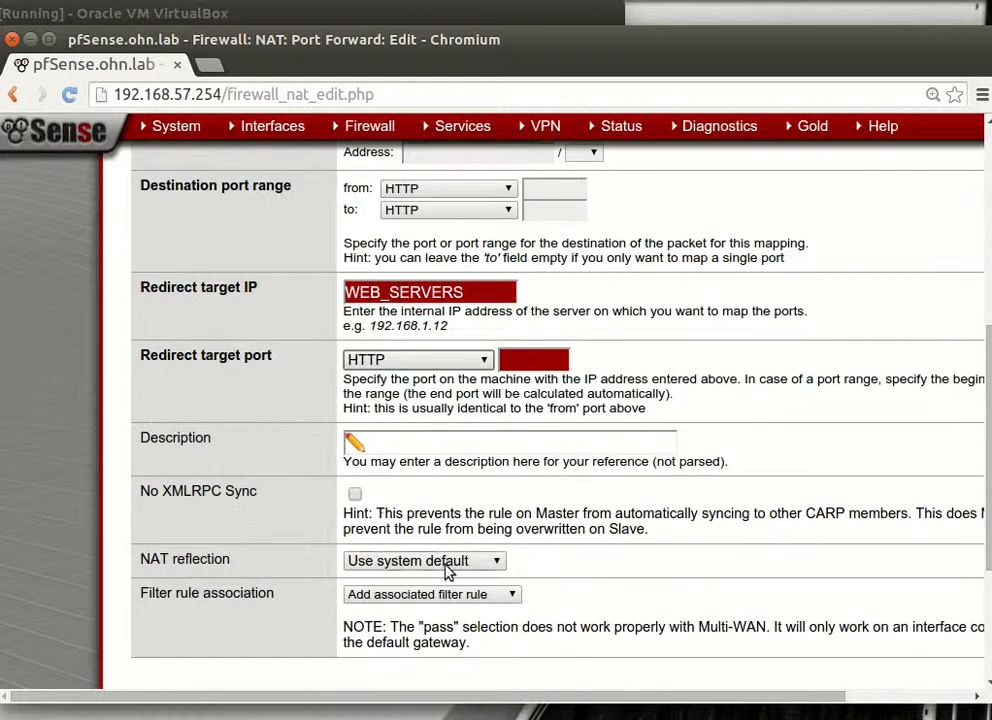
scroll(down, 3)
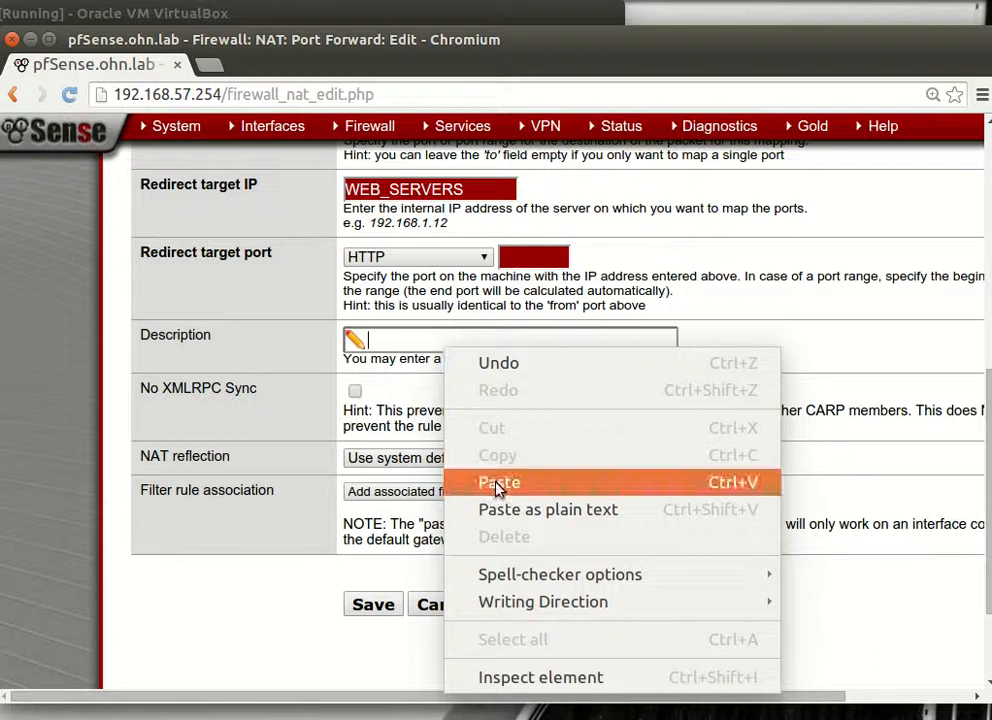
click(500, 482)
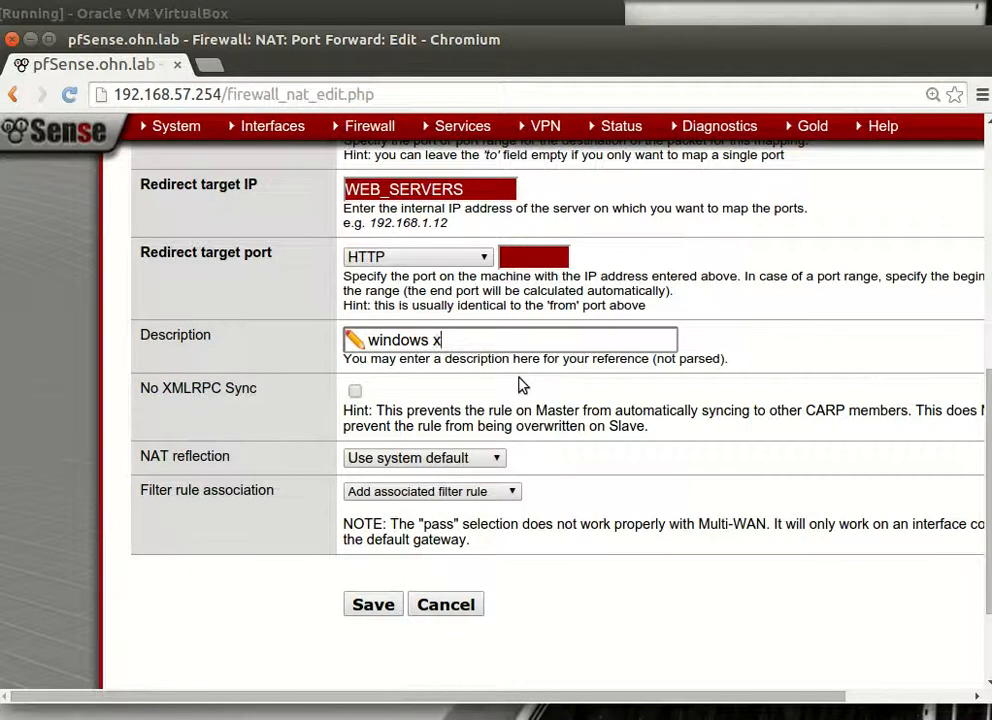
key(ctrl+a)
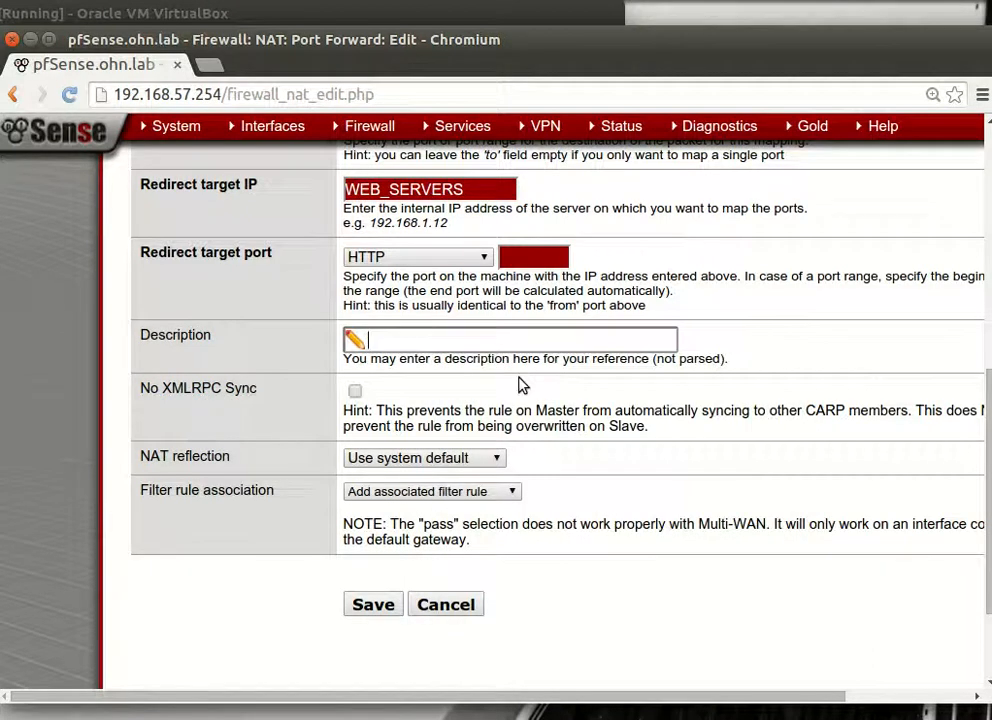
text(web ser)
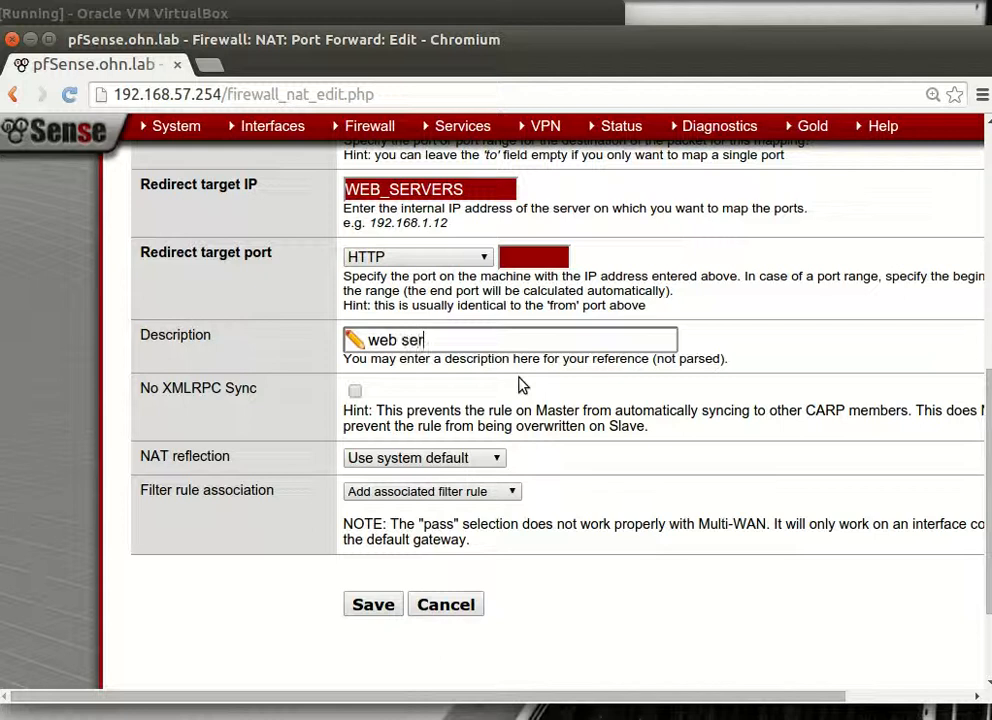
text(ver)
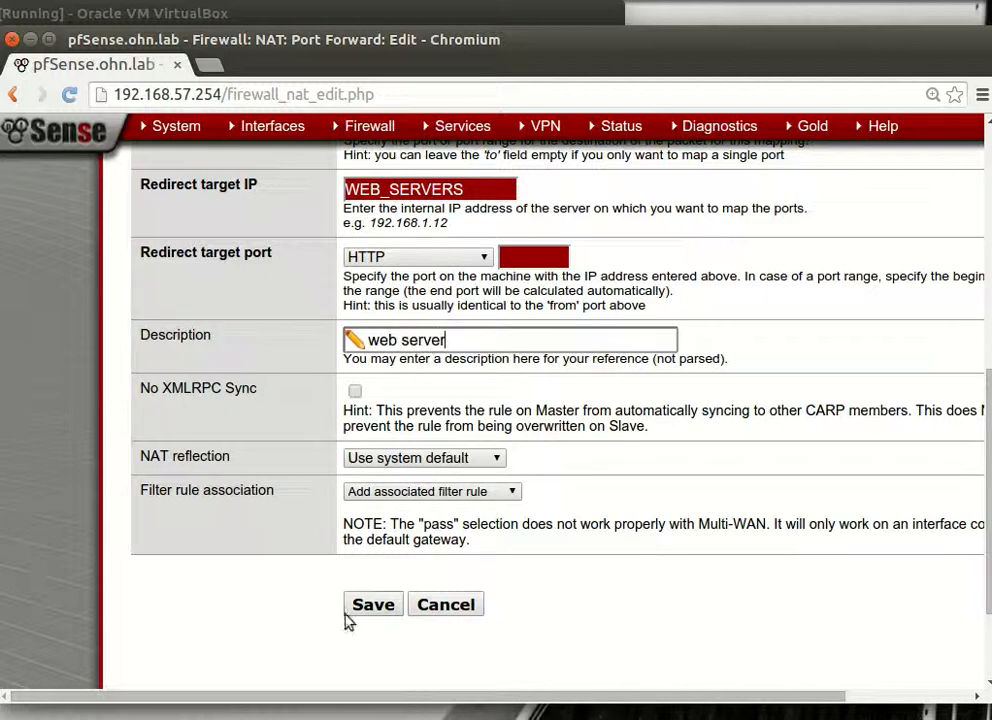
click(372, 604)
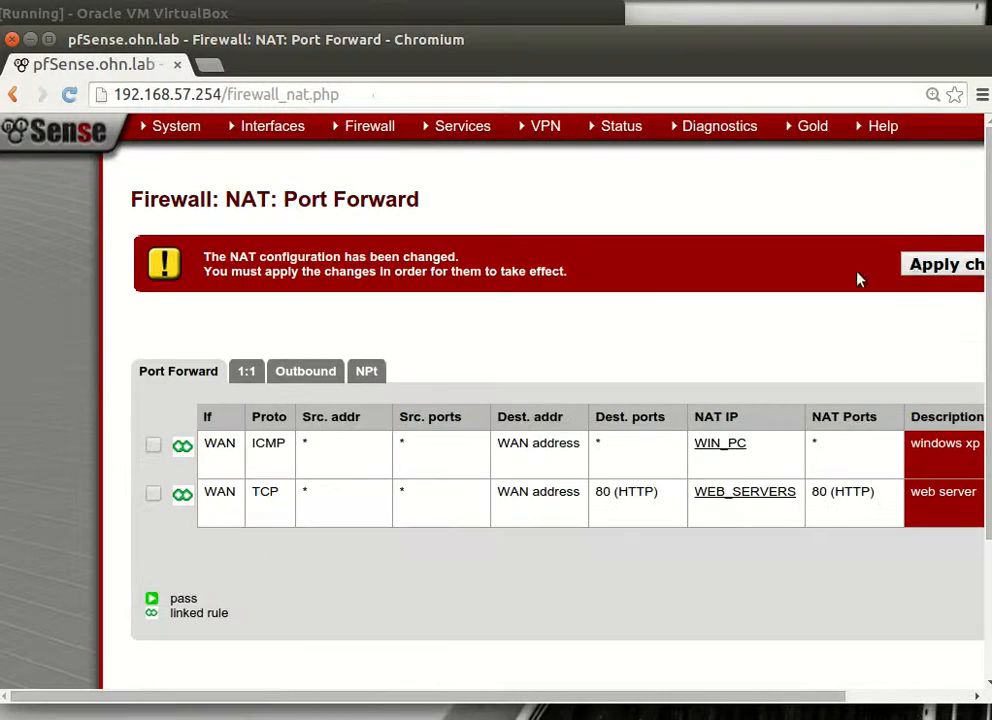
Start a new alias from the Ports tab of Firewall > Aliases.
click(369, 125)
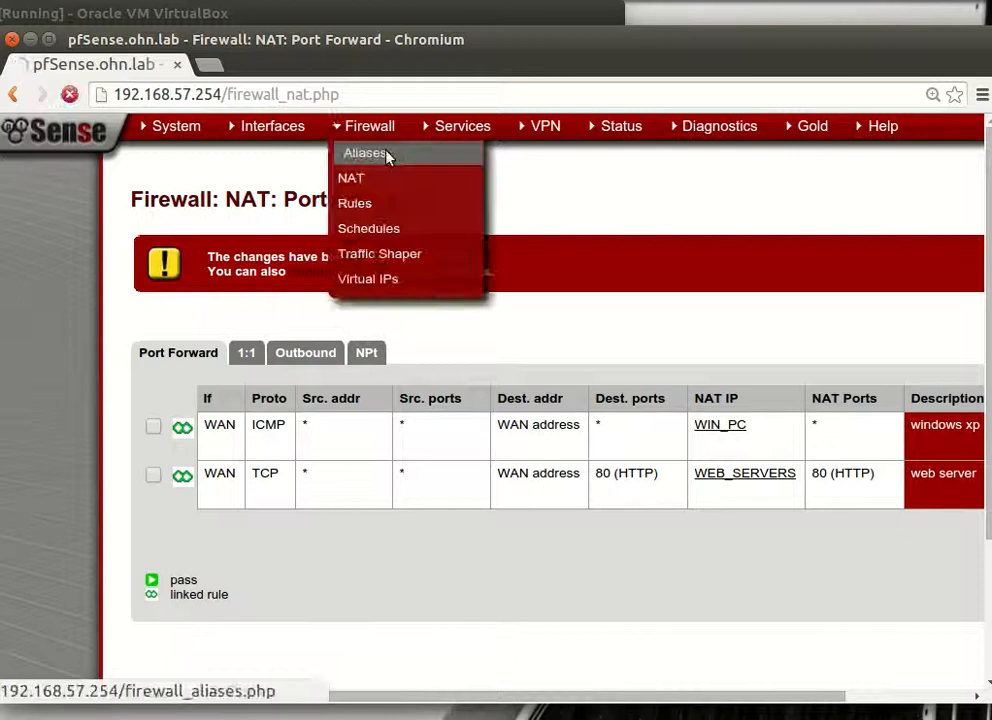
click(364, 153)
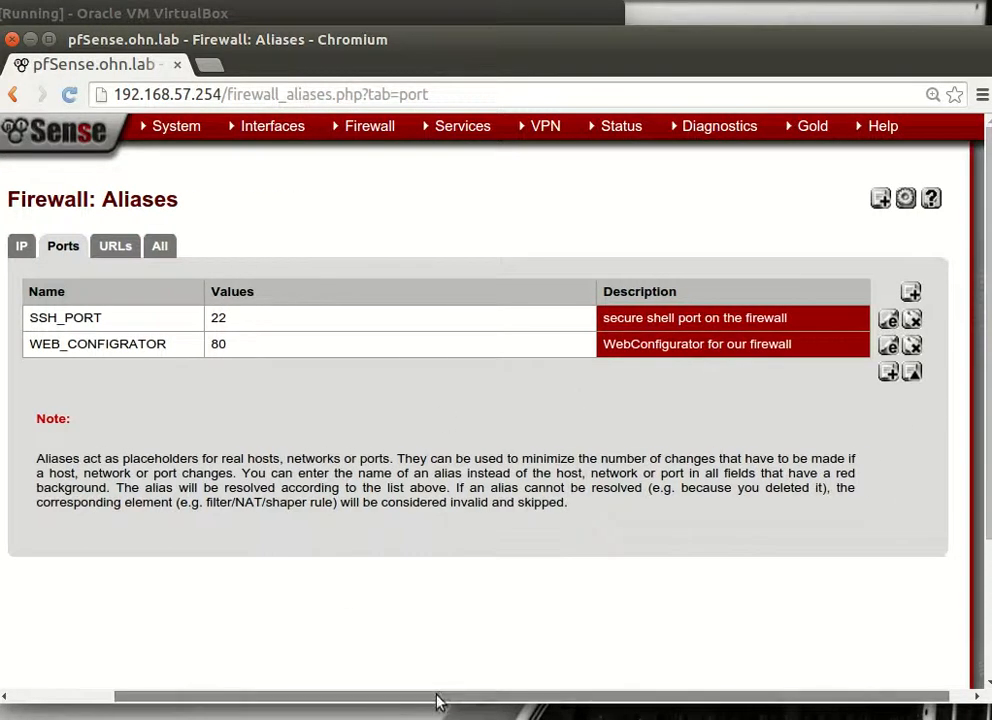
mouse_move(888, 371)
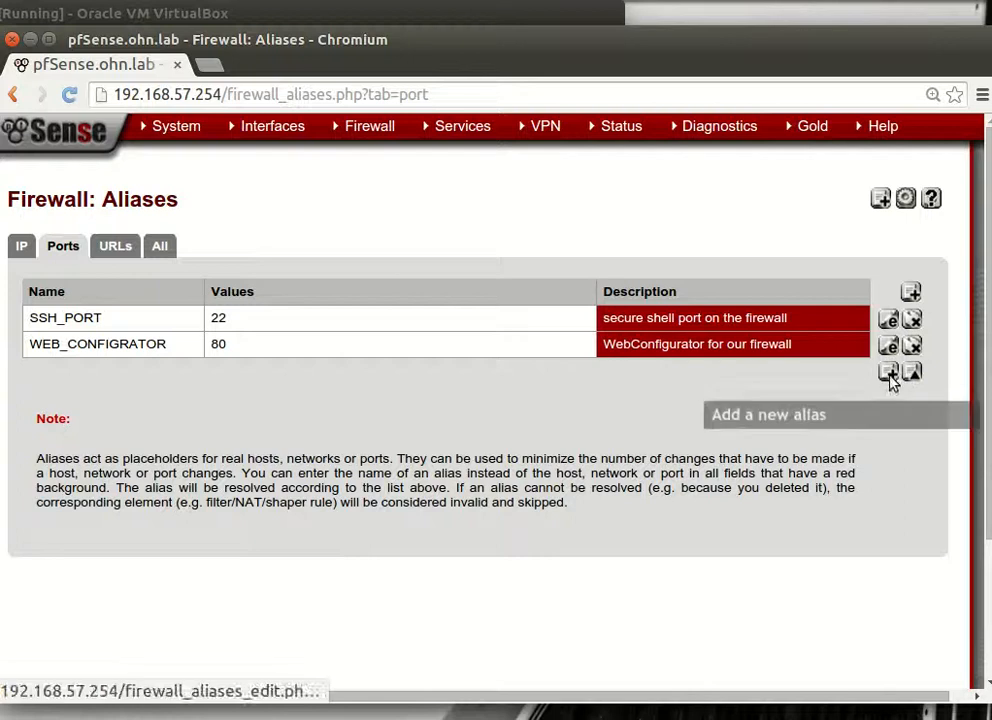
click(910, 371)
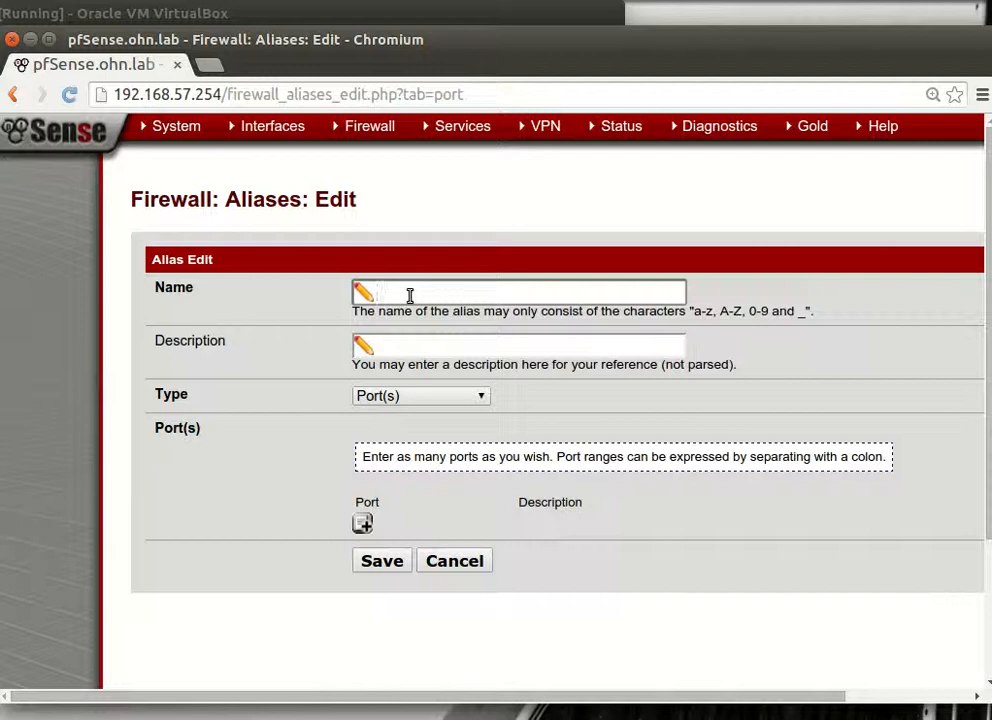
Name the alias HTTP_8080 with description '1st HTTP port'.
text(HH)
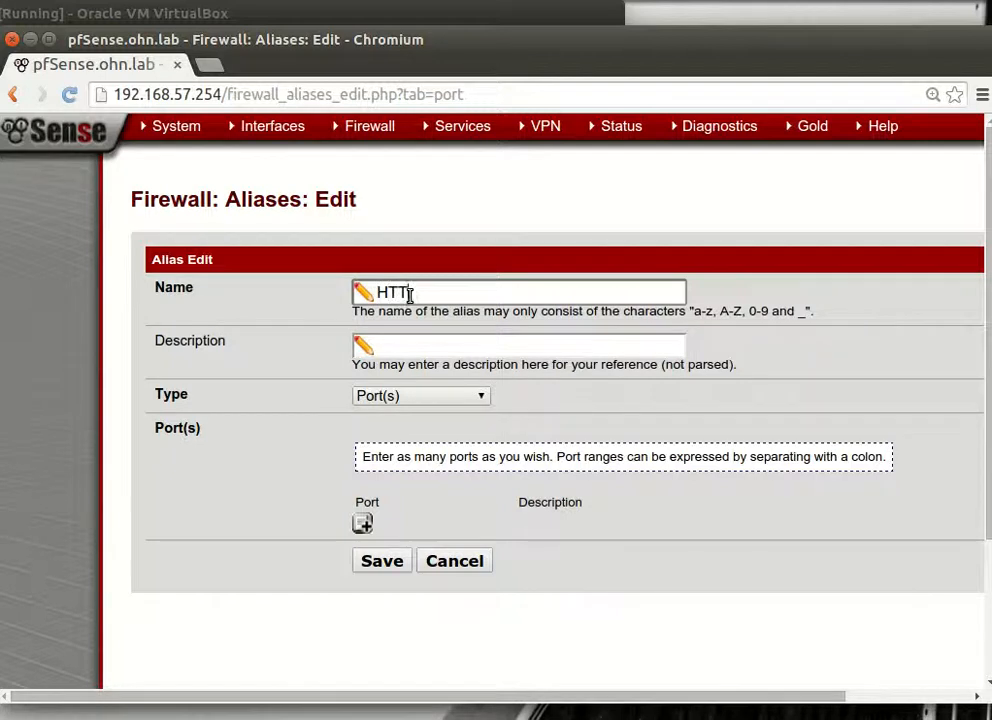
text(P0)
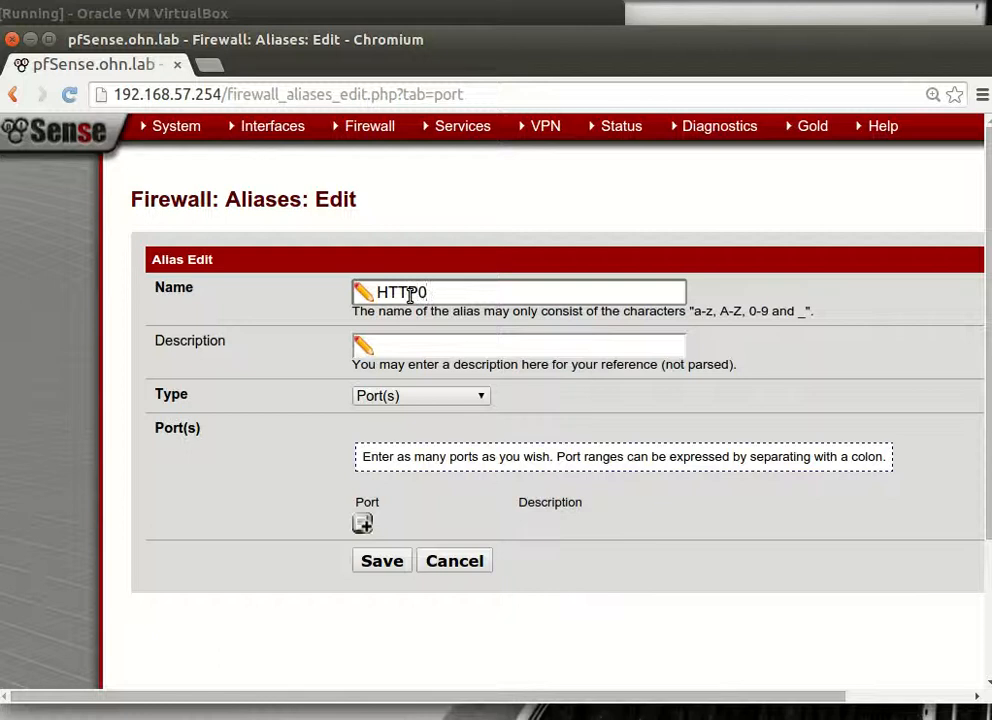
text(_)
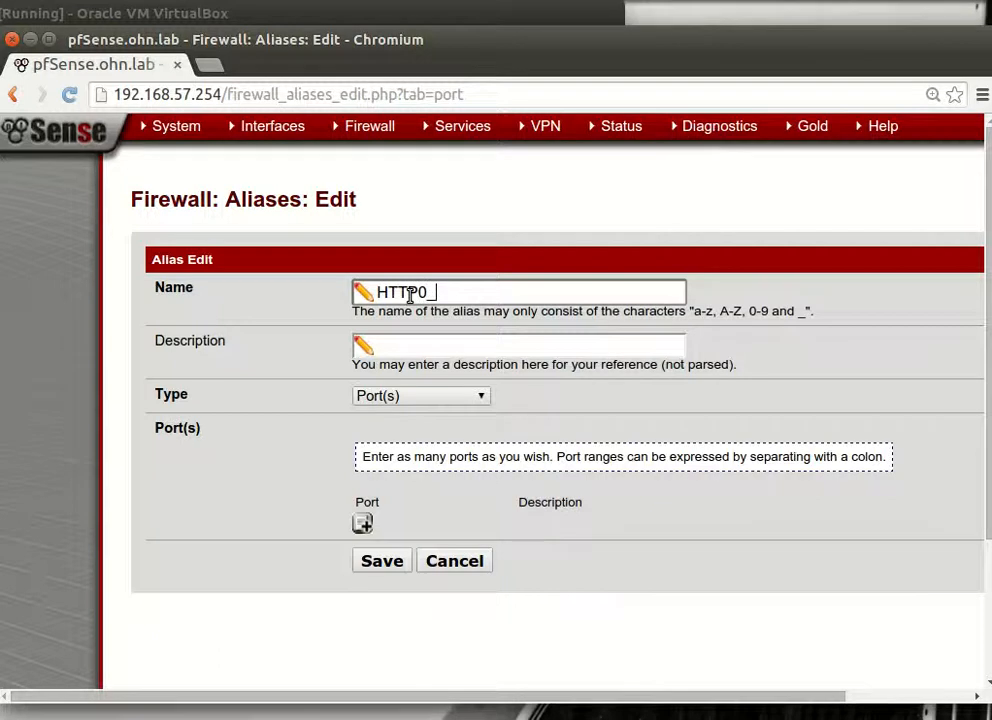
text(8080)
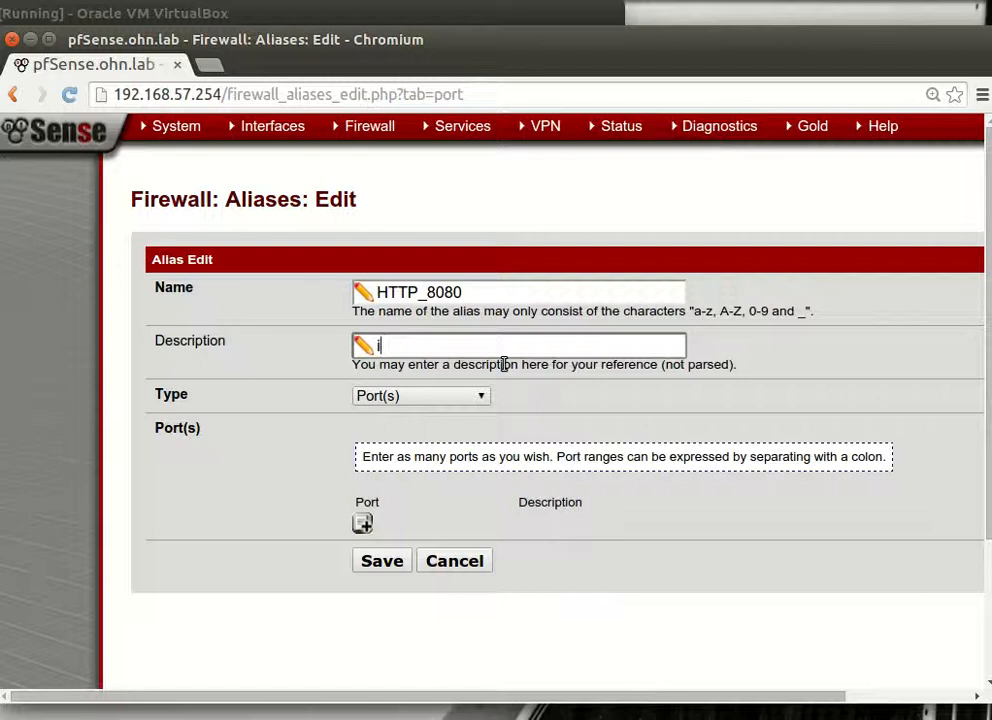
text(1st)
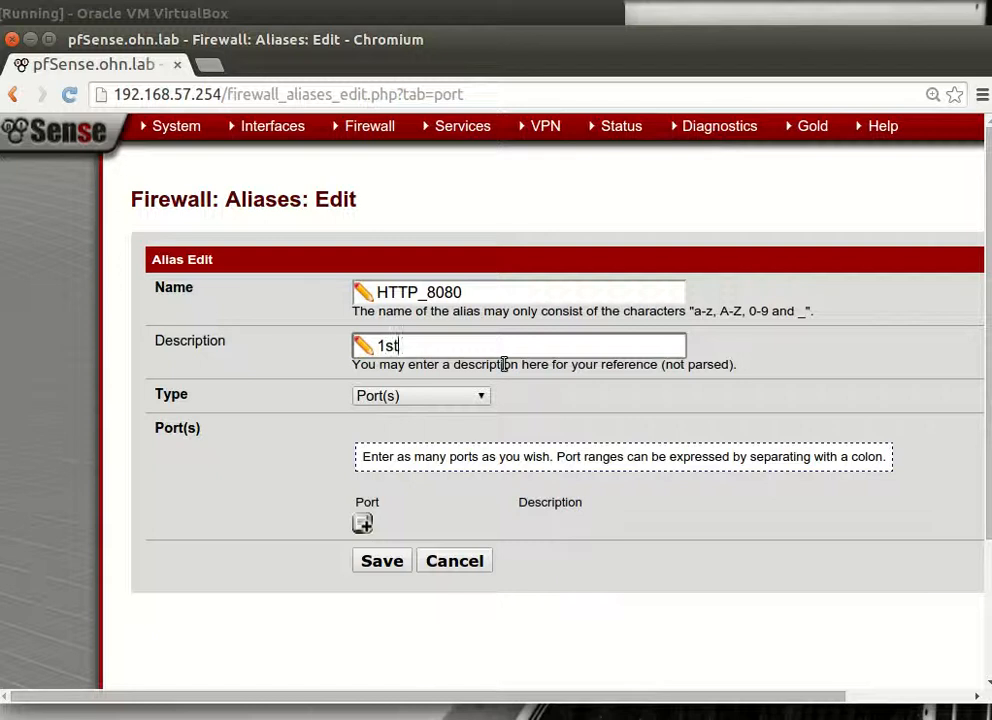
text(HH)
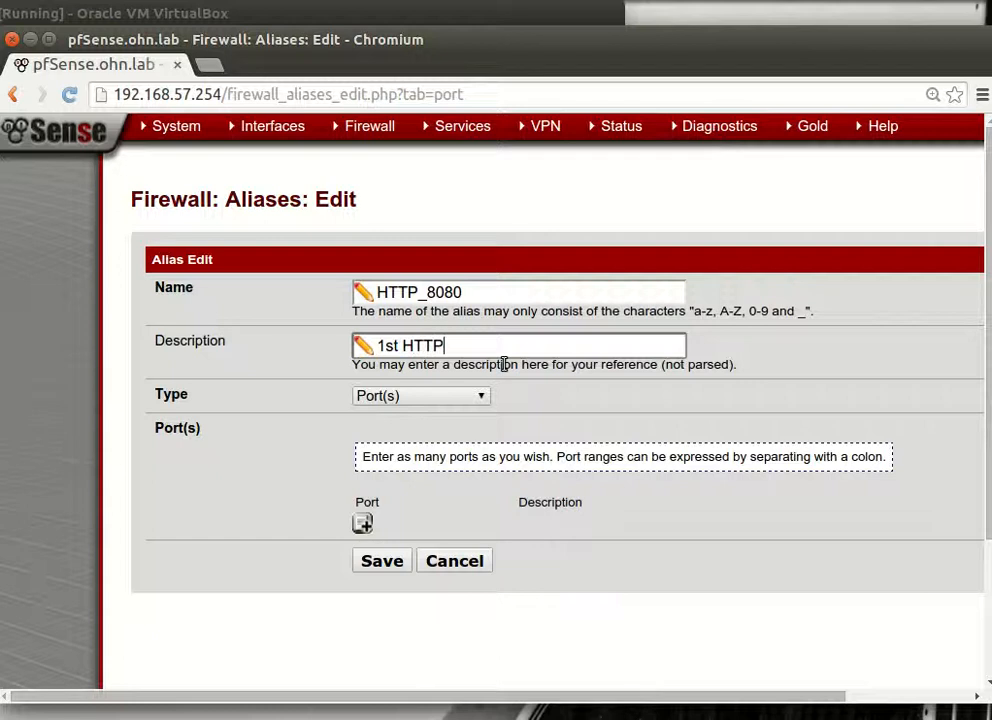
text(p)
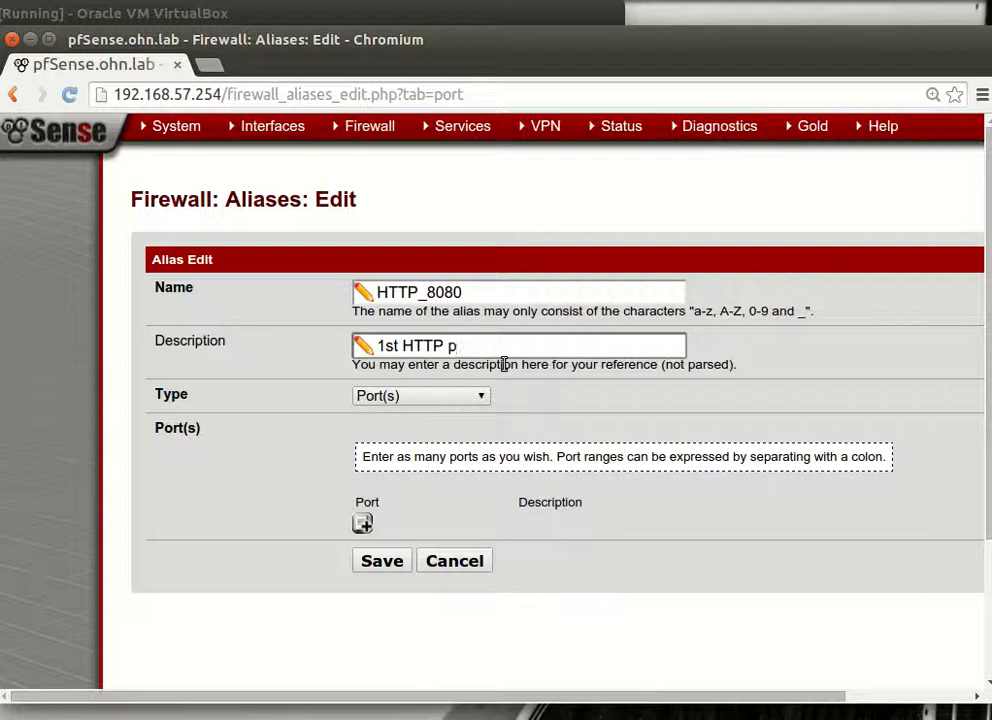
text(ort)
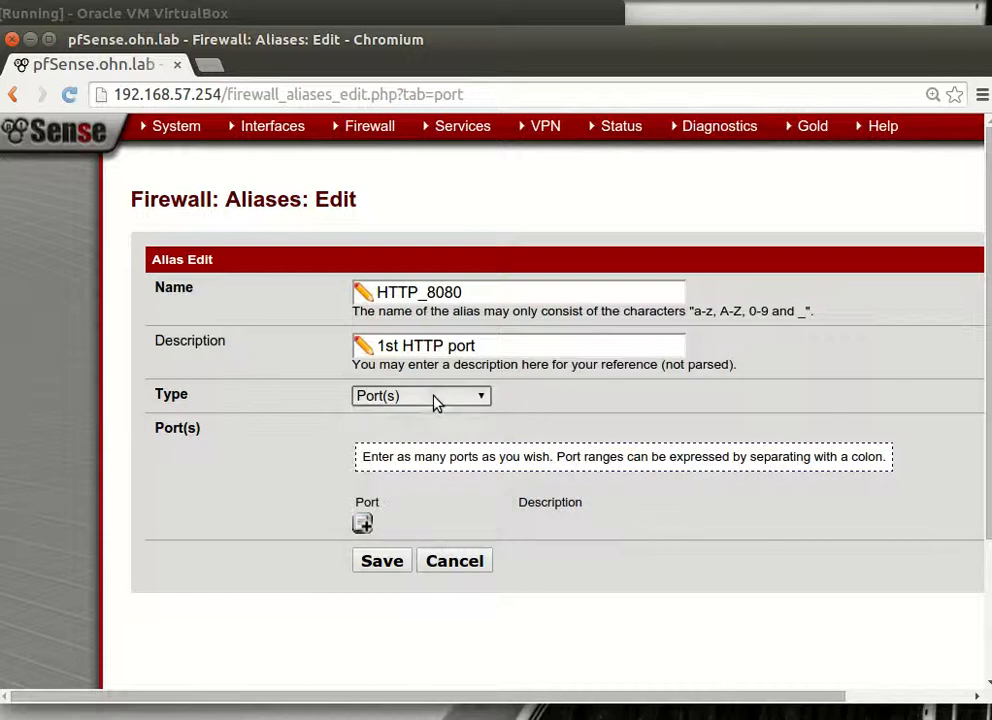
Add port 8080 to the alias, copy the description, and save.
click(362, 522)
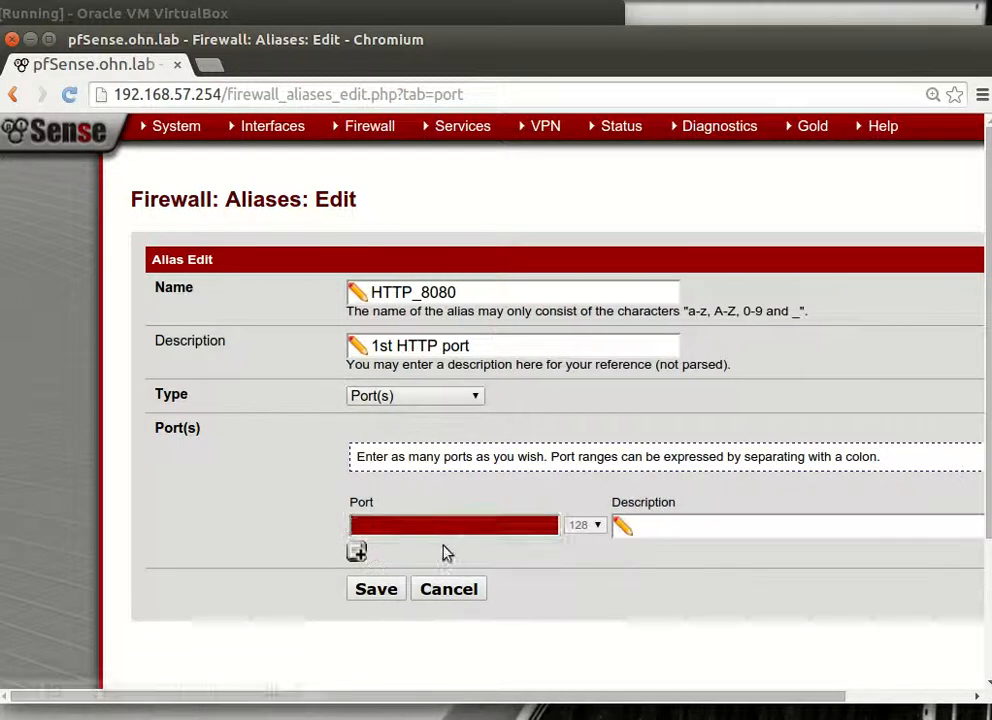
text(8080)
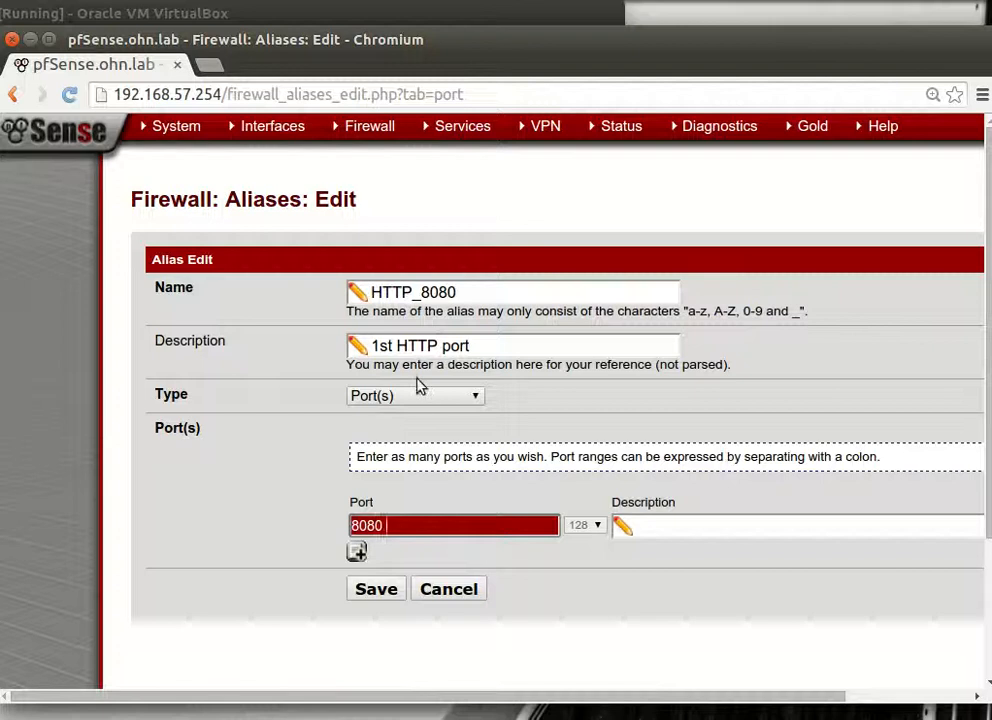
right_click(420, 345)
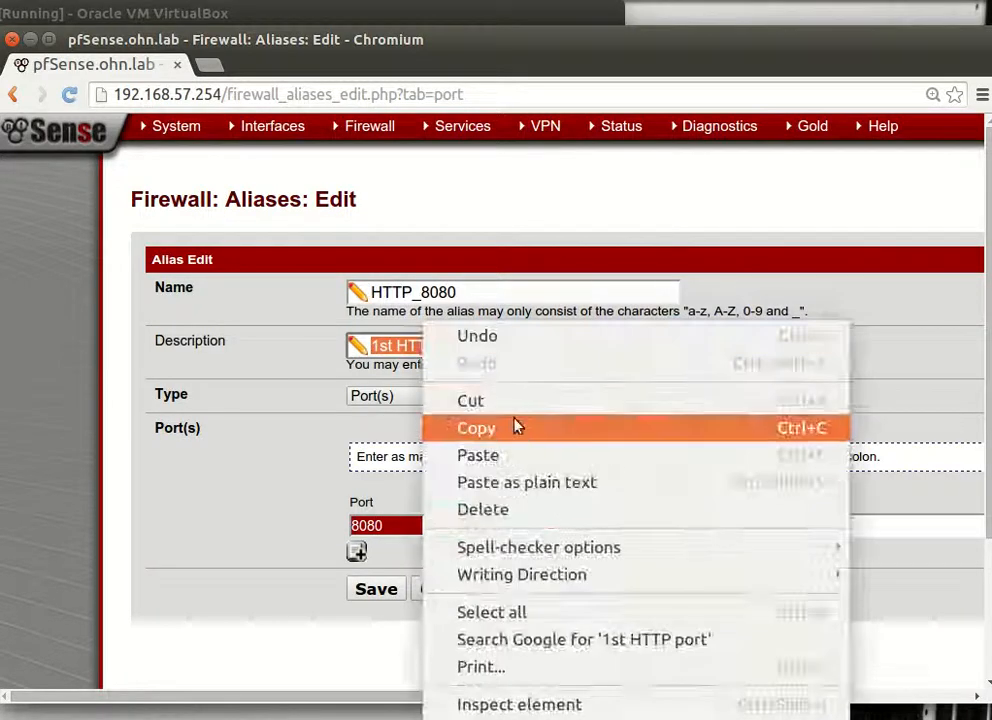
click(476, 427)
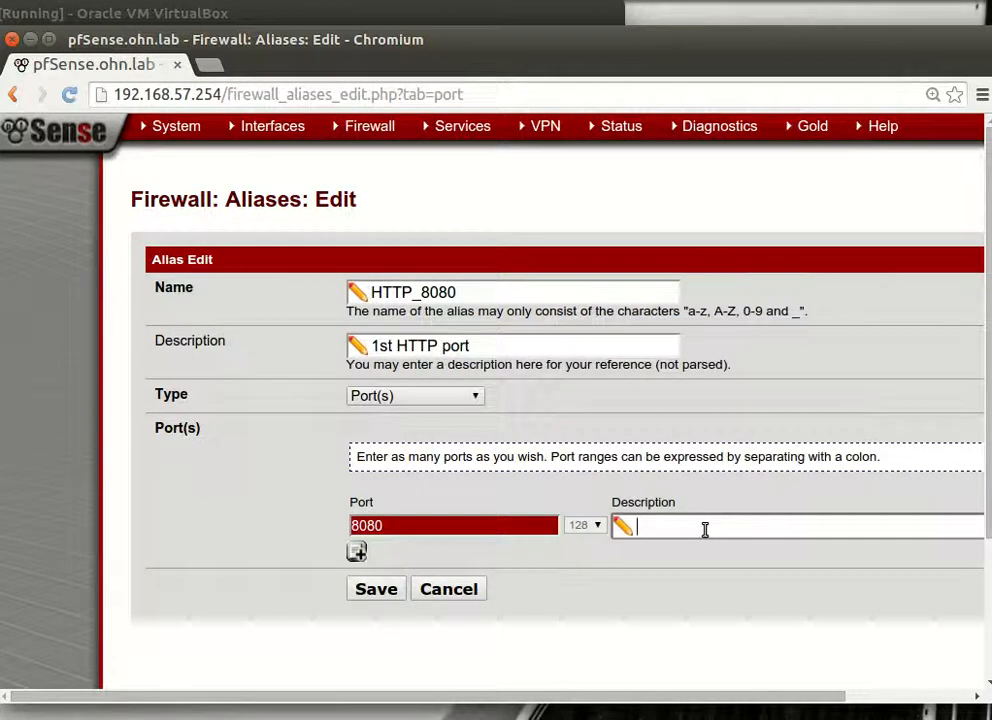
click(376, 588)
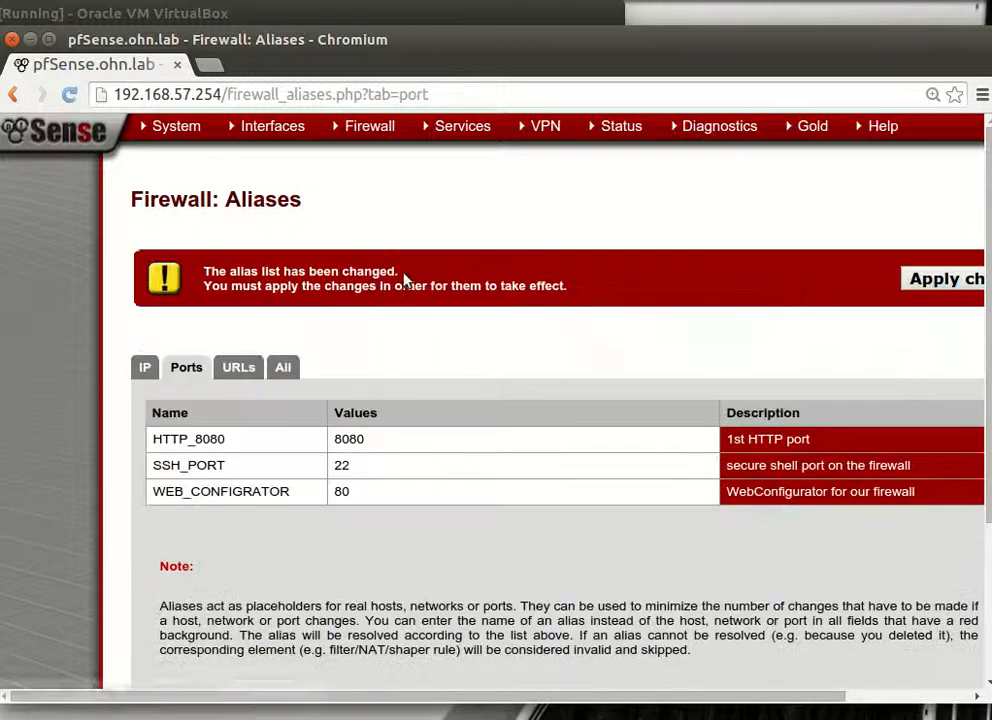
Change the web server rule's redirect target port to the HTTP_8080 alias and save.
click(369, 125)
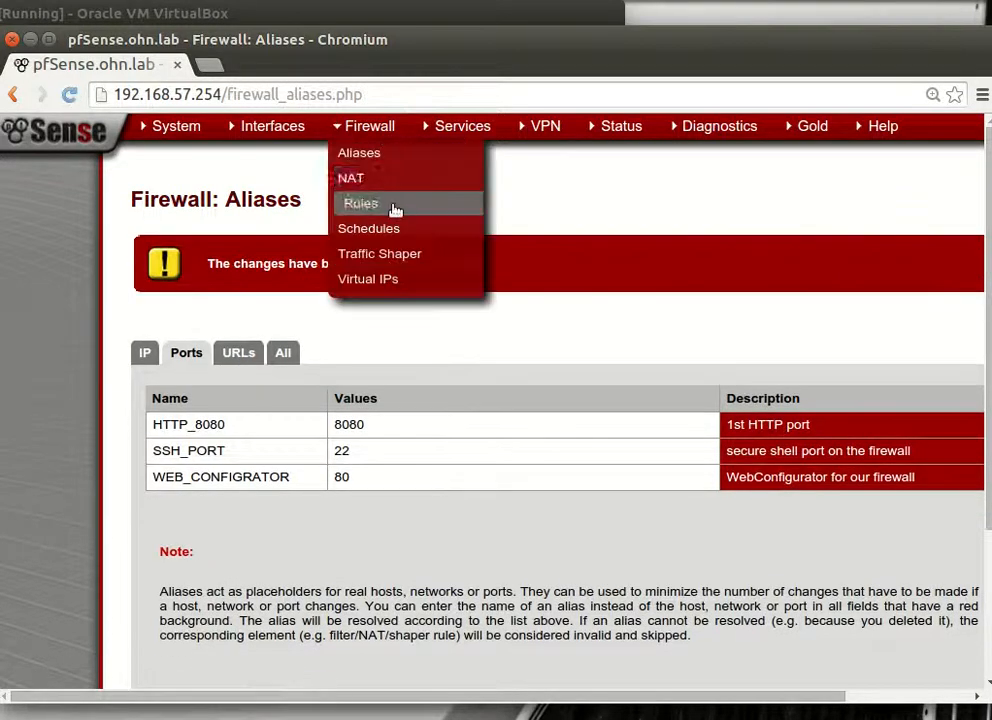
click(350, 177)
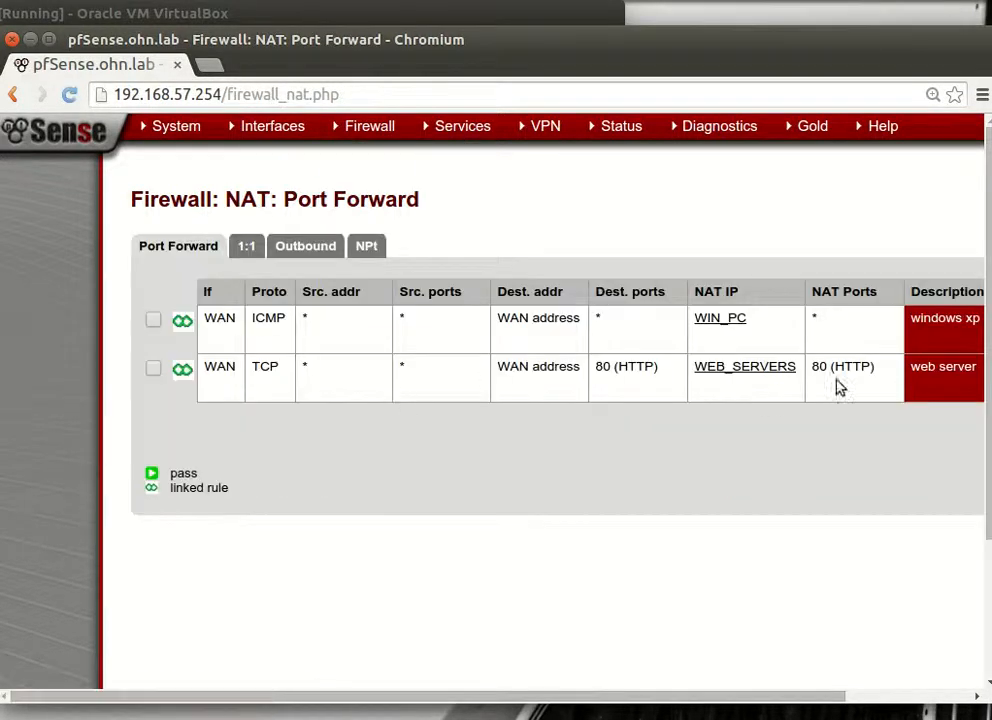
scroll(left, 3)
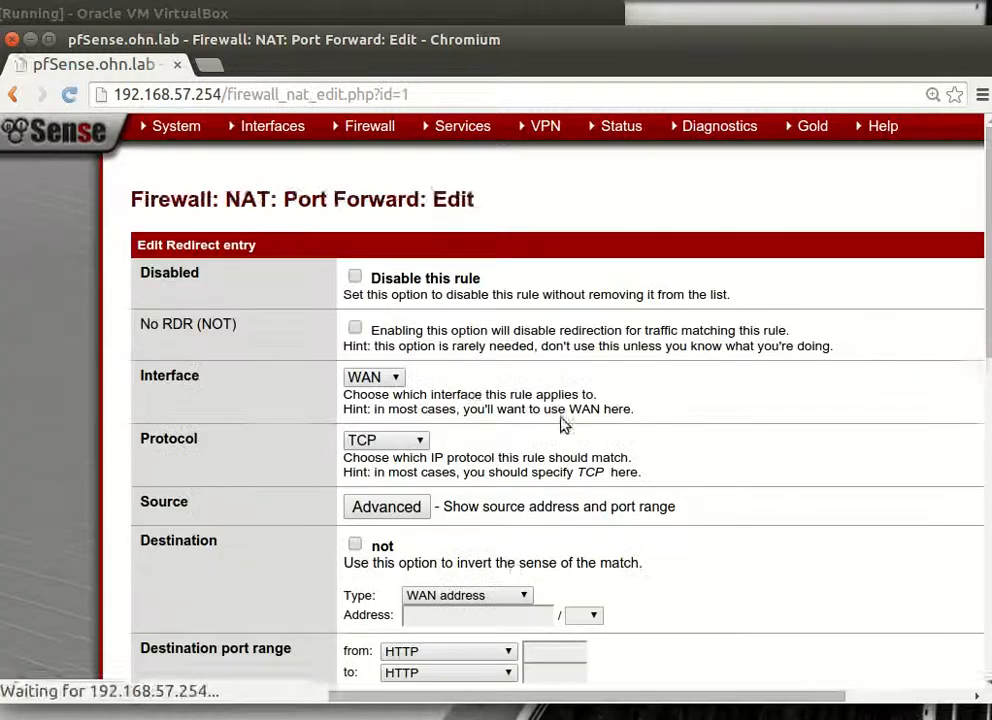
scroll(down, 3)
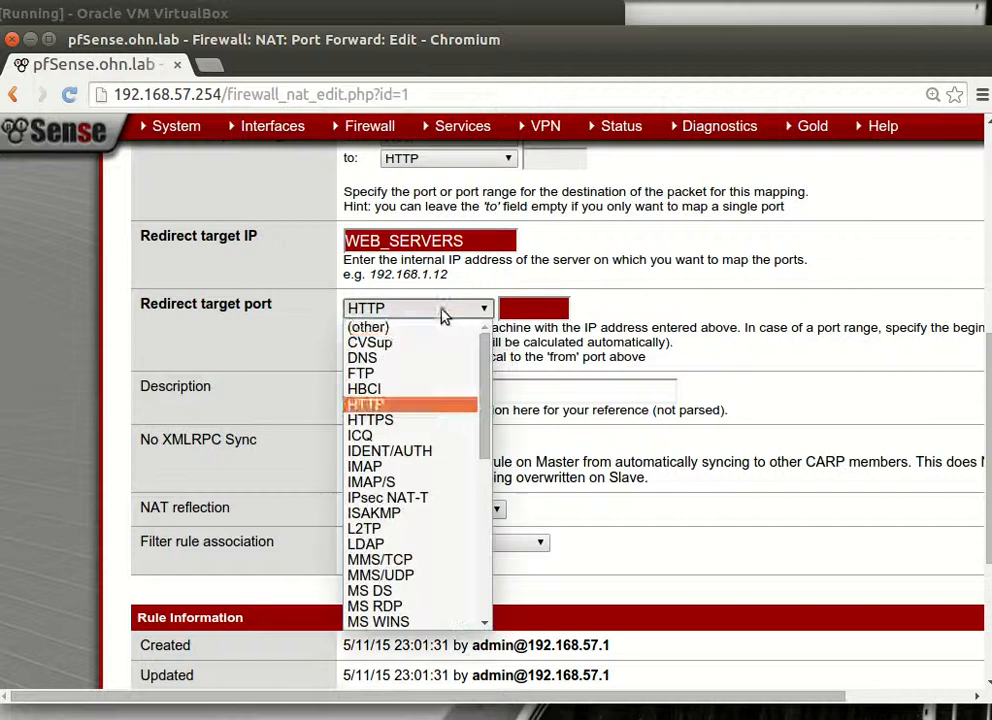
click(367, 327)
text(HTTP_80)
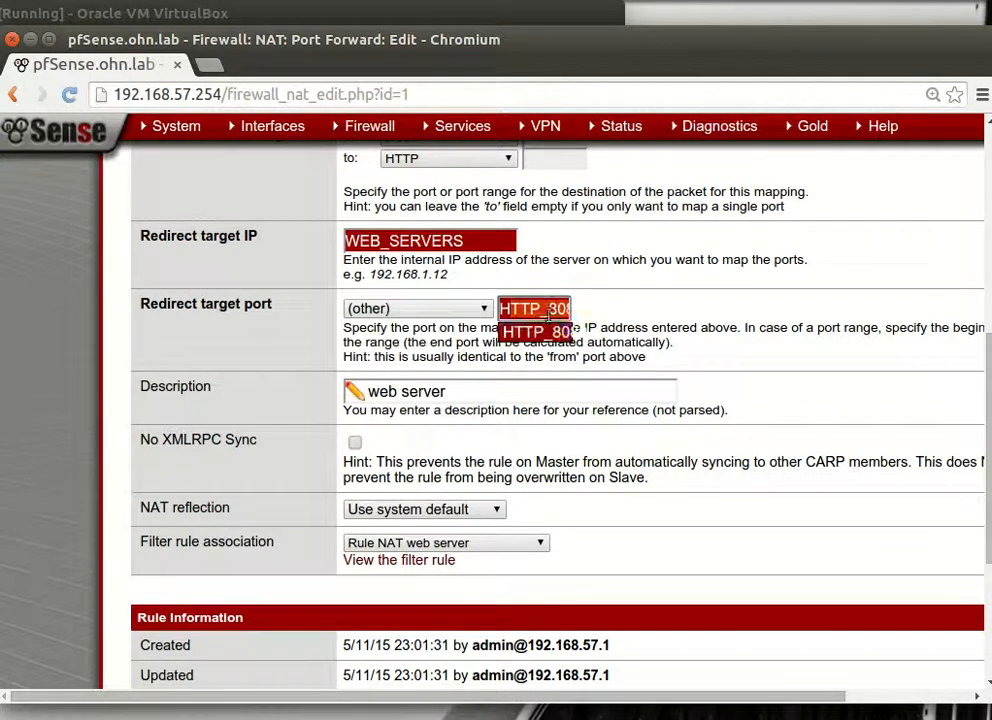
click(537, 331)
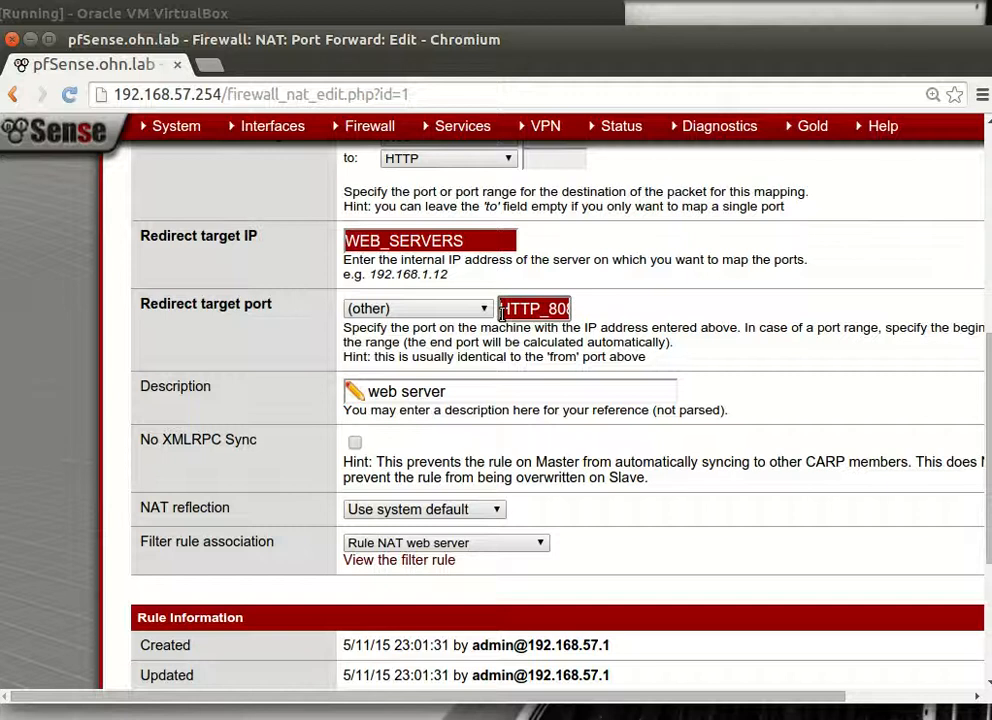
mouse_move(513, 425)
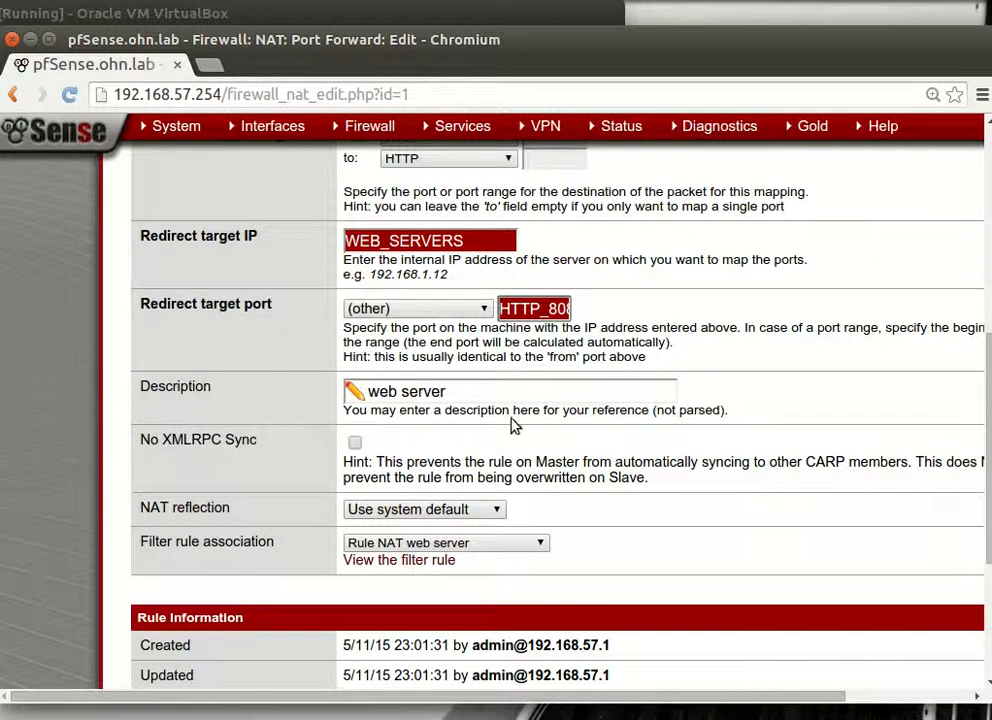
scroll(down, 3)
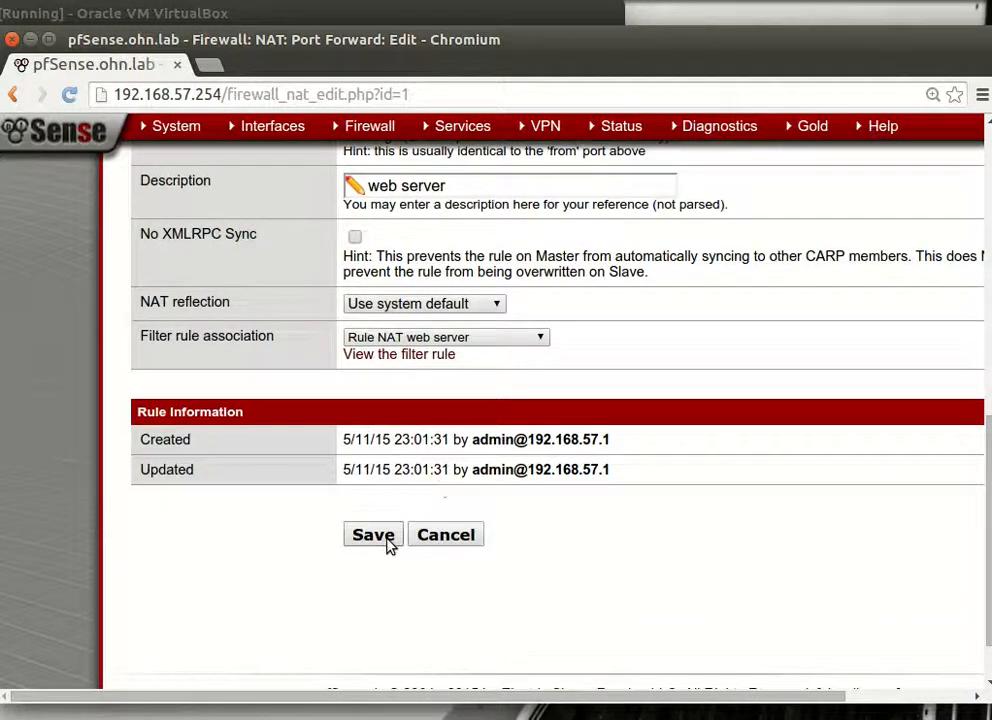
click(372, 534)
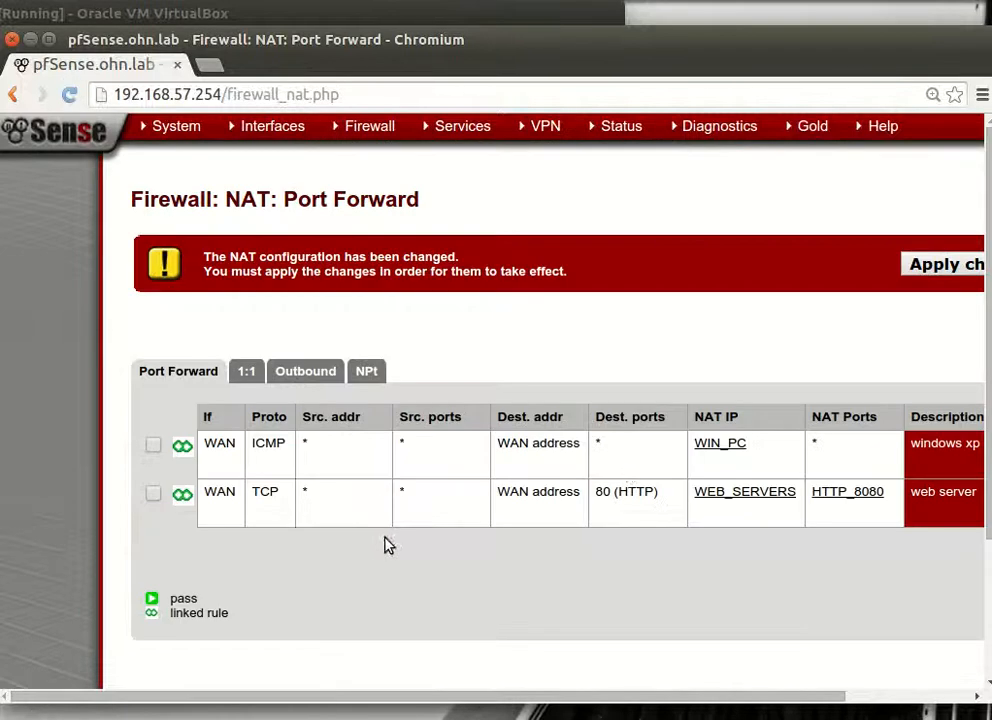
Apply the pending NAT port forward changes and dismiss the success banner.
click(940, 263)
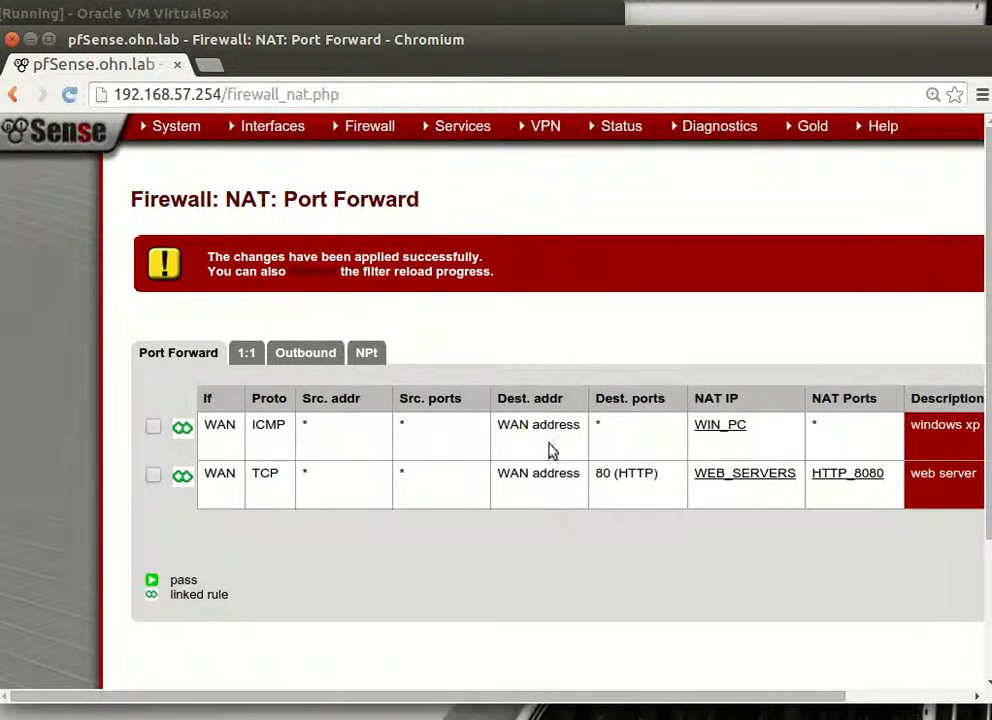
mouse_move(490, 478)
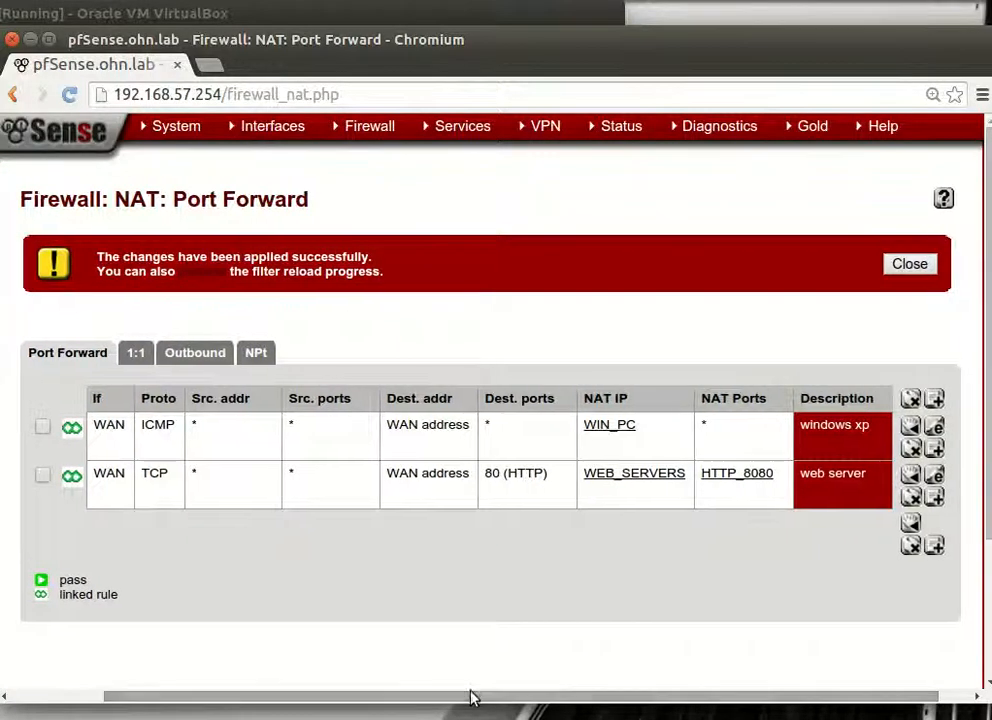
click(909, 263)
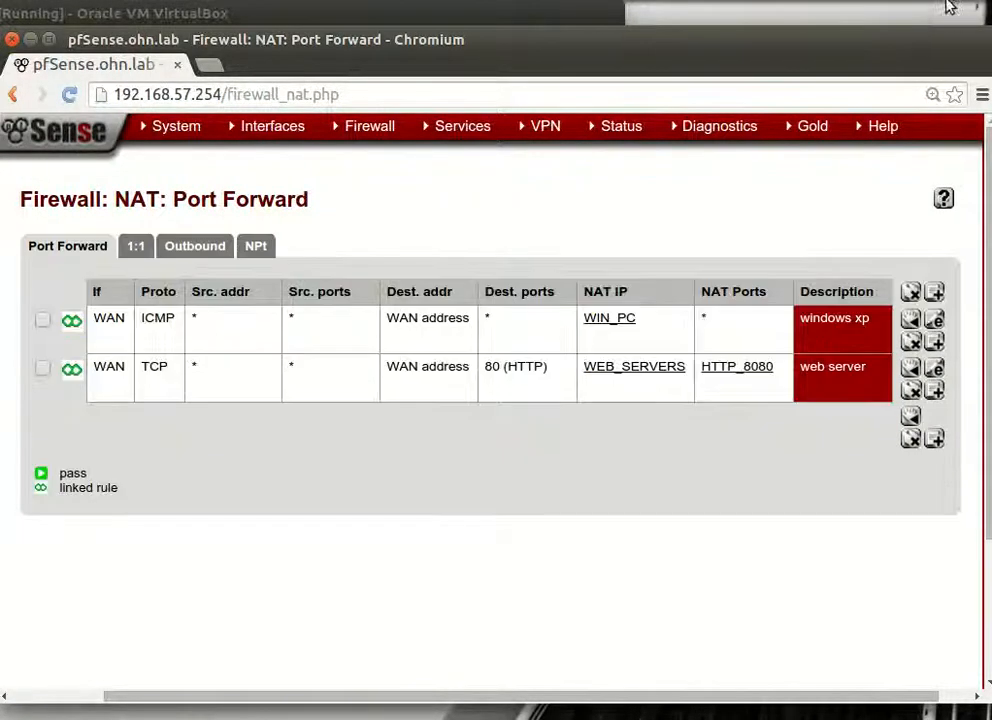